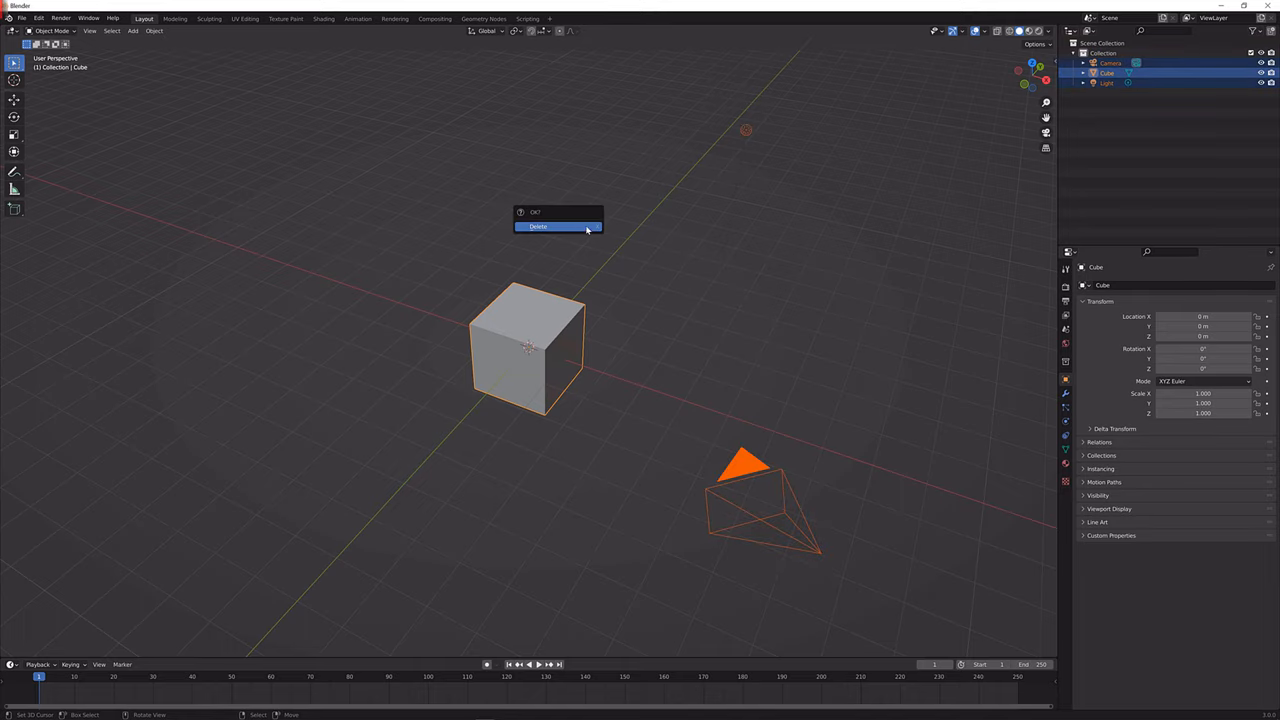
- Delete the default cube, camera and light, then add a UV sphere at the world centre
{"action": "left_click", "coordinate": [538, 226]}
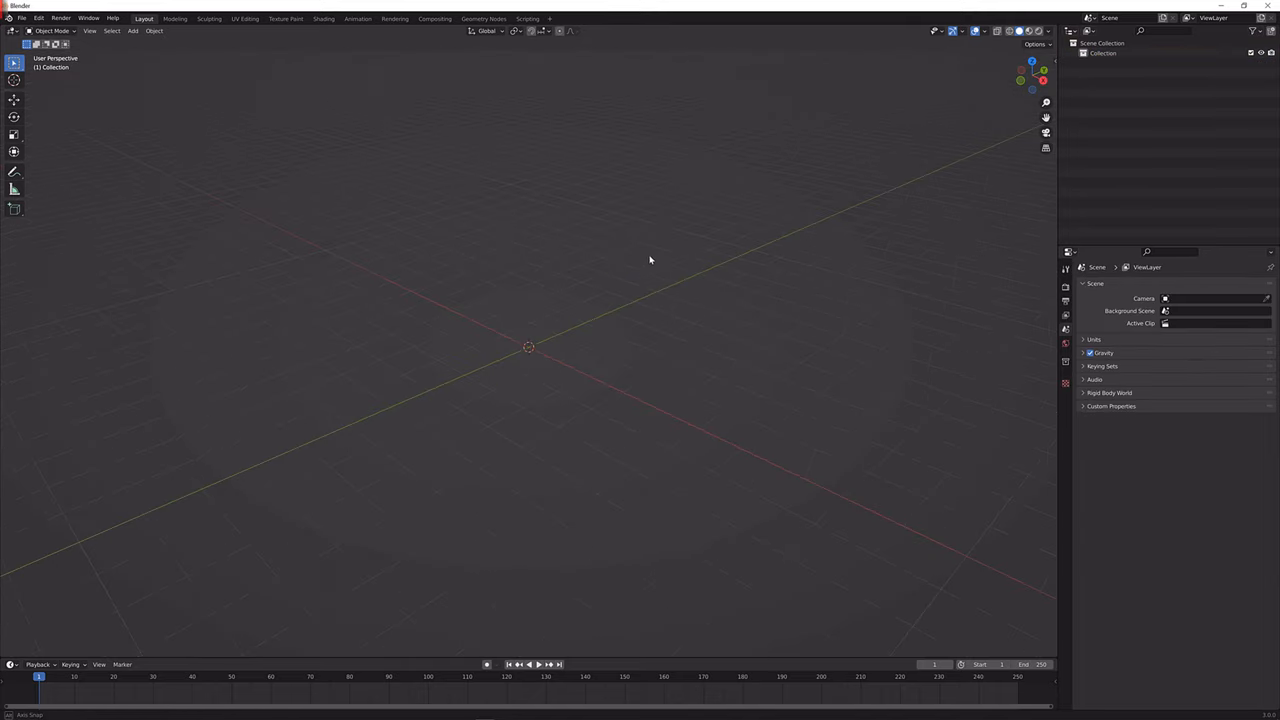
{"action": "left_click", "coordinate": [132, 32]}
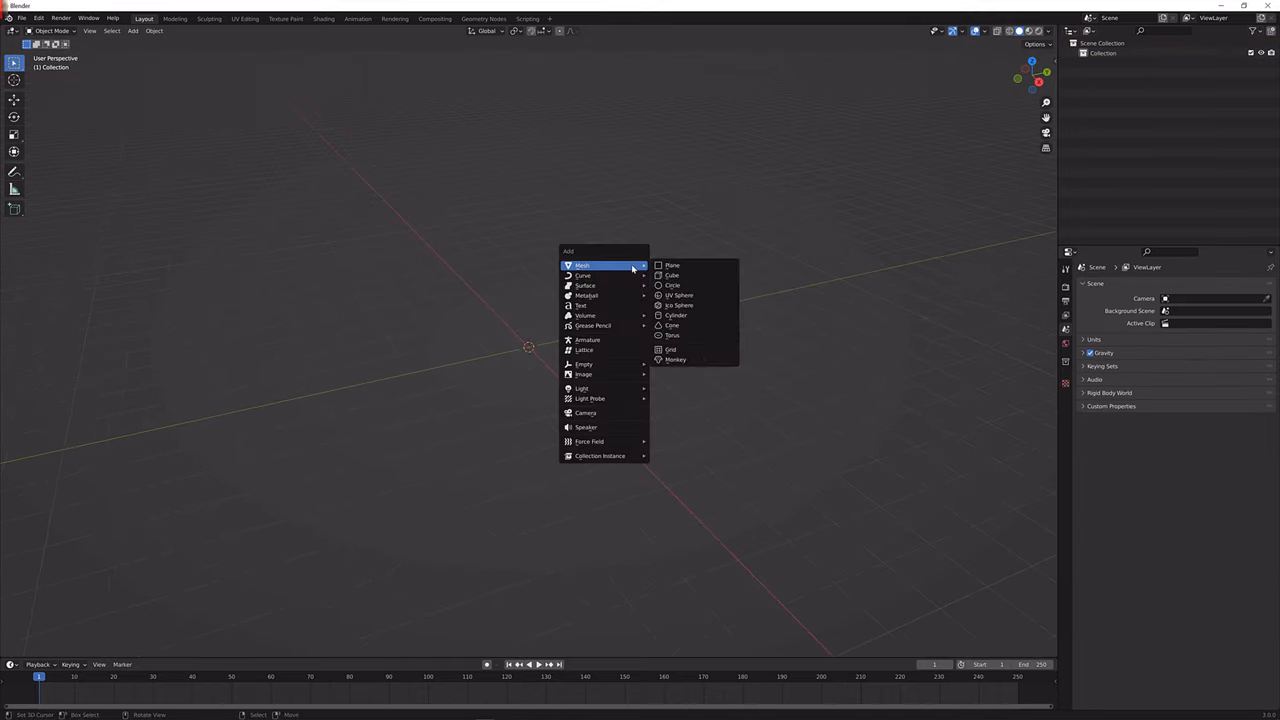
{"action": "mouse_move", "coordinate": [678, 296]}
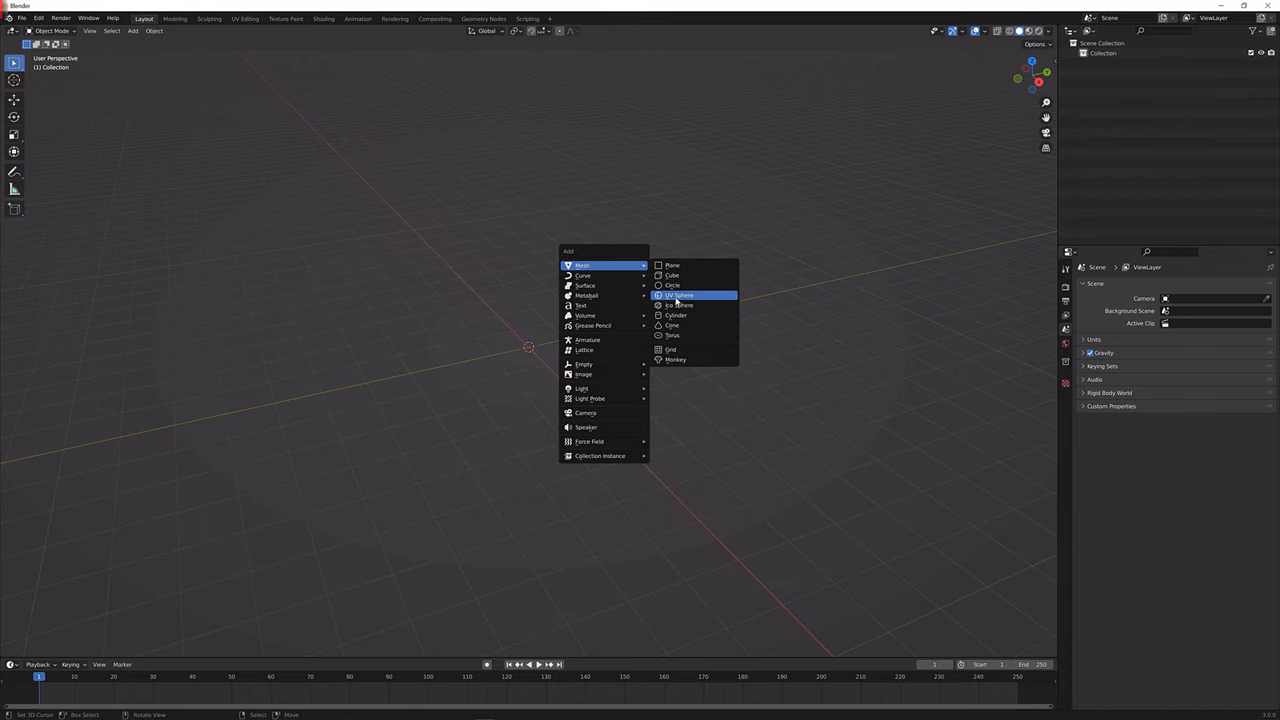
{"action": "left_click", "coordinate": [678, 296]}
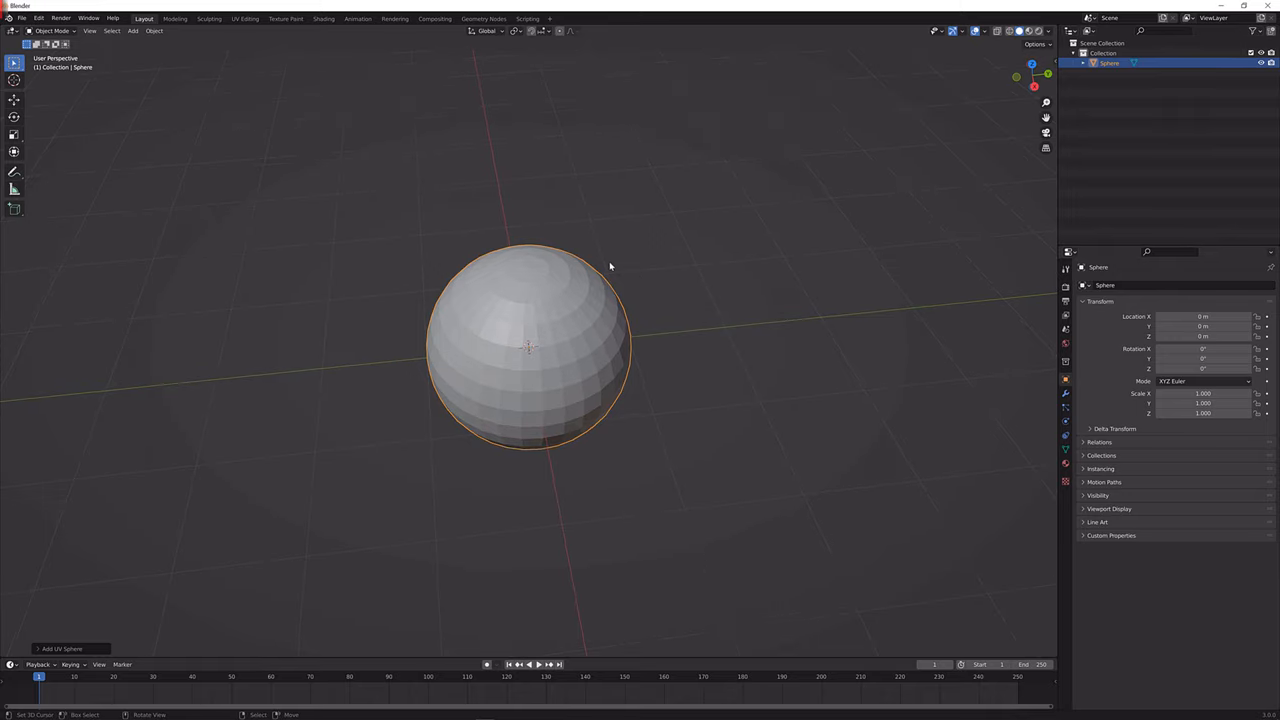
{"action": "mouse_move", "coordinate": [908, 388]}
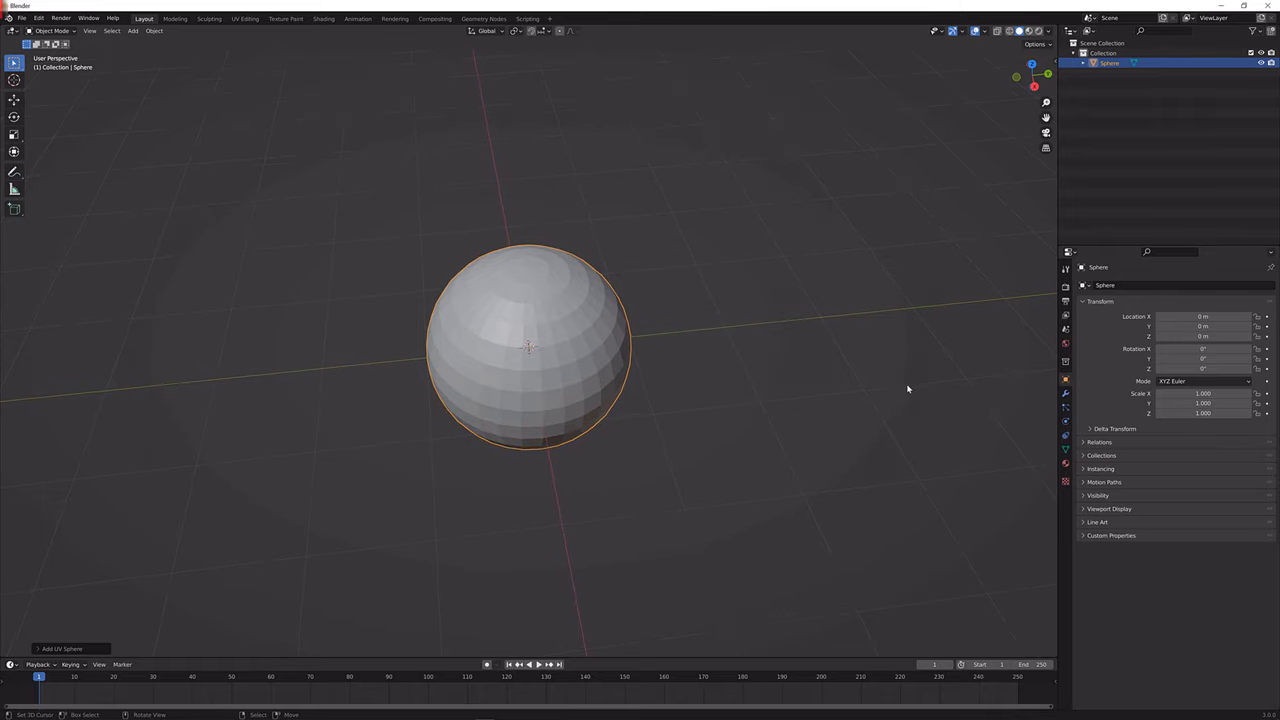
- Add a Decimate modifier set to Un-Subdivide and apply it permanently to the sphere
{"action": "left_click", "coordinate": [1064, 392]}
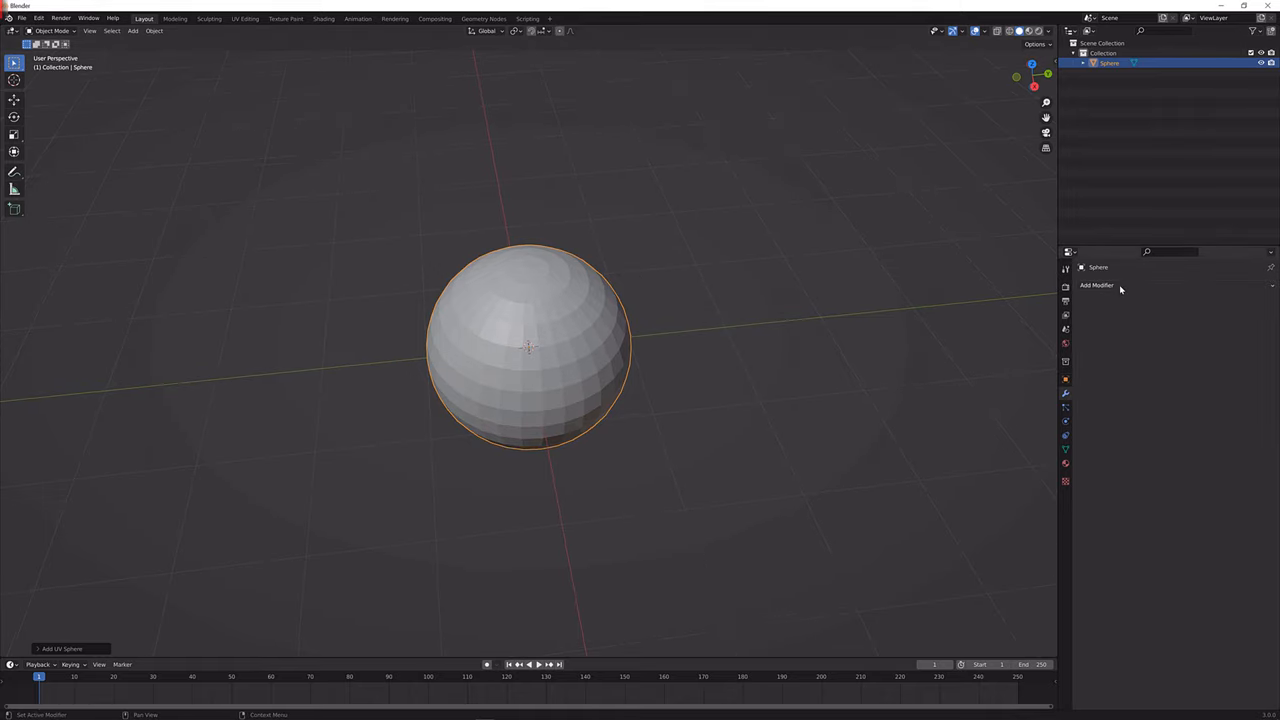
{"action": "left_click", "coordinate": [1096, 284]}
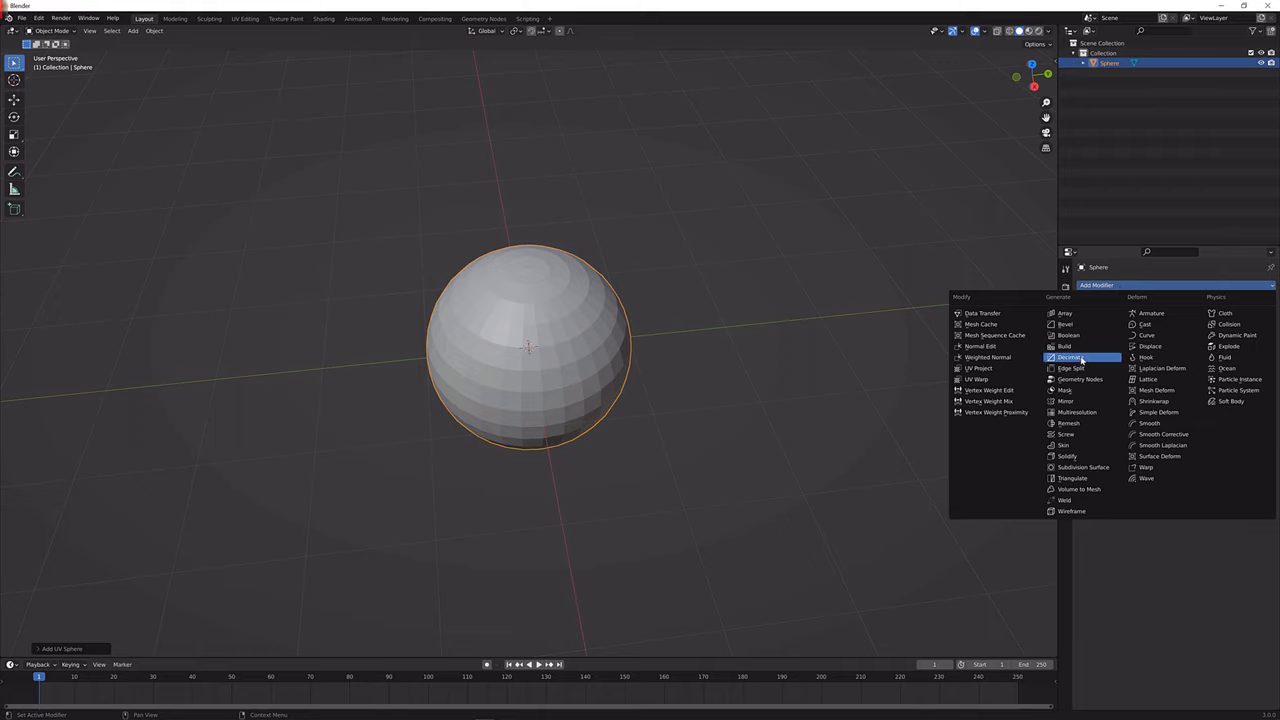
{"action": "left_click", "coordinate": [1068, 356]}
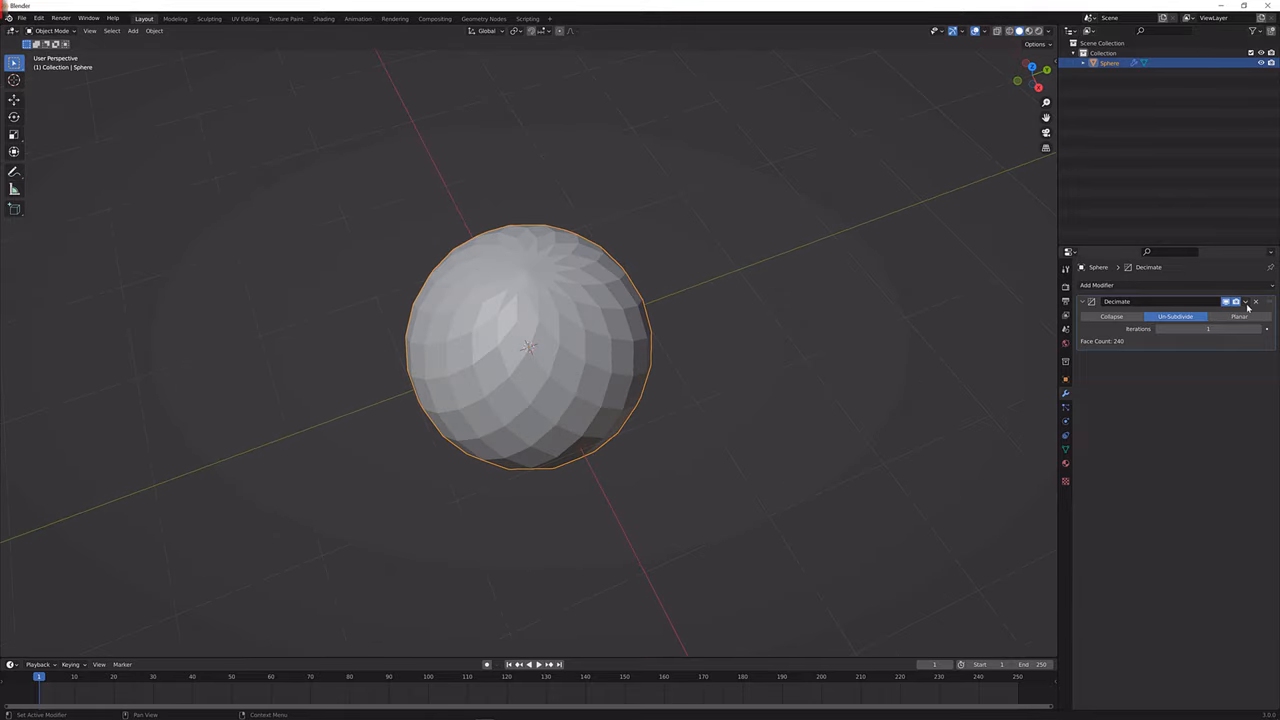
{"action": "left_click", "coordinate": [1244, 300]}
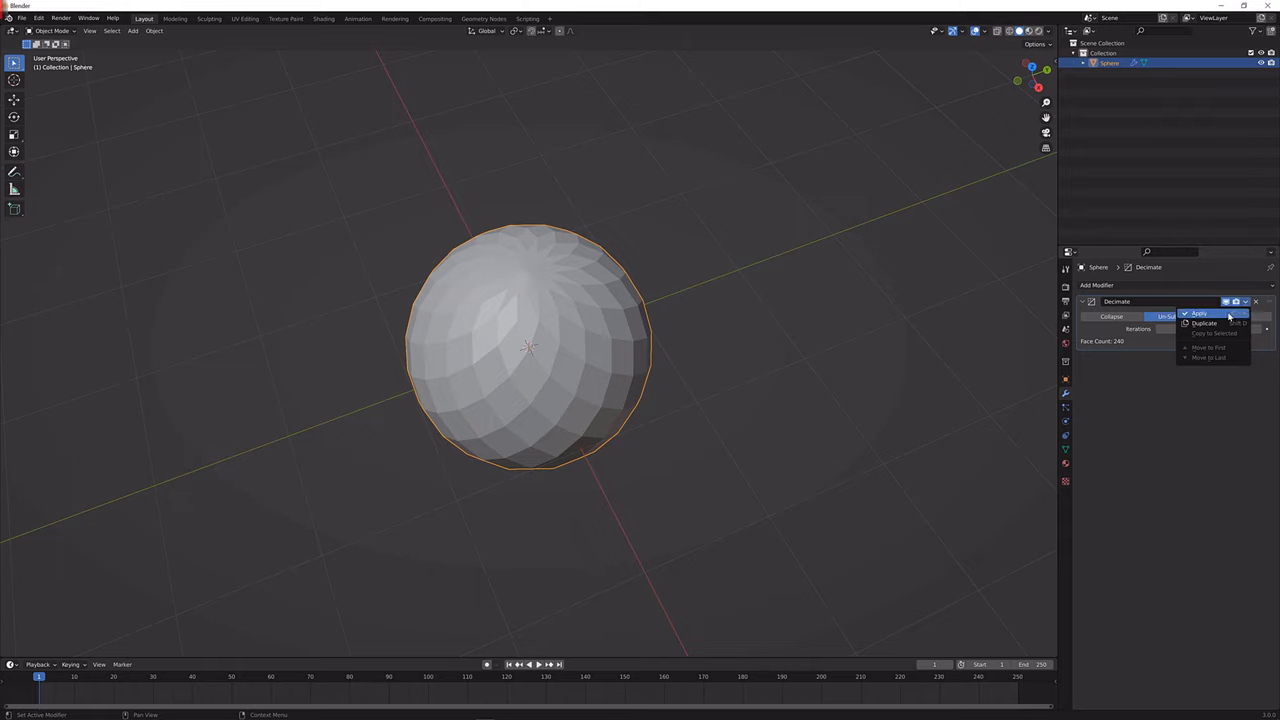
{"action": "left_click", "coordinate": [1200, 312]}
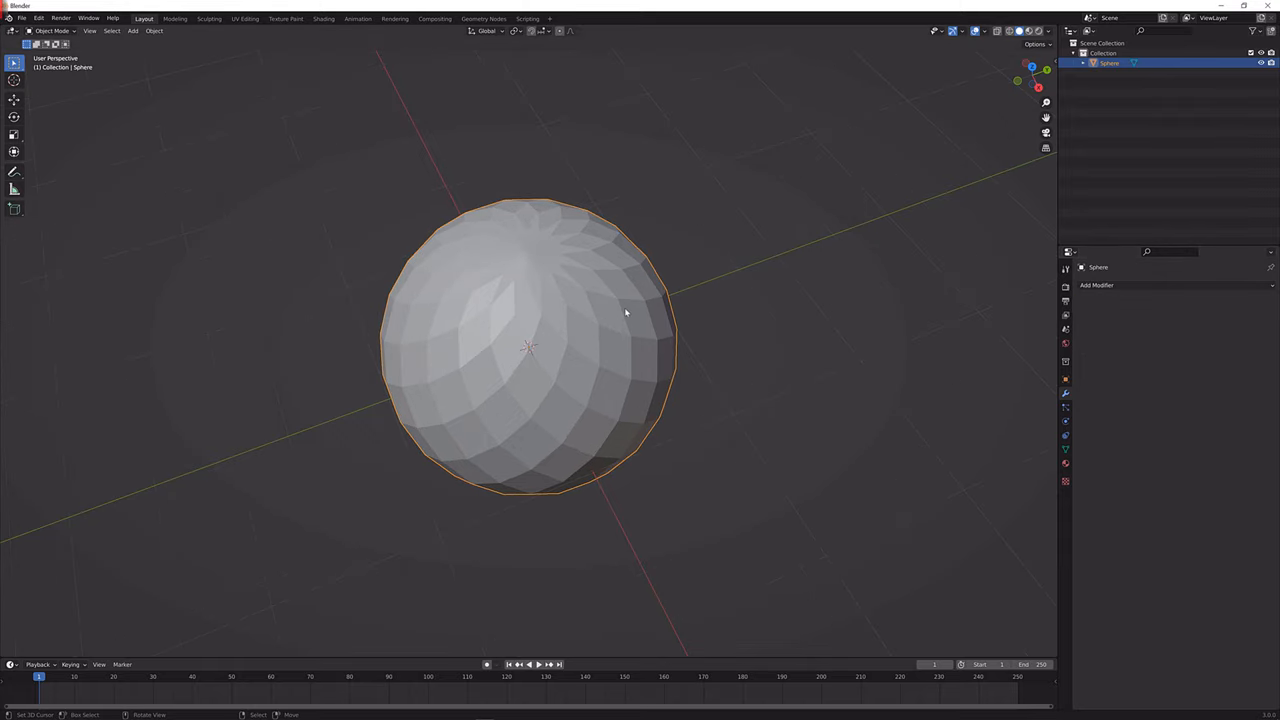
- Separate the flower-shaped cap faces into their own object and delete the leftover sphere
{"action": "key", "text": "Tab"}
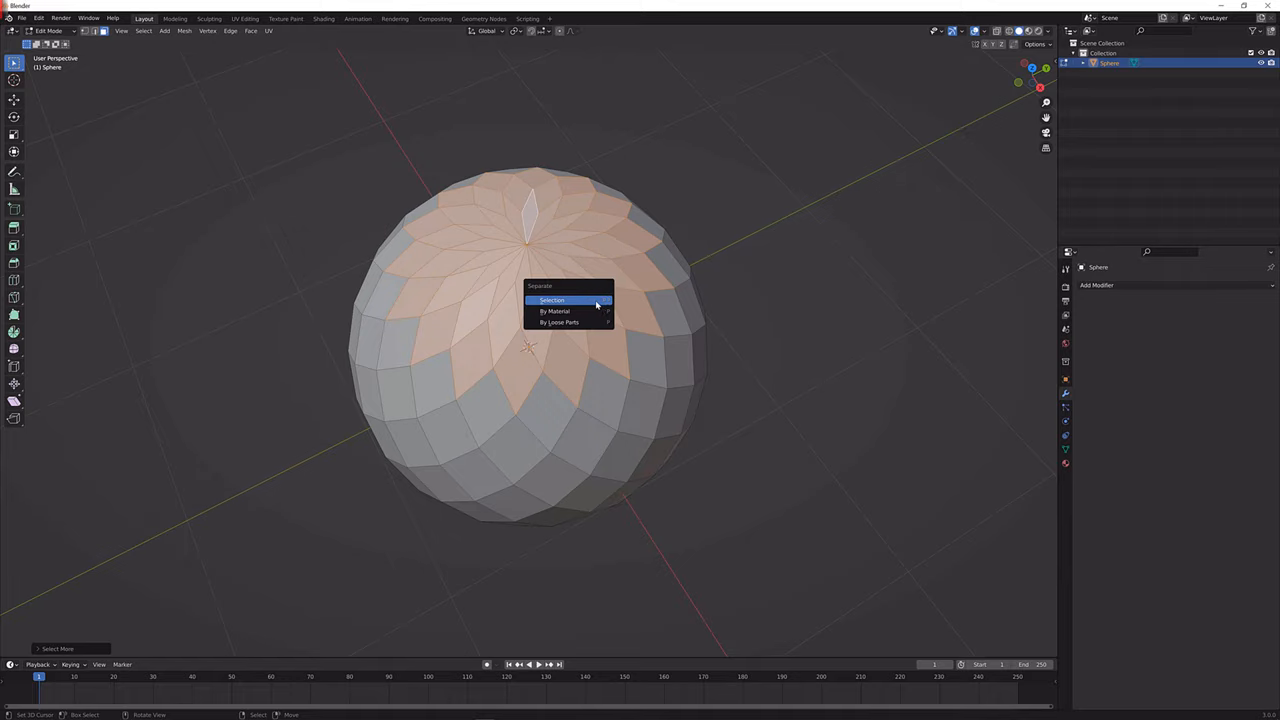
{"action": "left_click", "coordinate": [552, 300]}
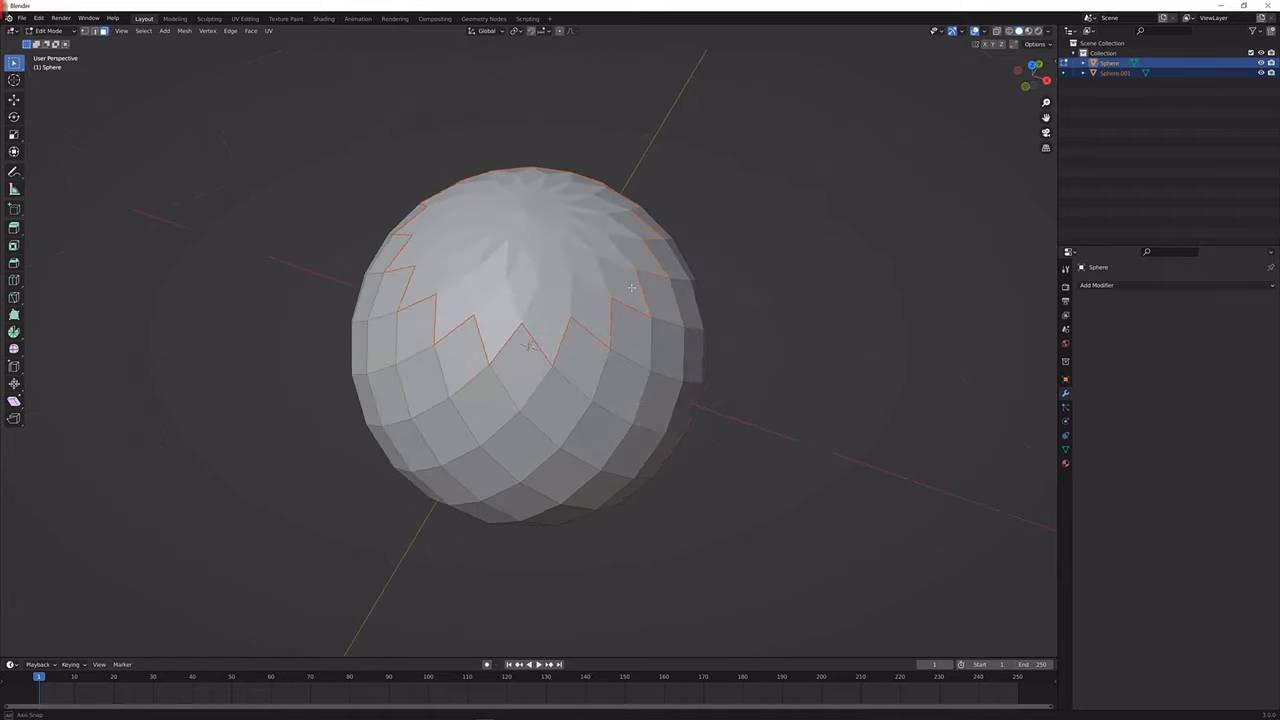
{"action": "key", "text": "Tab"}
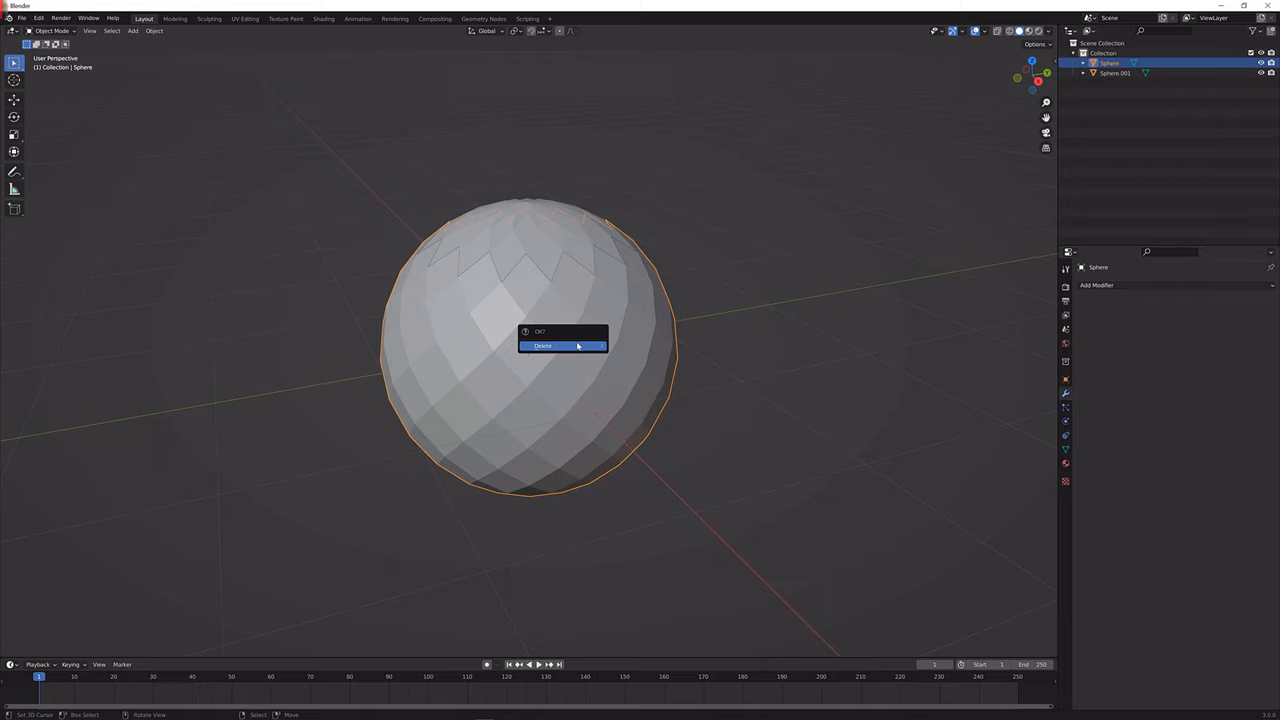
{"action": "left_click", "coordinate": [542, 344]}
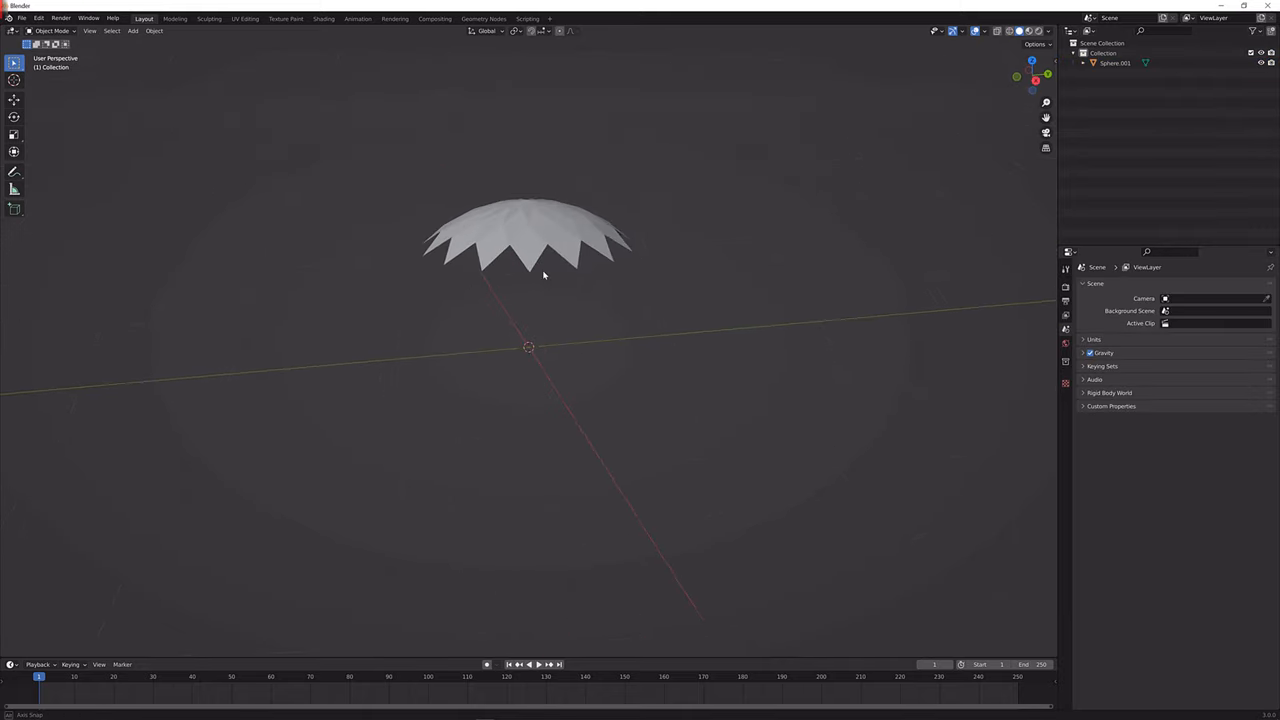
- Add a new UV sphere under the cap with a Subdivision Surface modifier and Shade Smooth
{"action": "left_click", "coordinate": [132, 32]}
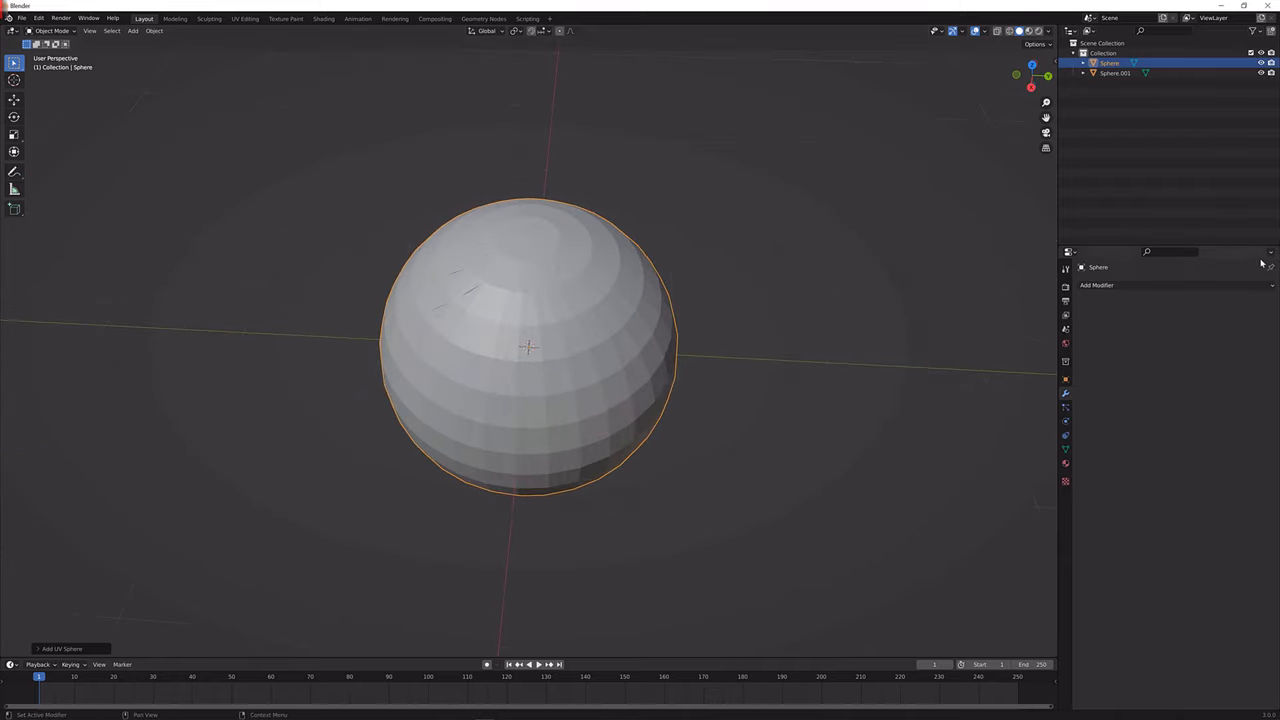
{"action": "left_click", "coordinate": [1096, 284]}
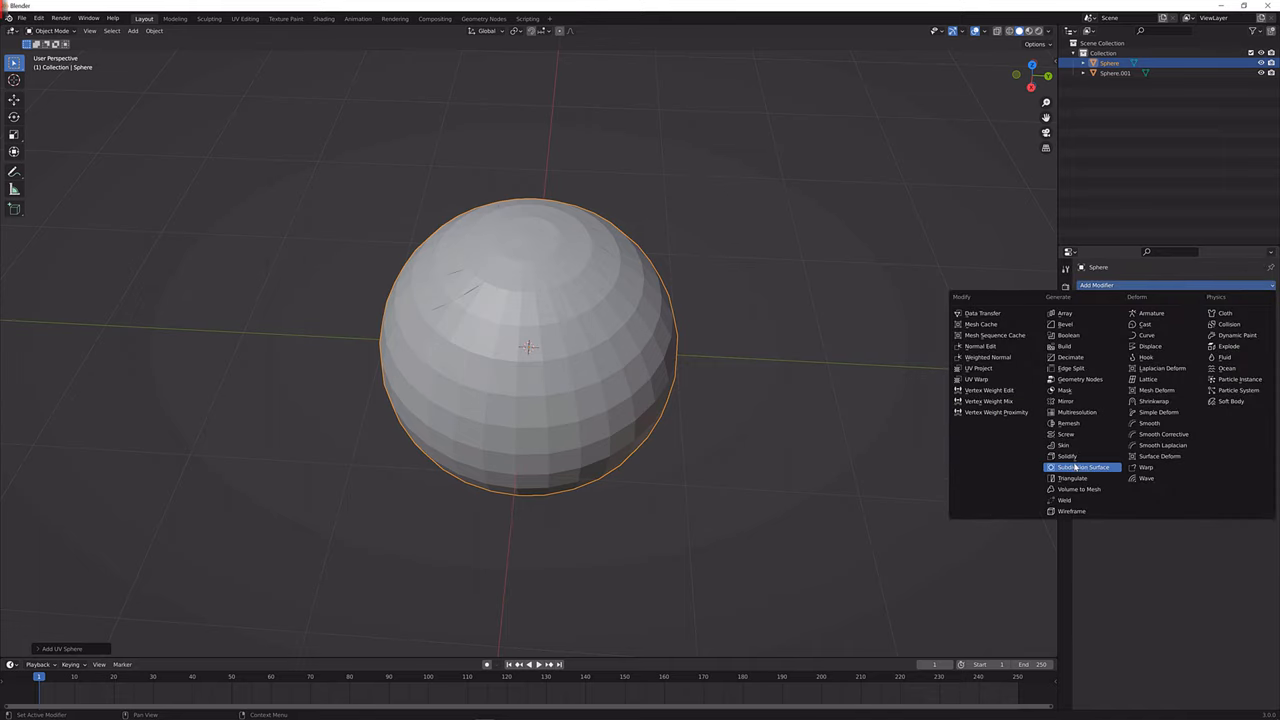
{"action": "left_click", "coordinate": [1084, 468]}
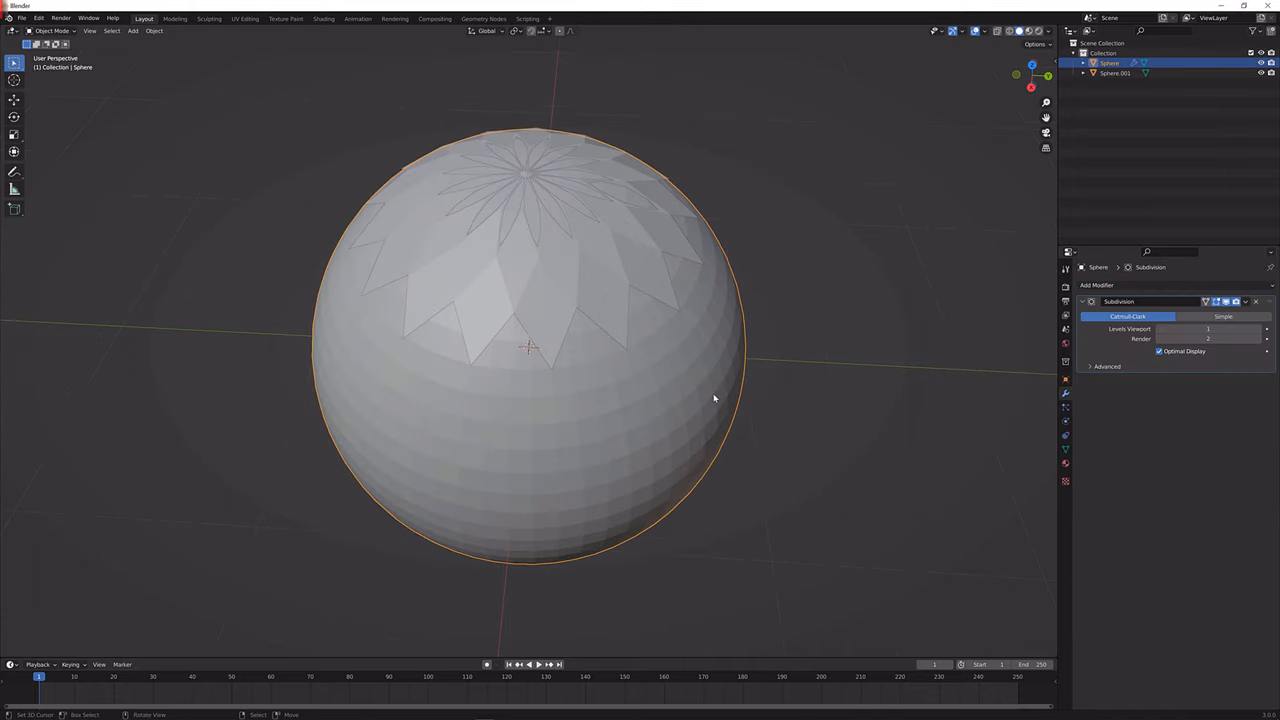
{"action": "right_click", "coordinate": [714, 398]}
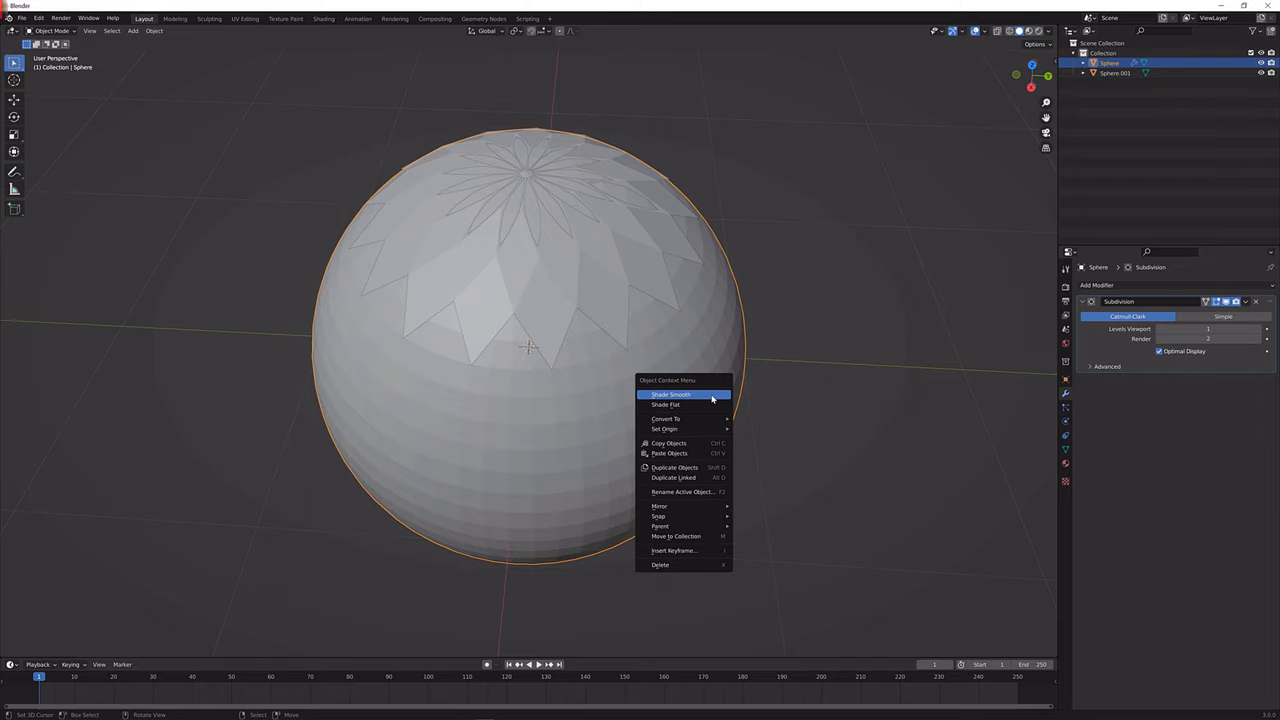
{"action": "left_click", "coordinate": [670, 392]}
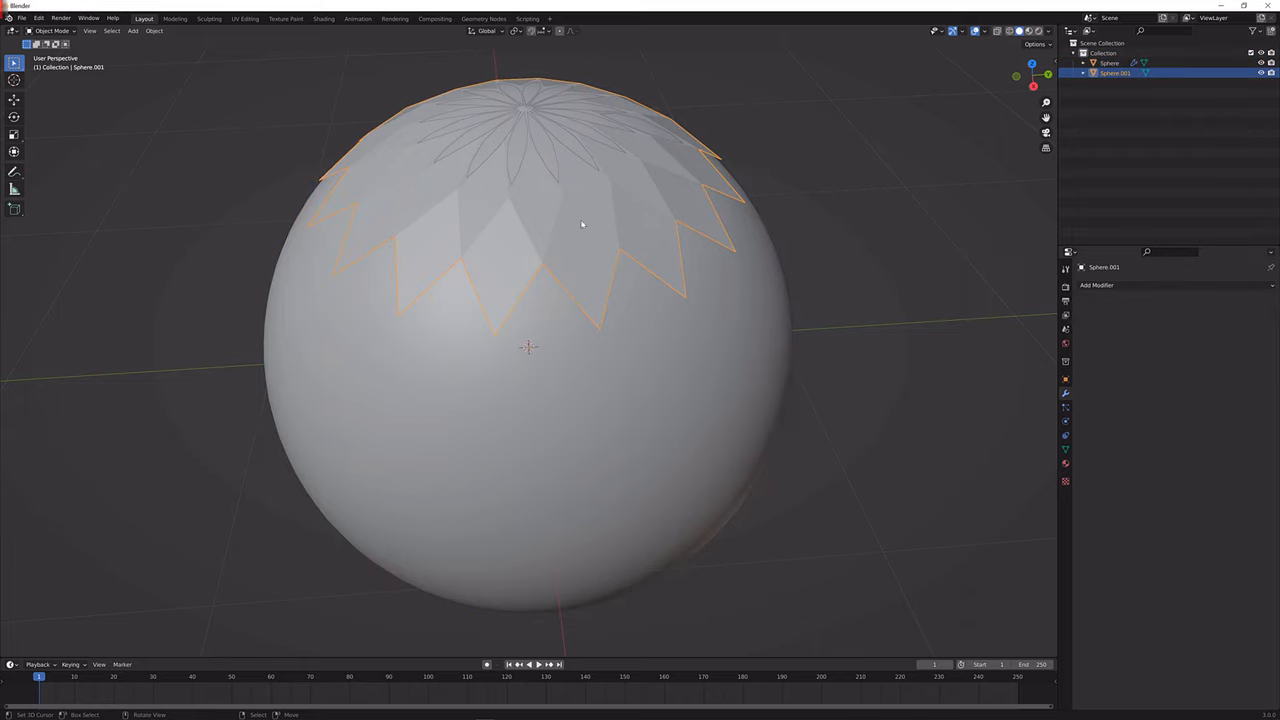
{"action": "key", "text": "Tab"}
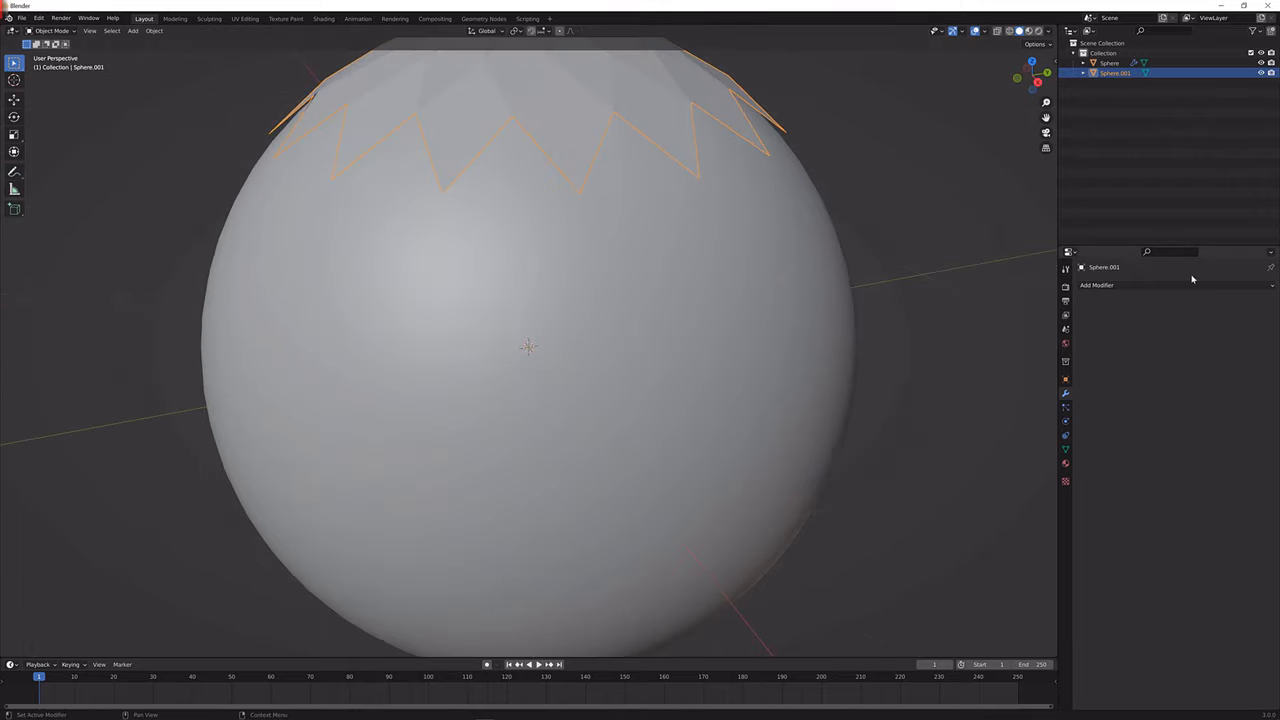
- Add a Solidify modifier to the cap, raise its Thickness, and apply it permanently
{"action": "left_click", "coordinate": [1096, 284]}
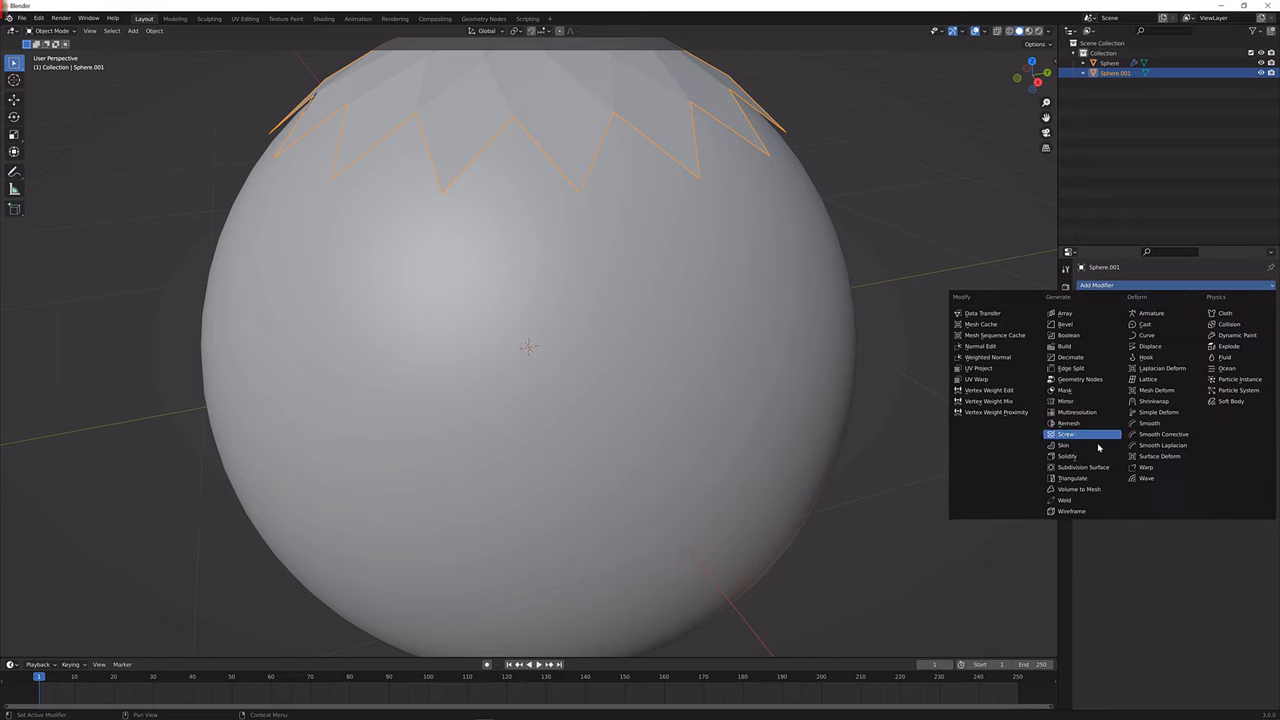
{"action": "left_click", "coordinate": [1068, 468]}
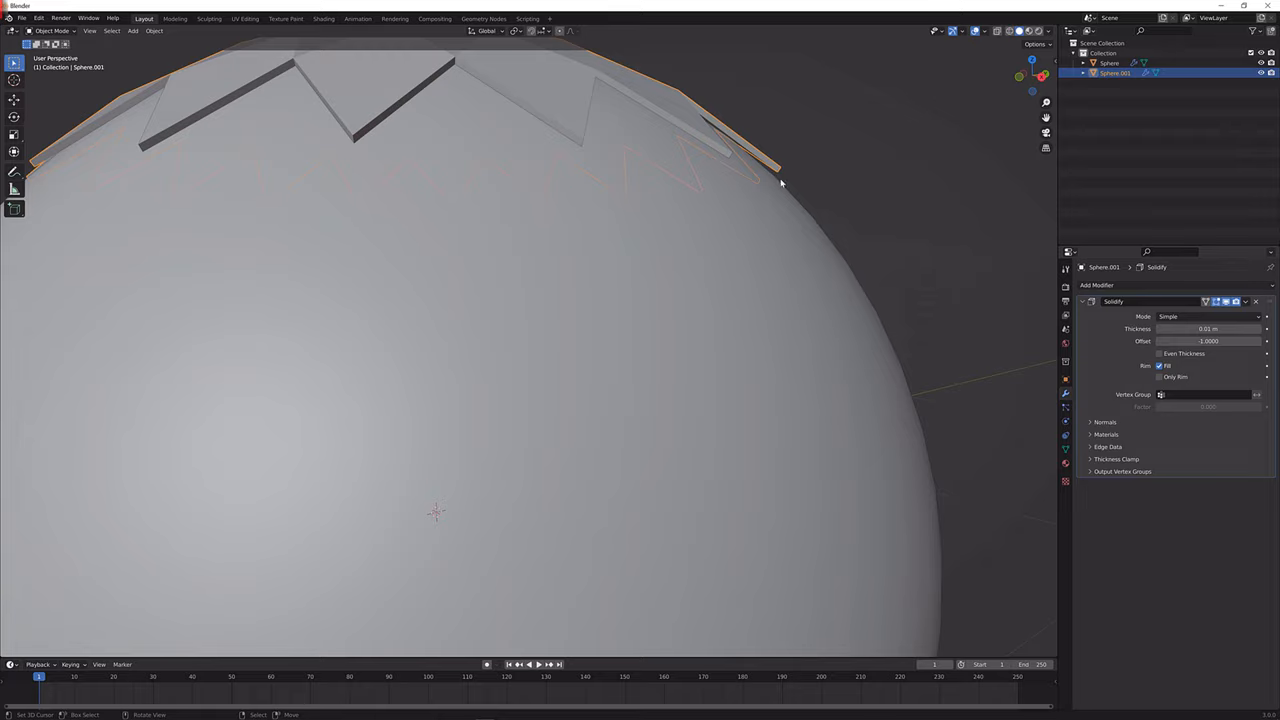
{"action": "left_click_drag", "start_coordinate": [1210, 328], "coordinate": [1216, 328]}
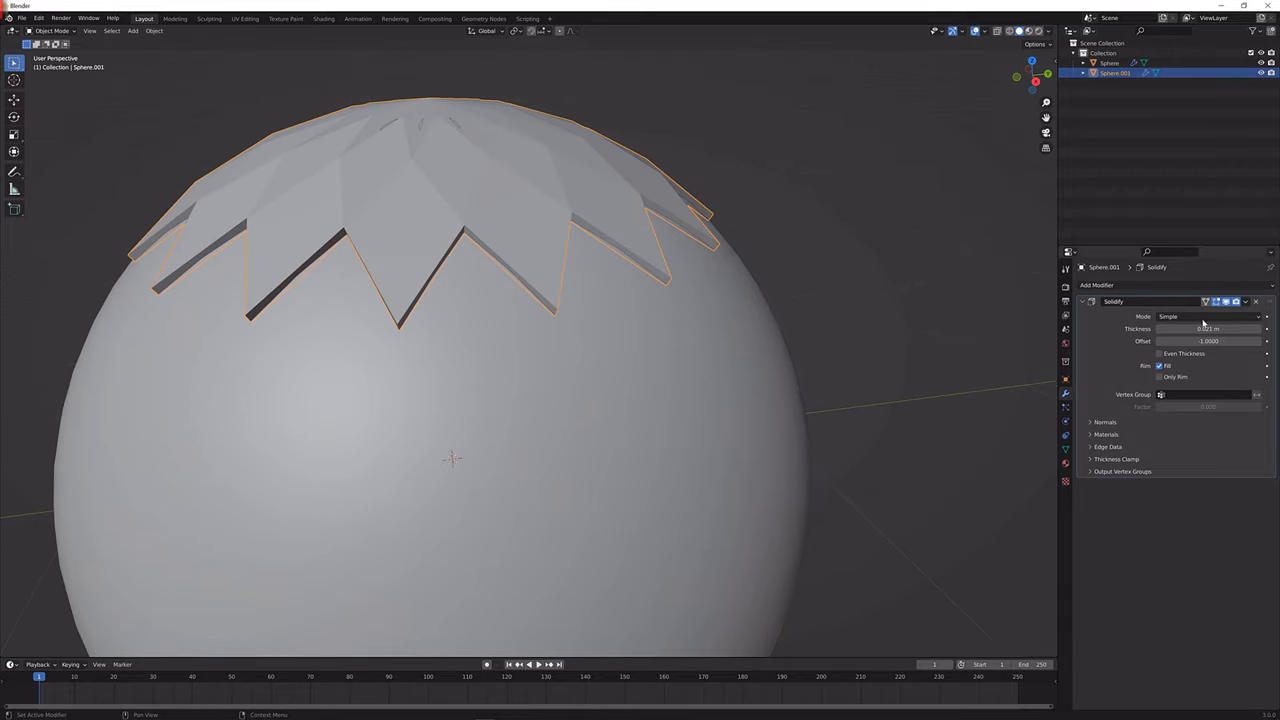
{"action": "left_click", "coordinate": [1246, 300]}
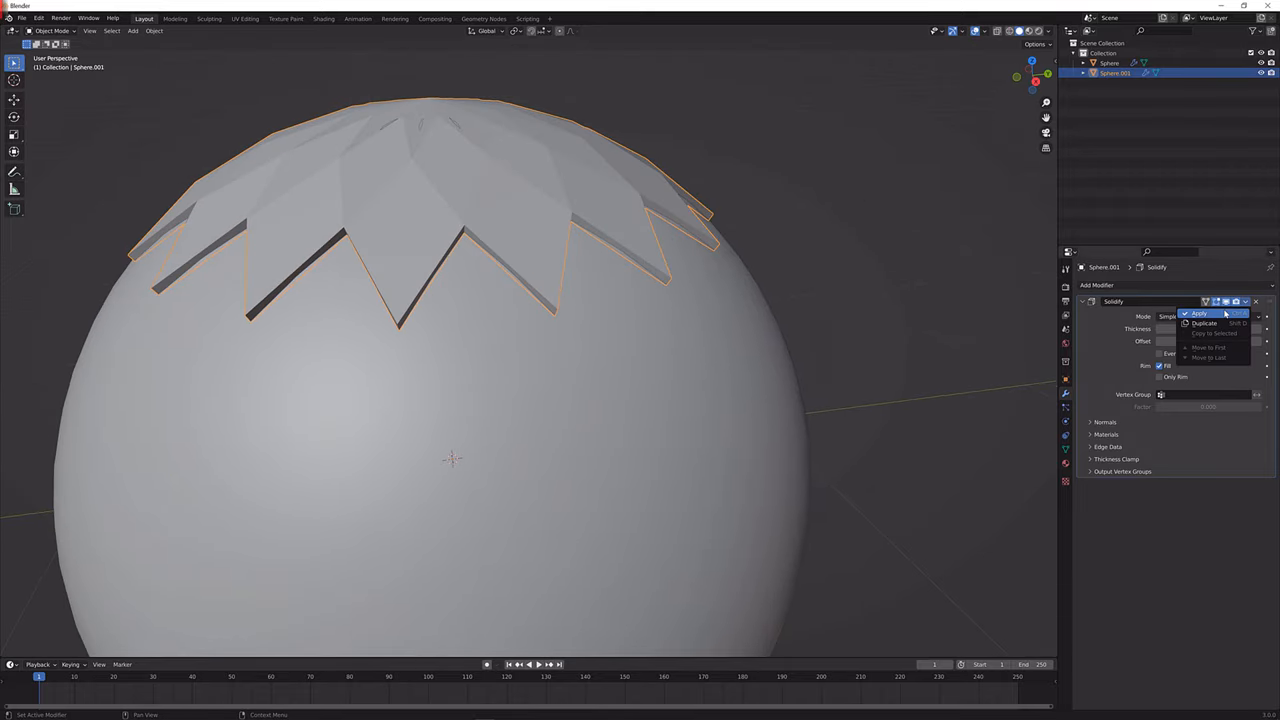
{"action": "left_click", "coordinate": [1200, 312]}
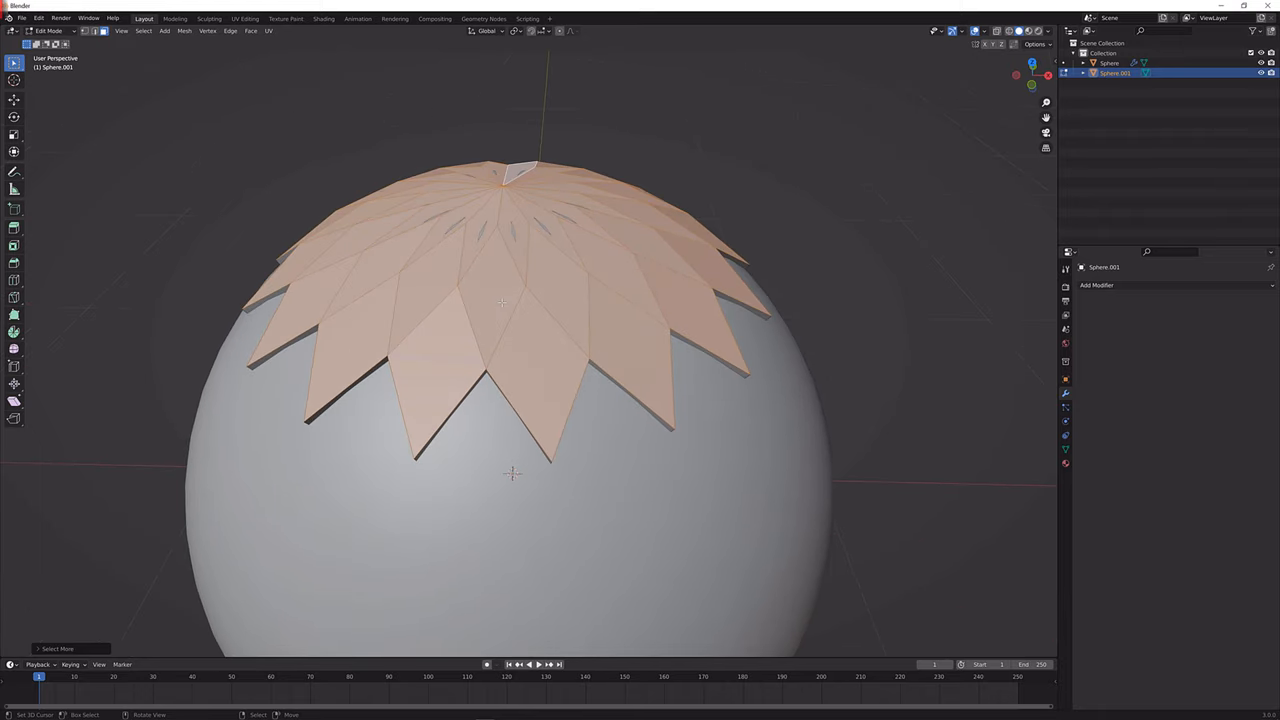
- Extrude the cap's petal faces outward along their normals so each petal stands raised
{"action": "key", "text": "i"}
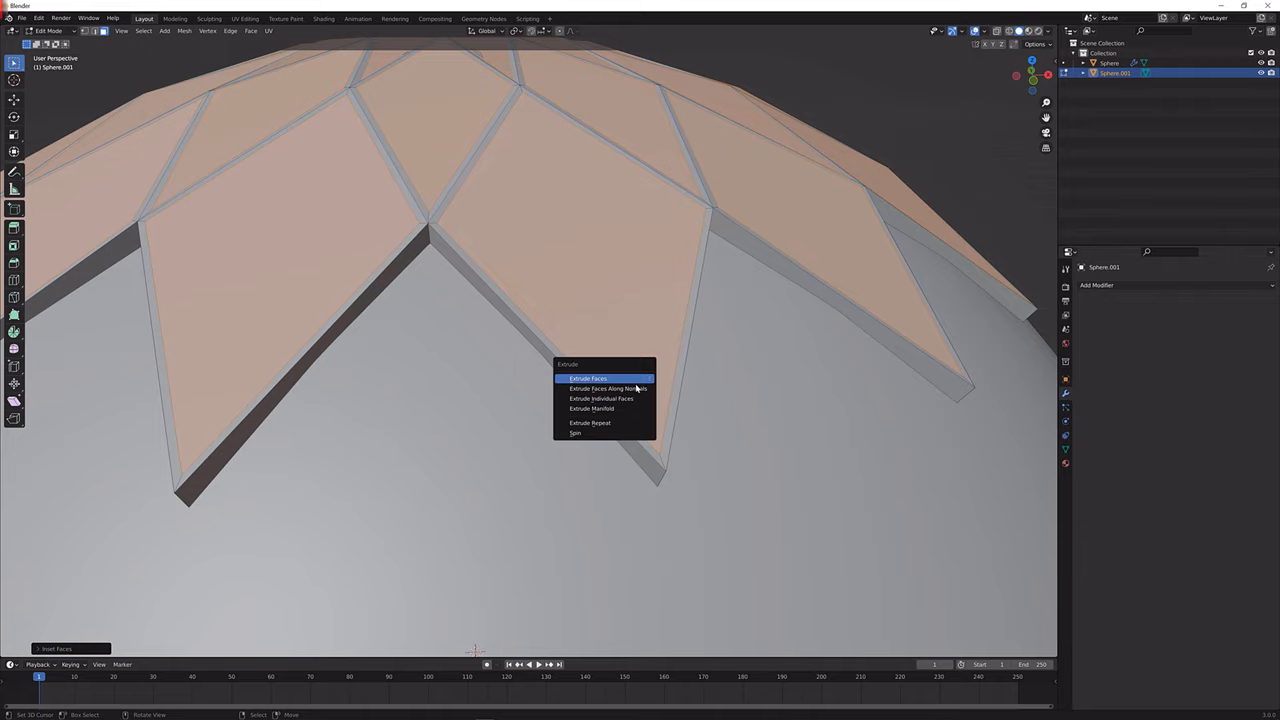
{"action": "mouse_move", "coordinate": [610, 388]}
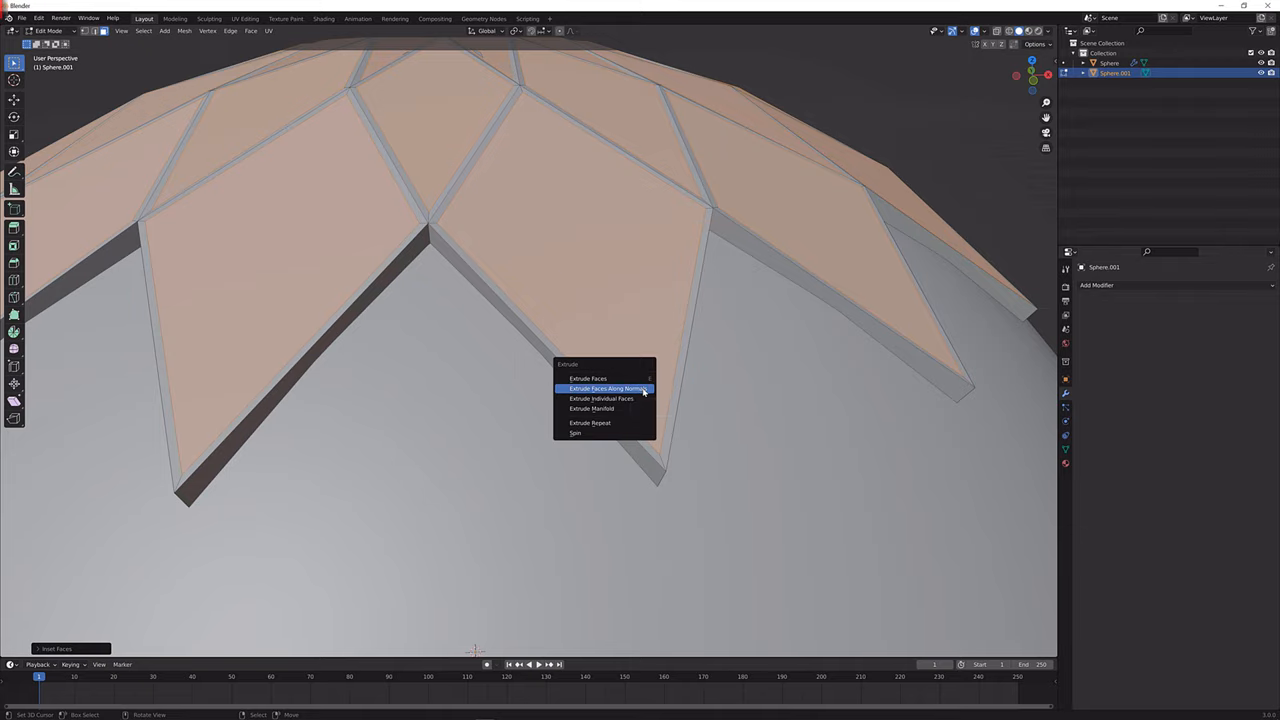
{"action": "left_click", "coordinate": [608, 388]}
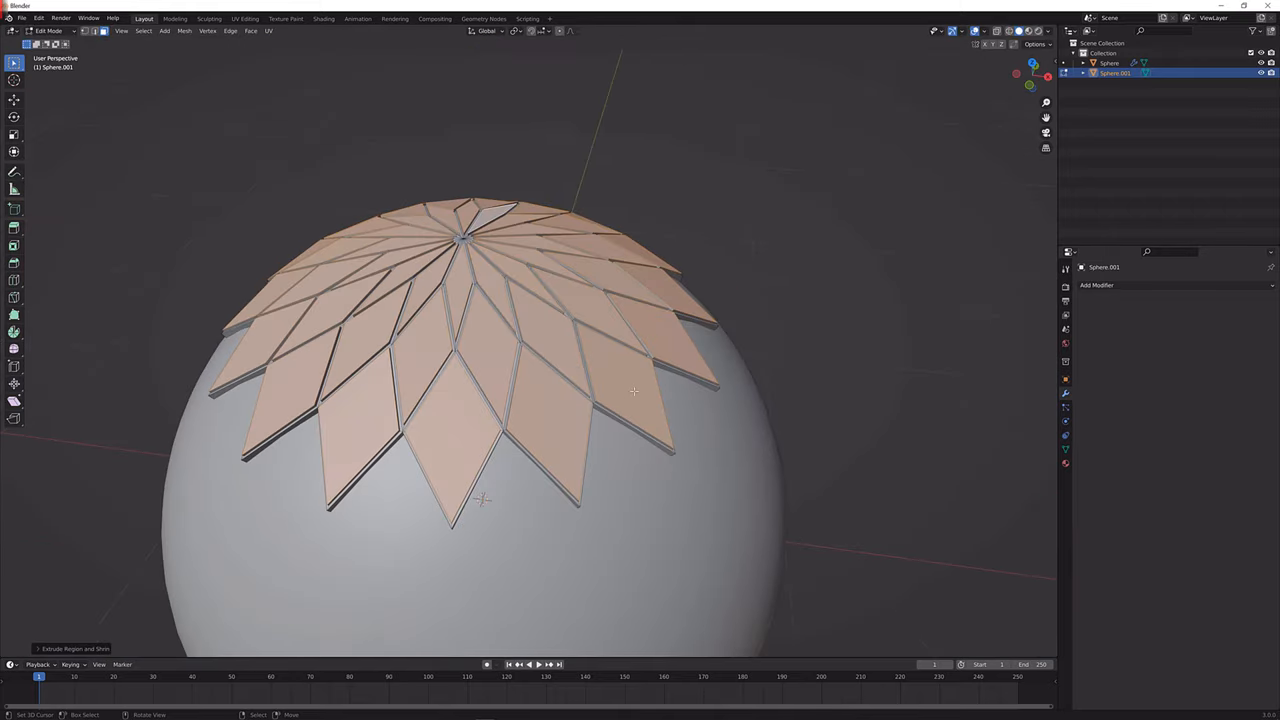
{"action": "key", "text": "Tab"}
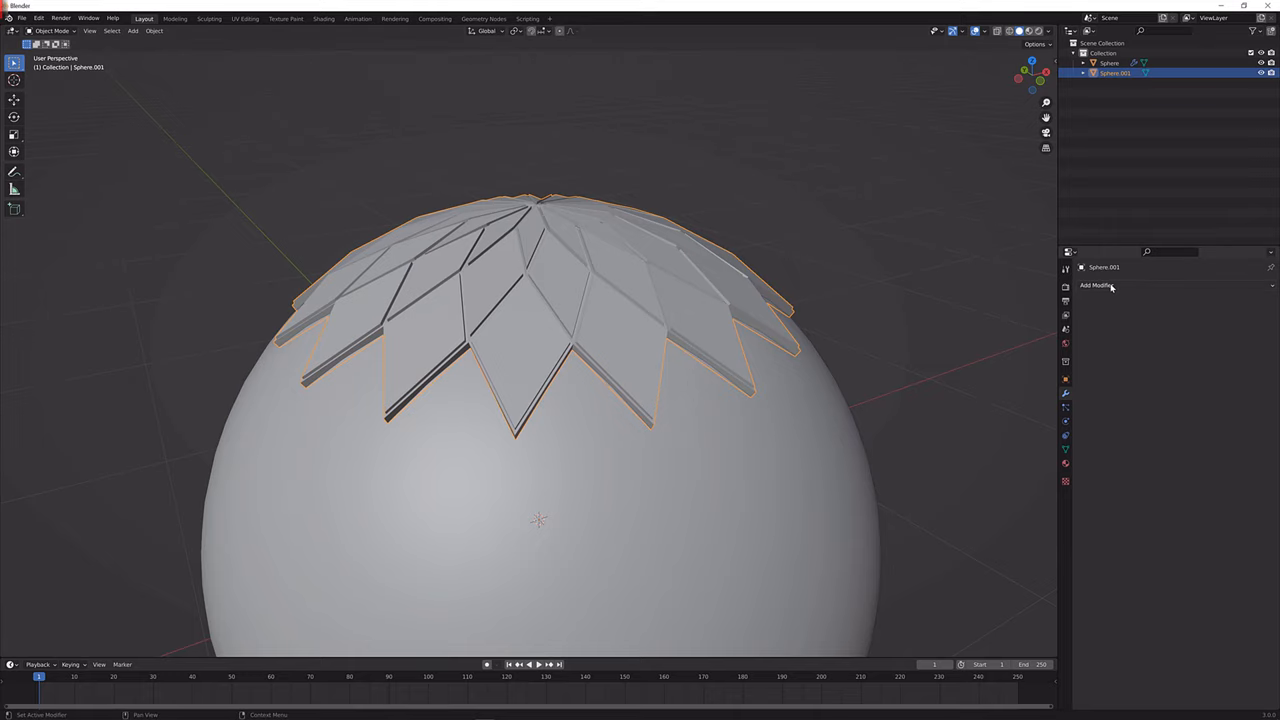
- Add a Bevel modifier to the petal cap to round the edges of each raised tile
{"action": "left_click", "coordinate": [1096, 284]}
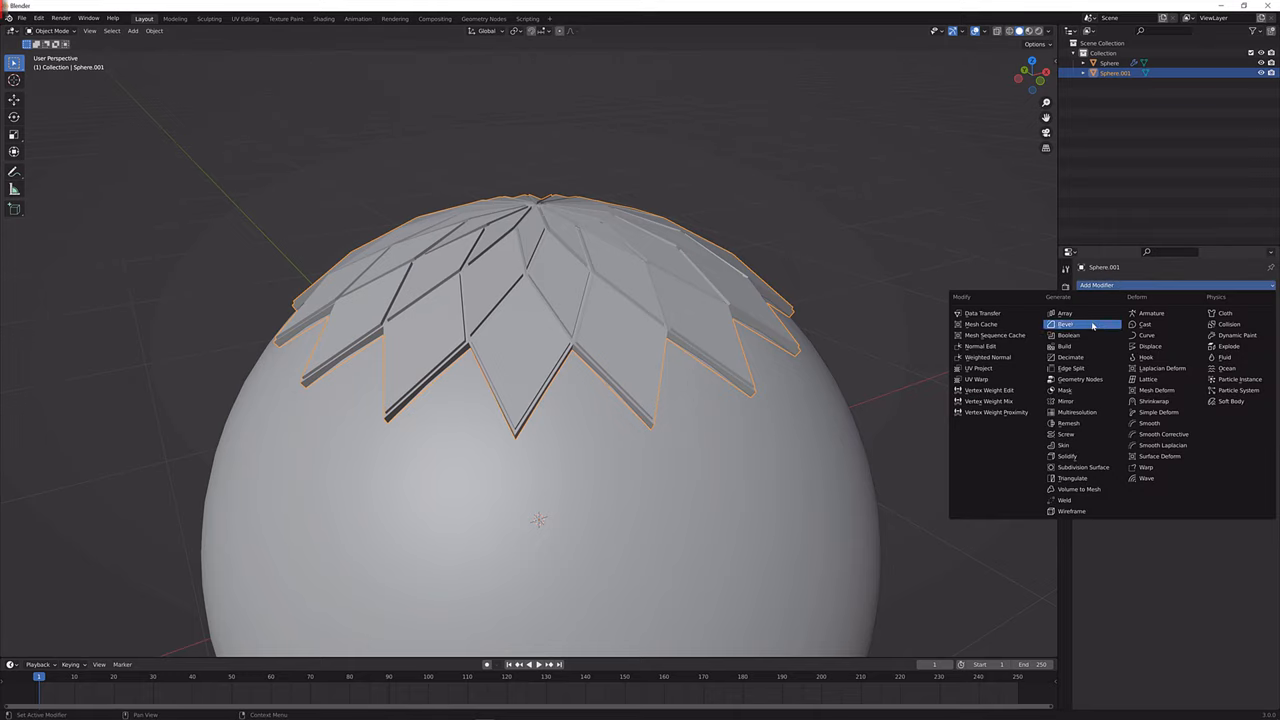
{"action": "left_click", "coordinate": [1066, 324]}
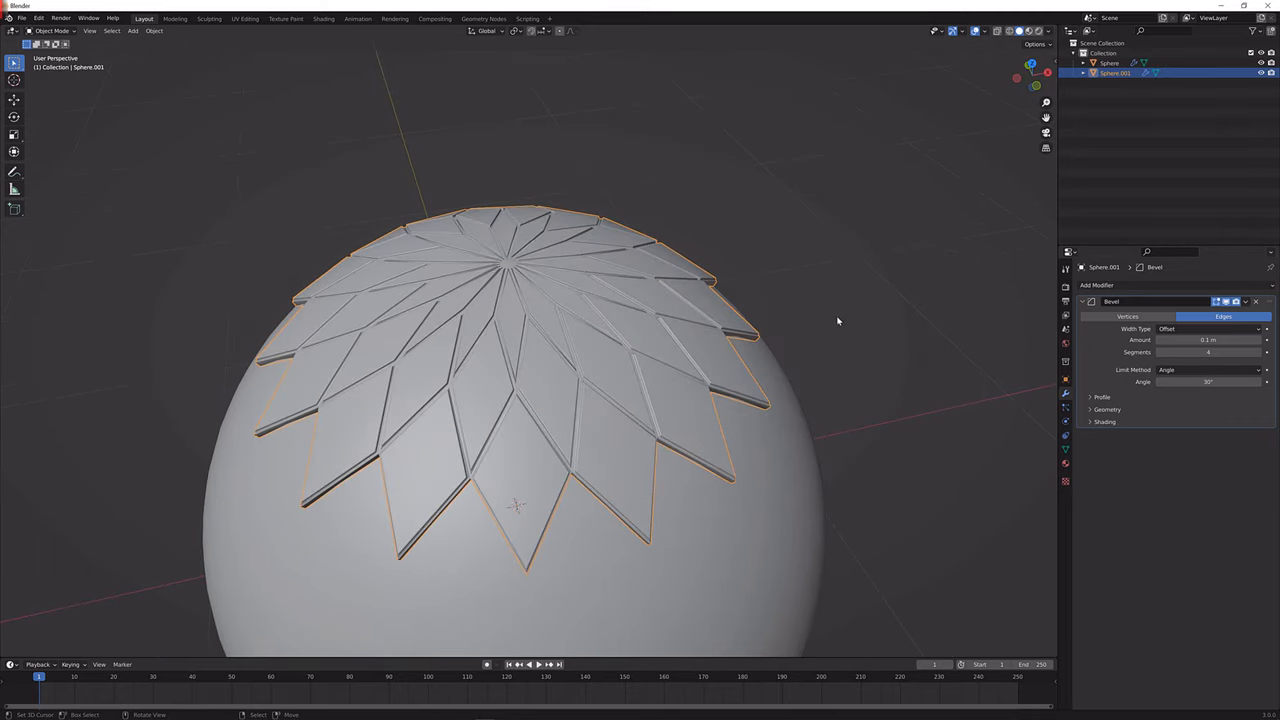
{"action": "left_click_drag", "start_coordinate": [836, 320], "coordinate": [772, 336]}
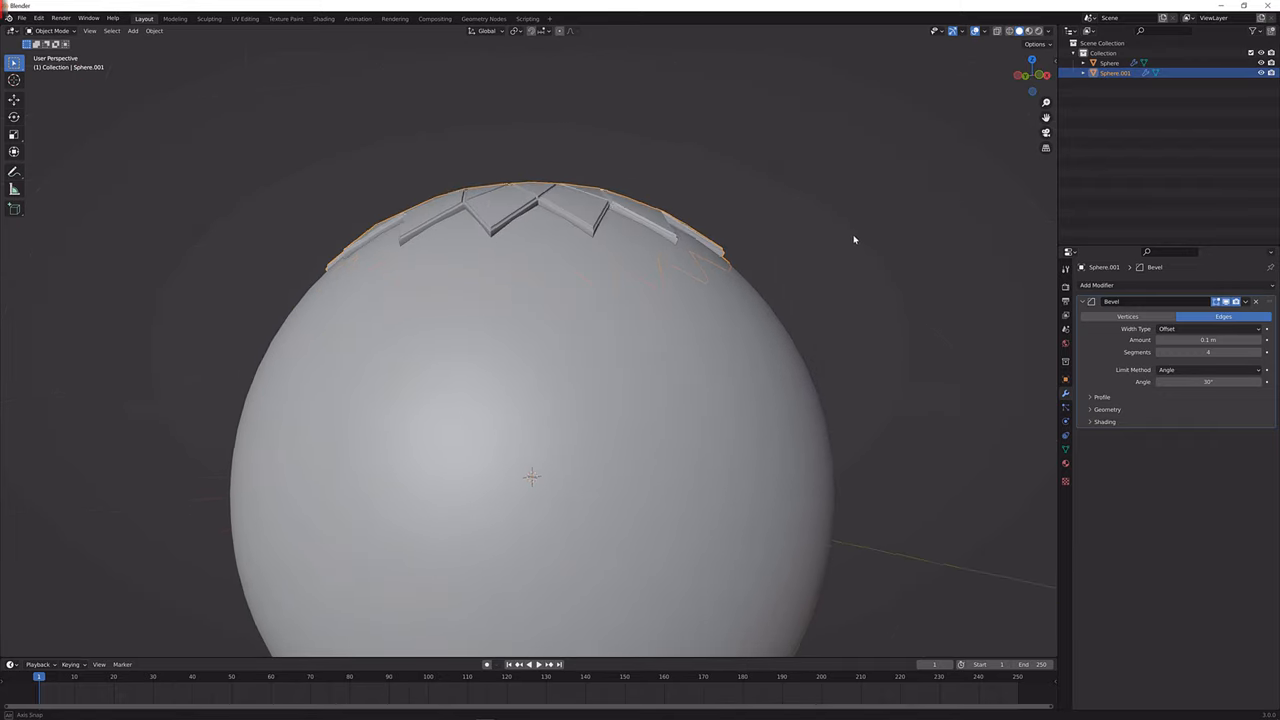
{"action": "left_click_drag", "start_coordinate": [854, 240], "coordinate": [710, 358]}
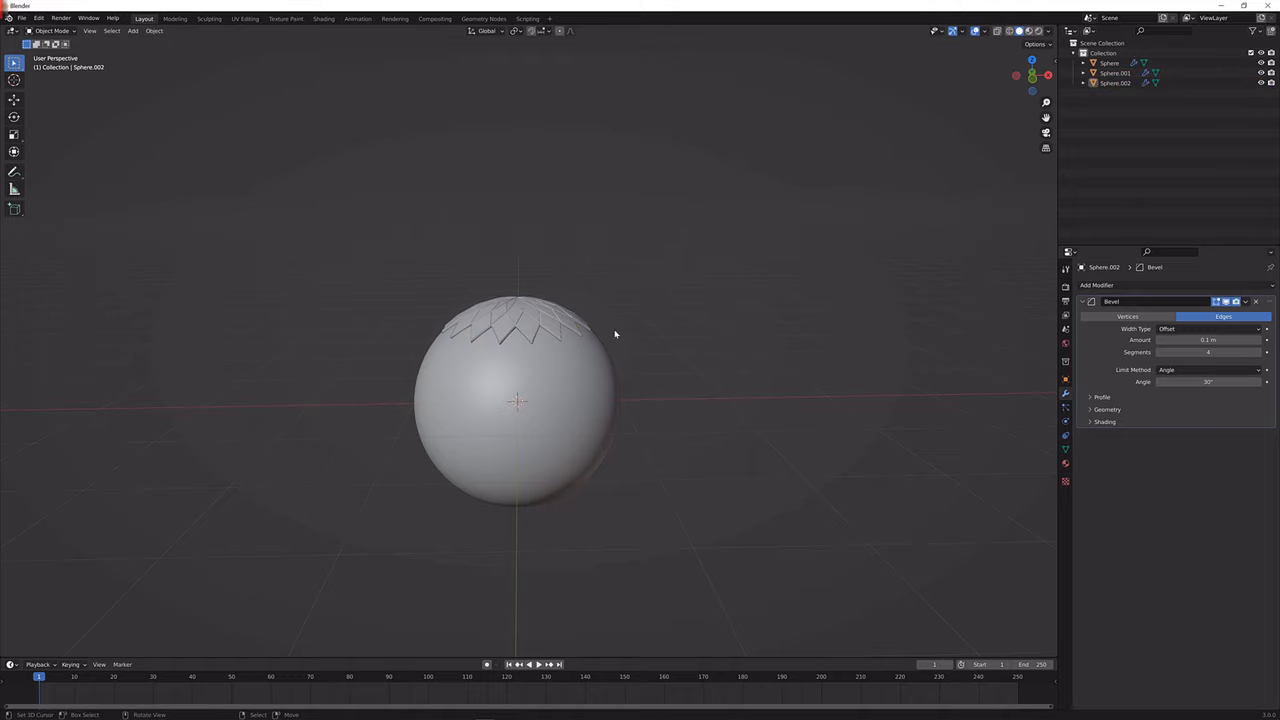
- Duplicate the petal cap and rotate copies around the sphere until its surface is covered
{"action": "key", "text": "r"}
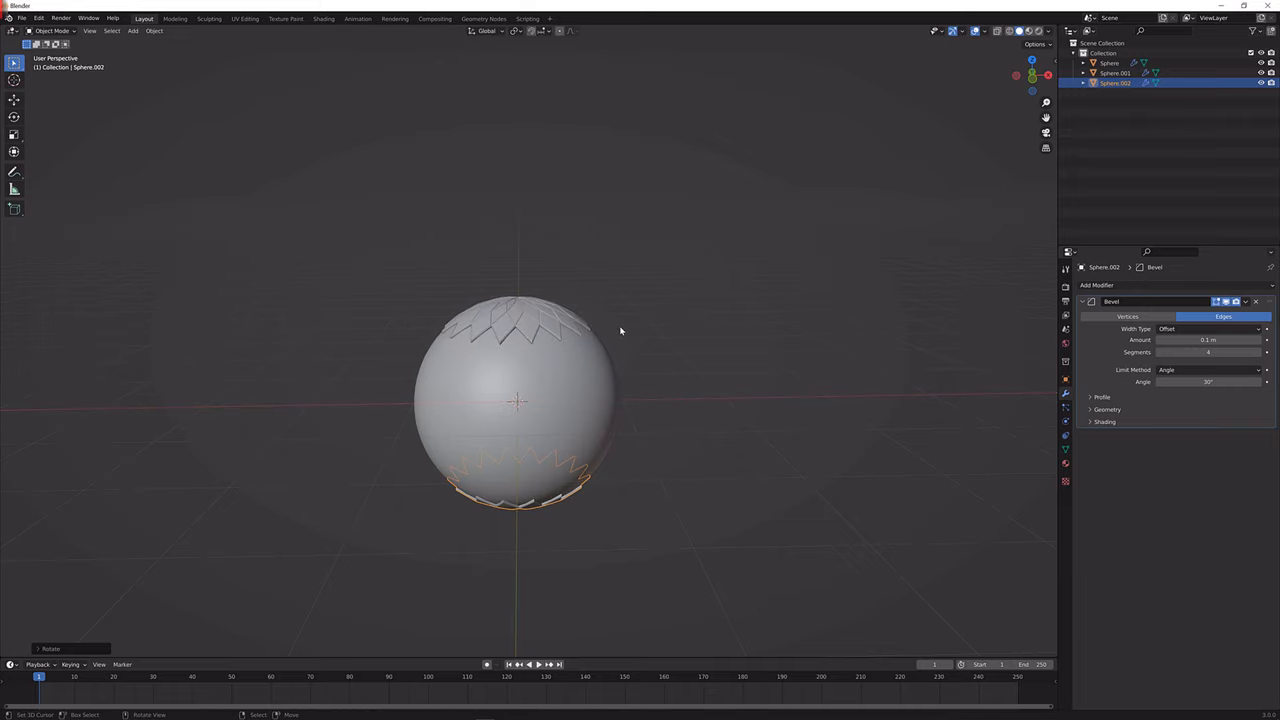
{"action": "left_click_drag", "start_coordinate": [620, 330], "coordinate": [664, 264]}
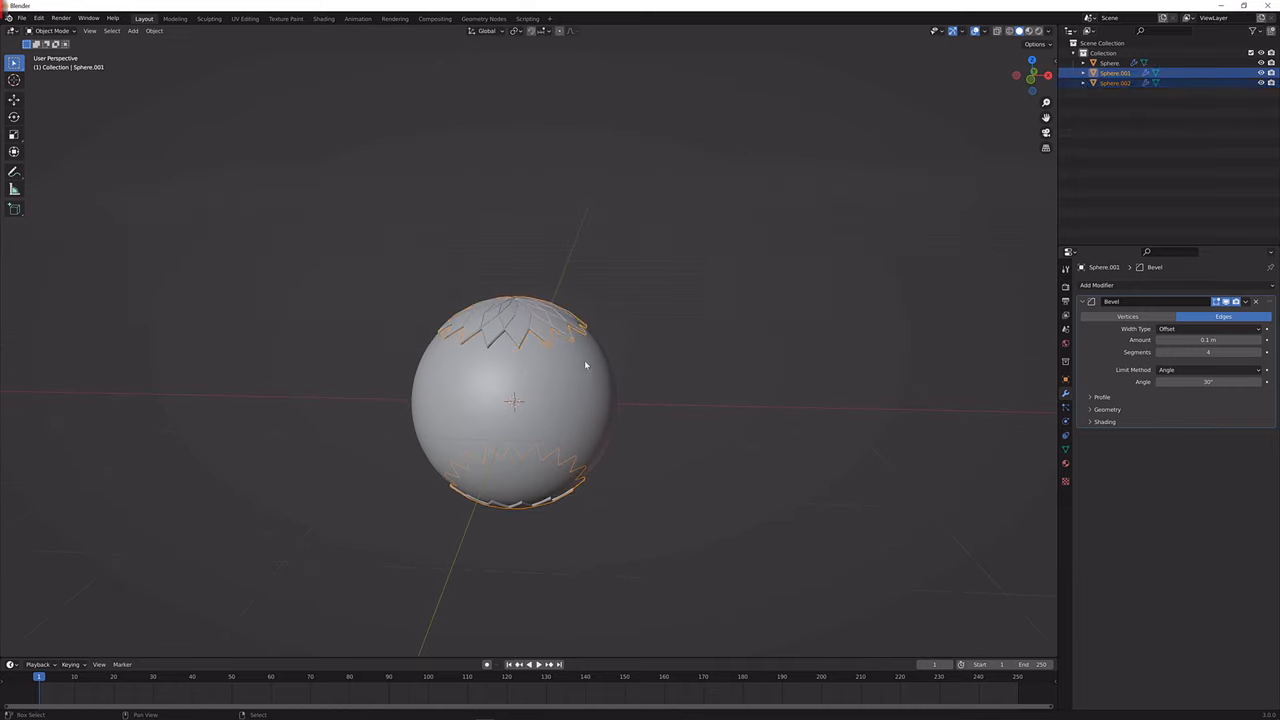
{"action": "left_click_drag", "start_coordinate": [584, 364], "coordinate": [612, 308]}
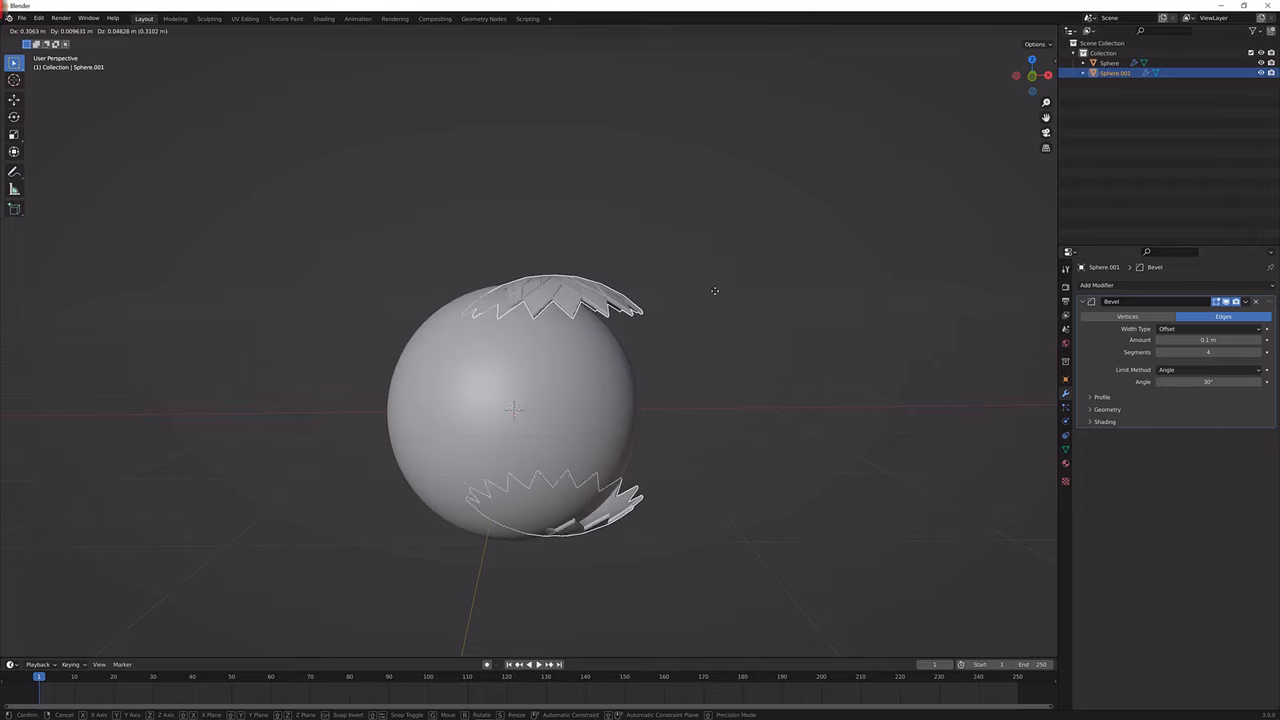
{"action": "left_click", "coordinate": [668, 290]}
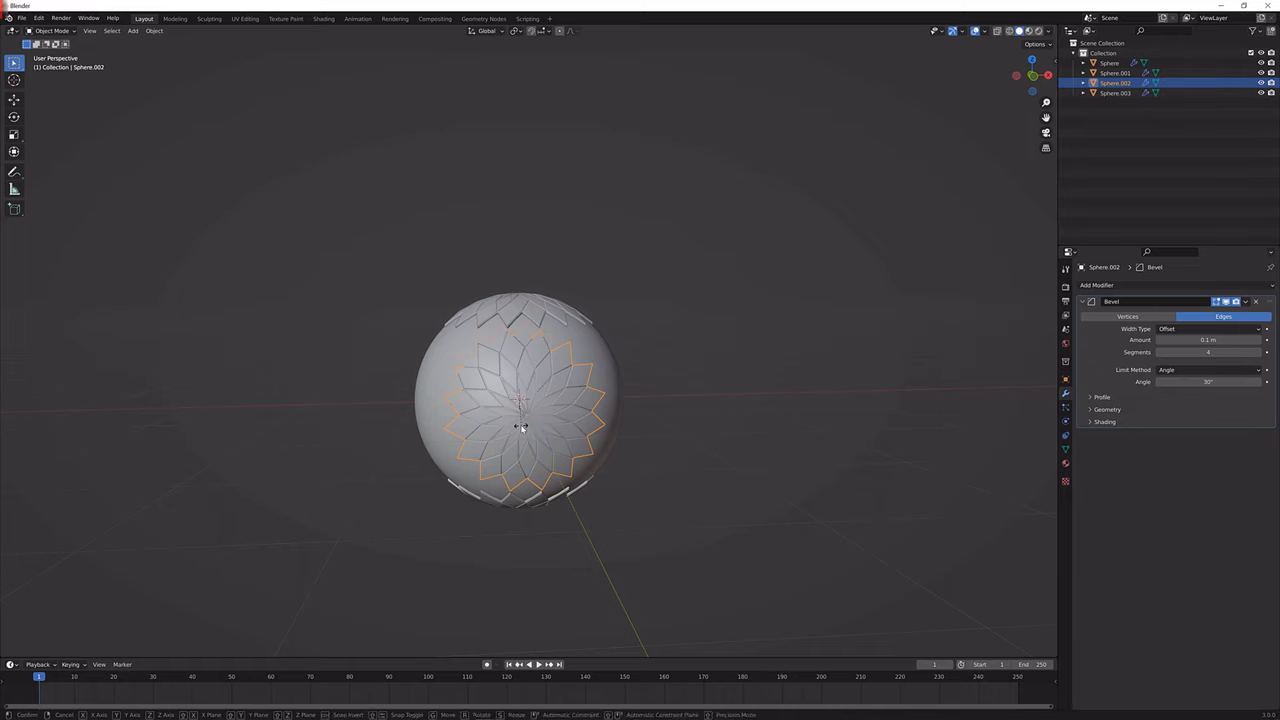
{"action": "key", "text": "r"}
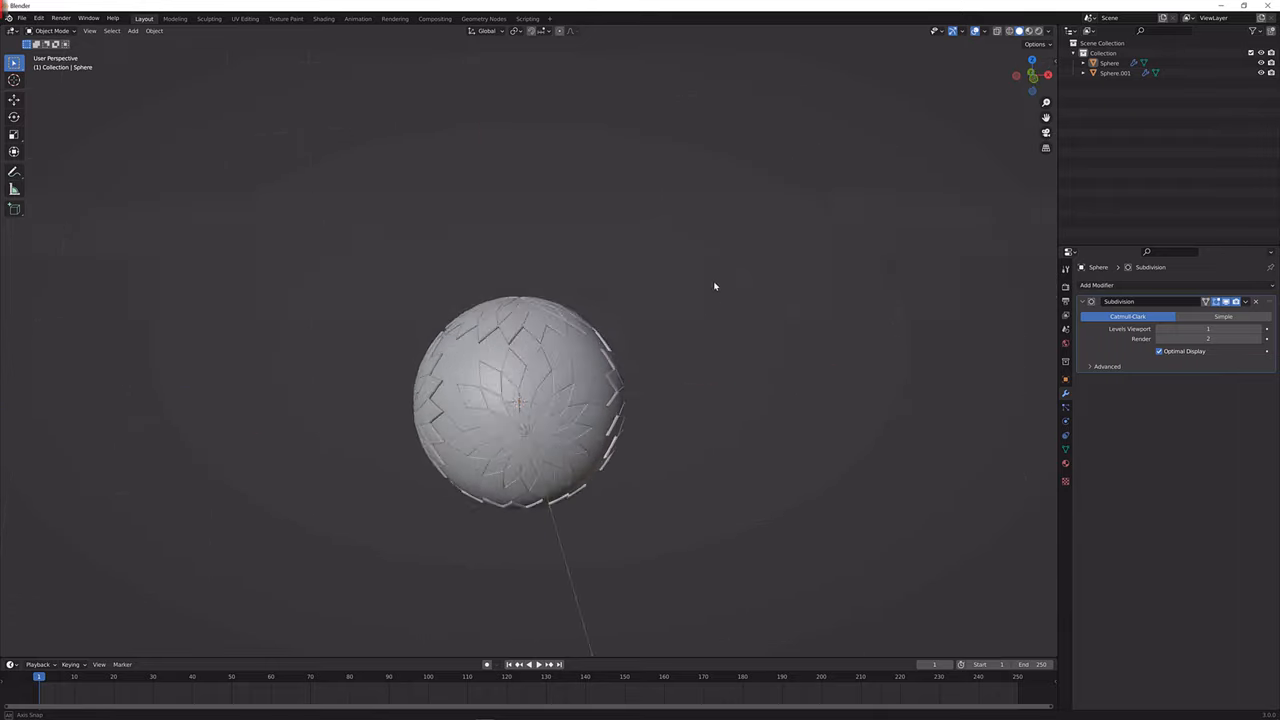
- Add a cylinder, shrink it to the flower centre and seat it atop the sphere's pole
{"action": "left_click", "coordinate": [132, 32]}
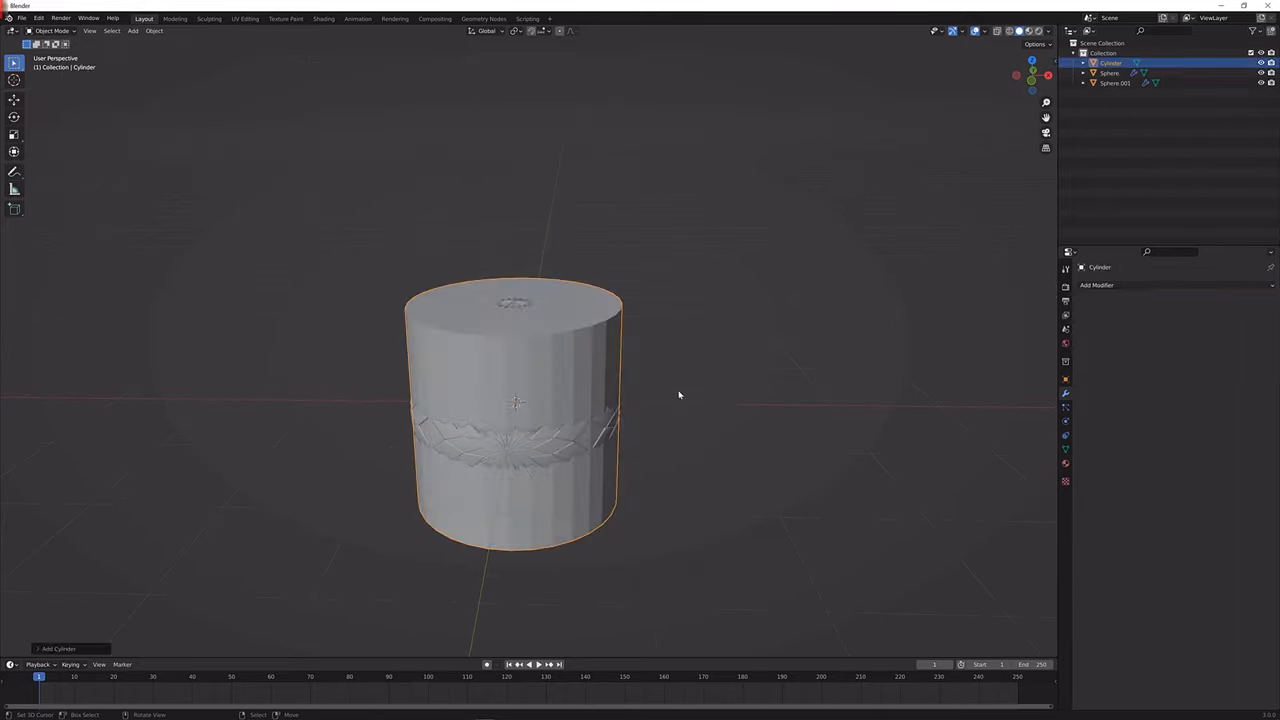
{"action": "key", "text": "Tab"}
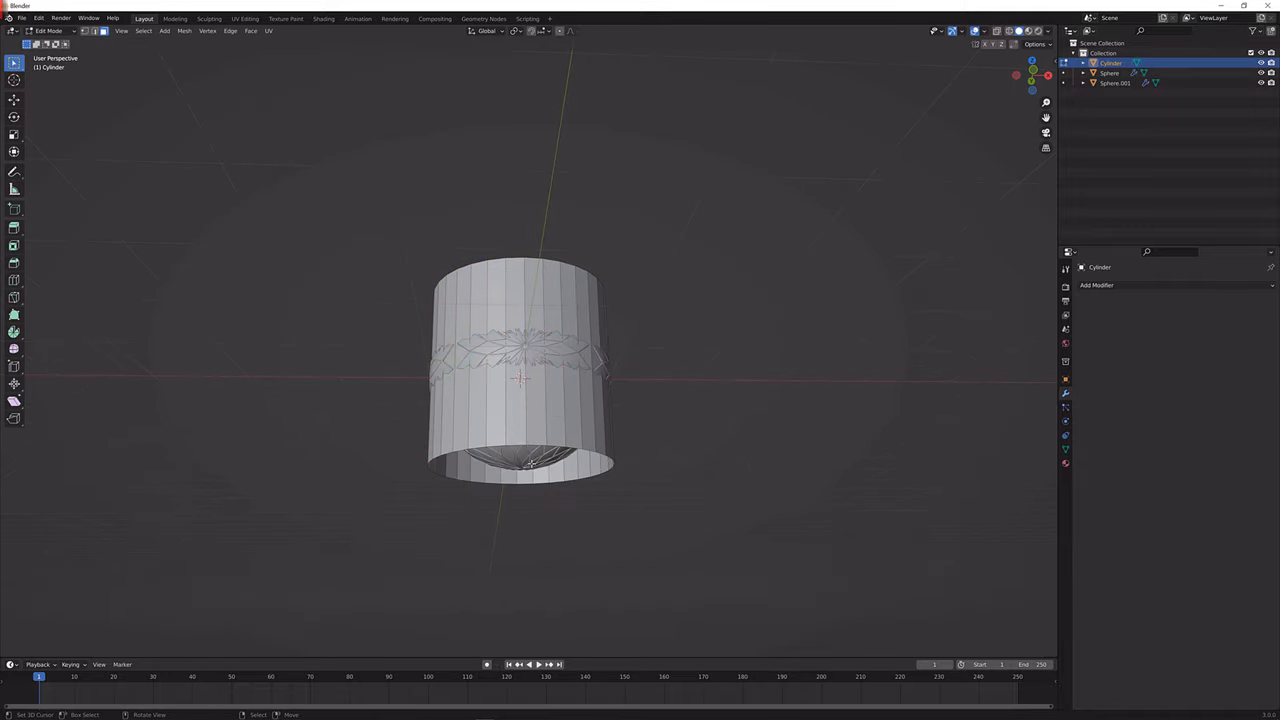
{"action": "key", "text": "Tab"}
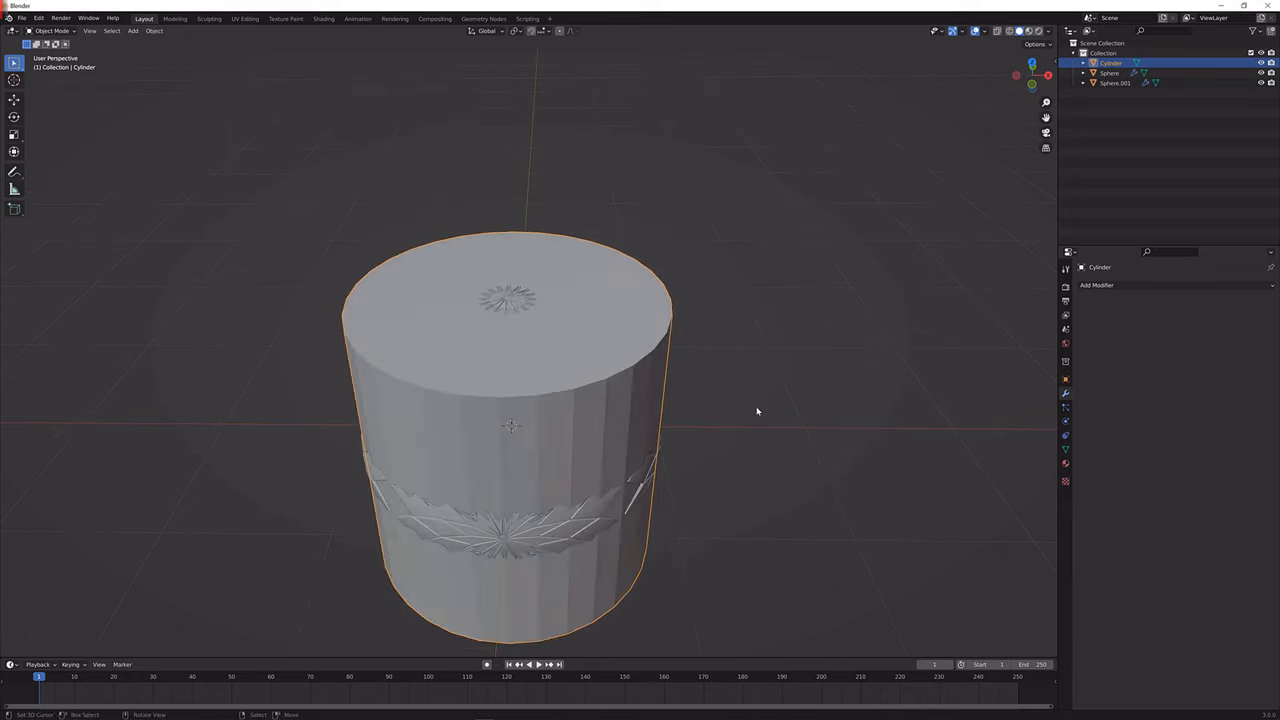
{"action": "key", "text": "s"}
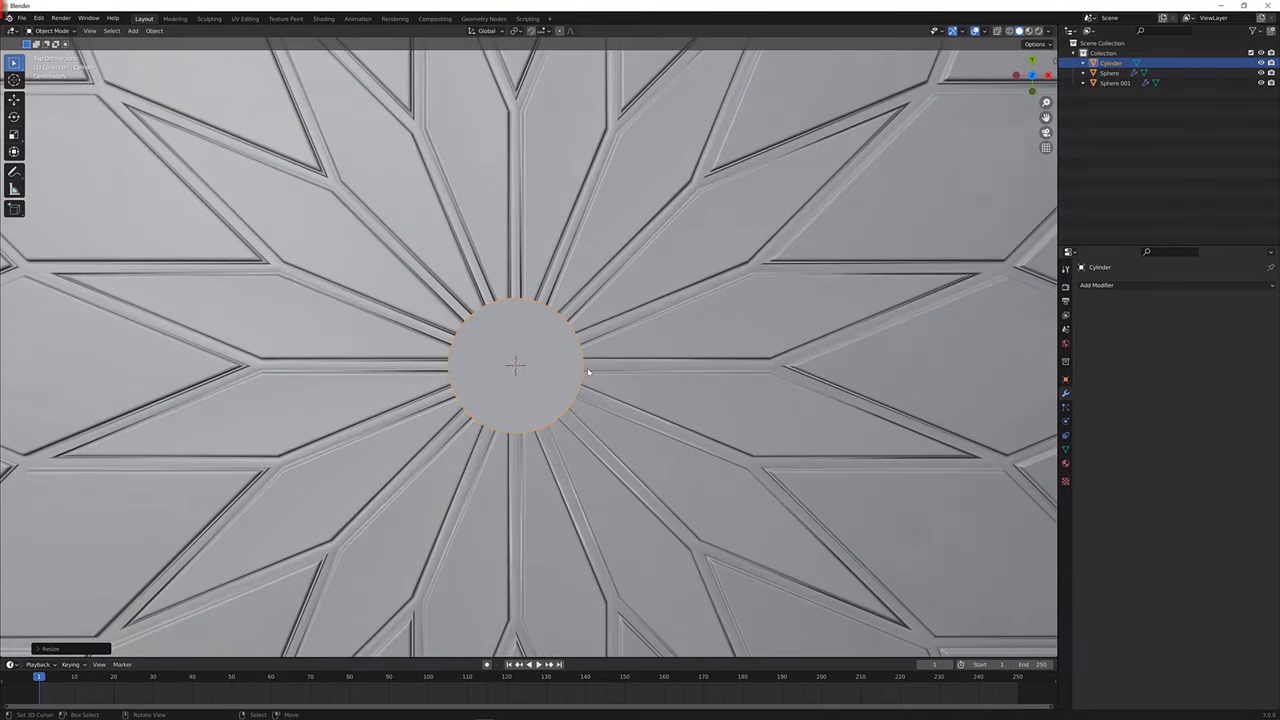
{"action": "key", "text": "s"}
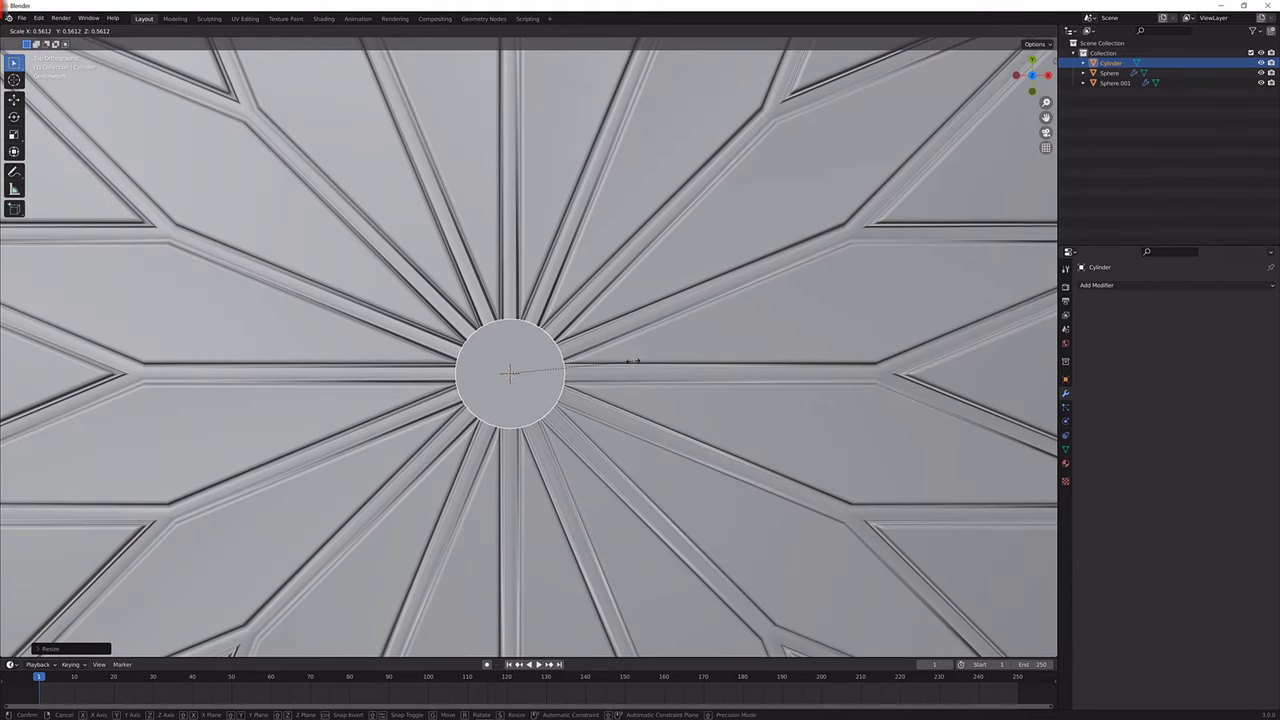
{"action": "left_click", "coordinate": [510, 374]}
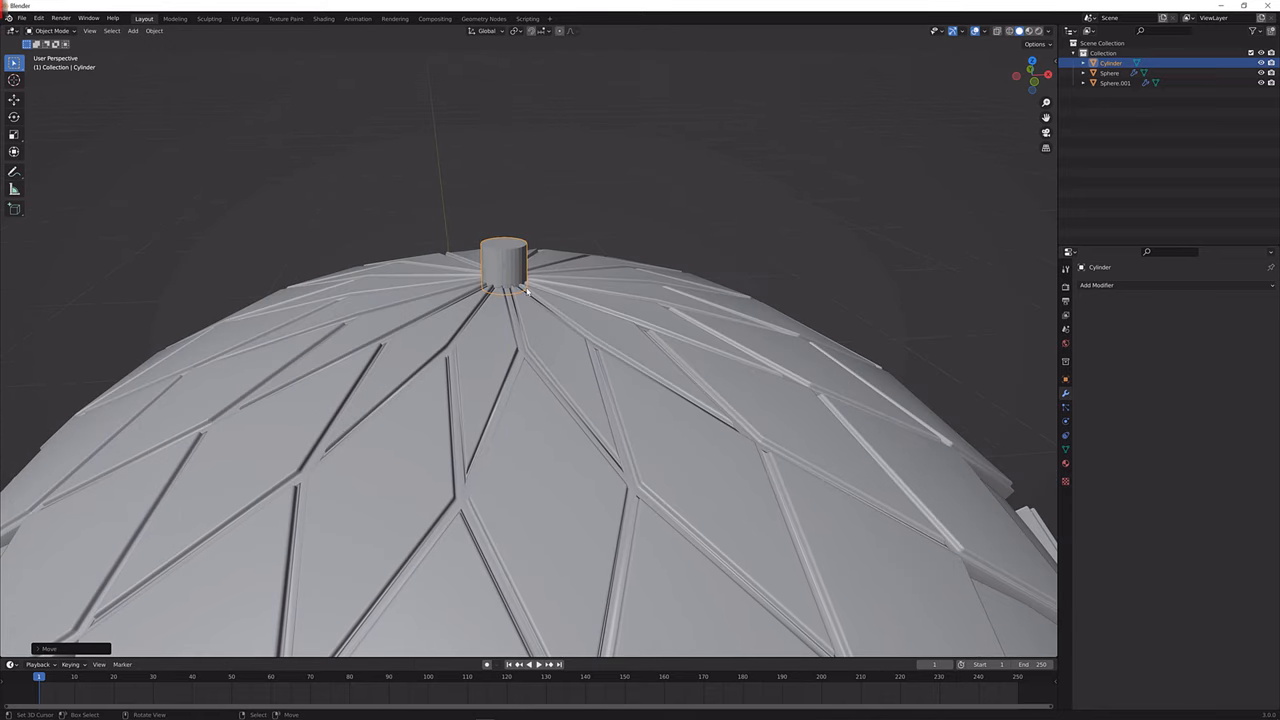
{"action": "key", "text": "Tab"}
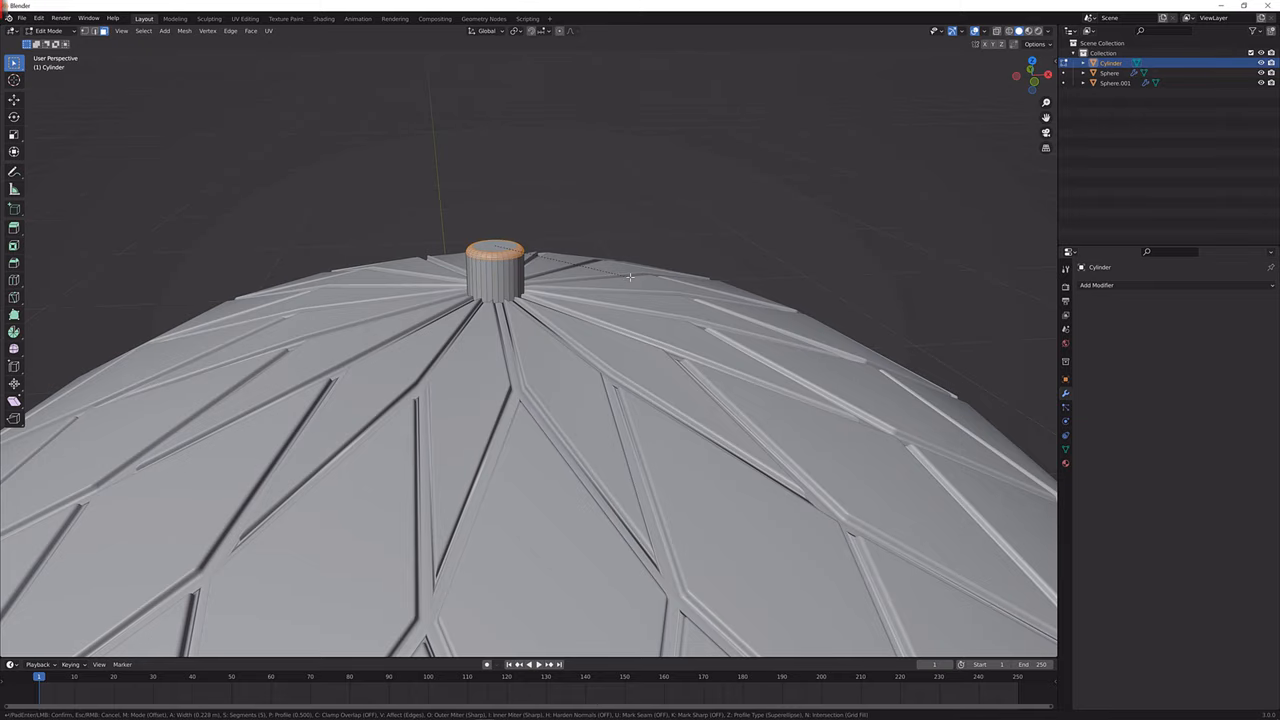
{"action": "right_click", "coordinate": [496, 270]}
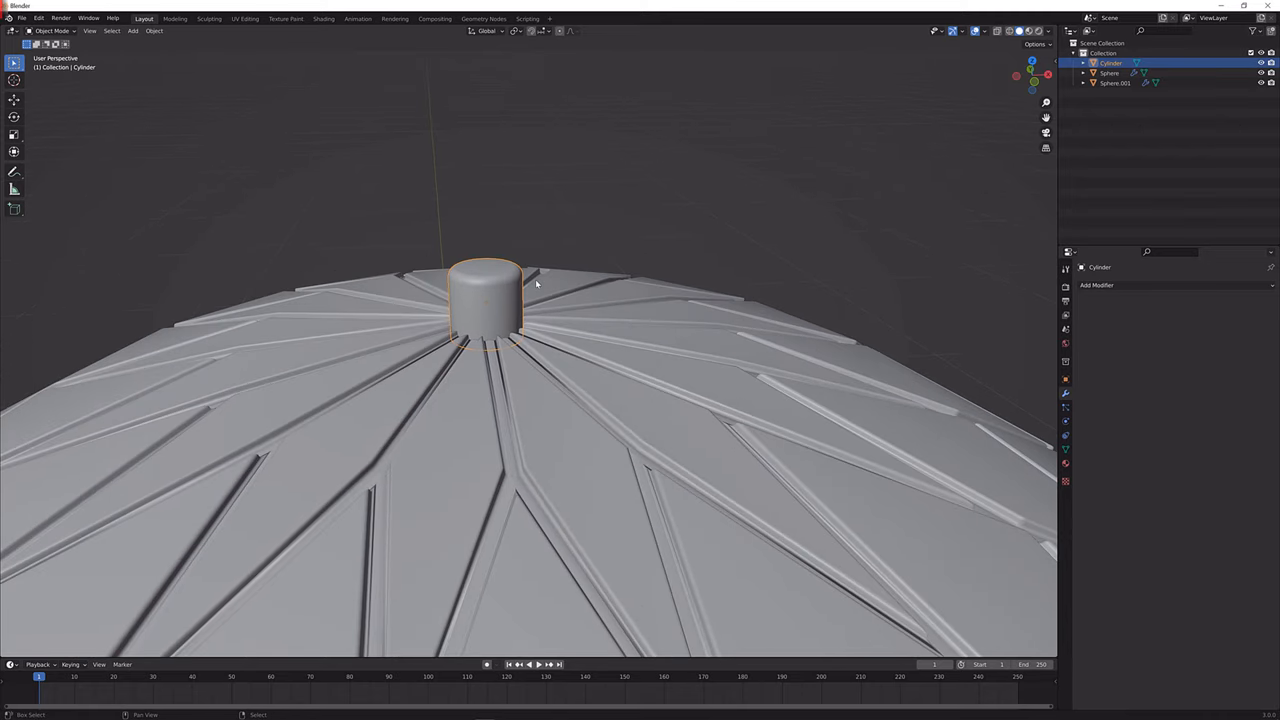
- Add a torus above the cylinder cap and scale it into a small hanging loop
{"action": "left_click", "coordinate": [132, 32]}
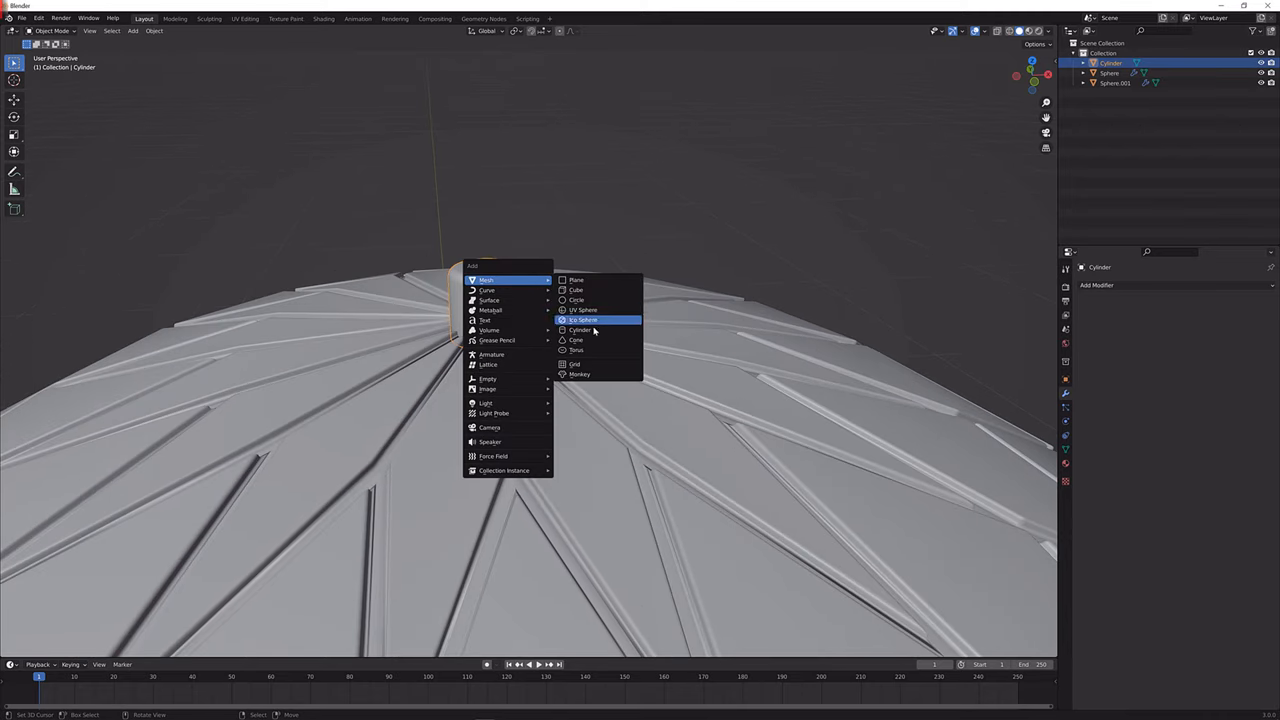
{"action": "left_click", "coordinate": [576, 350]}
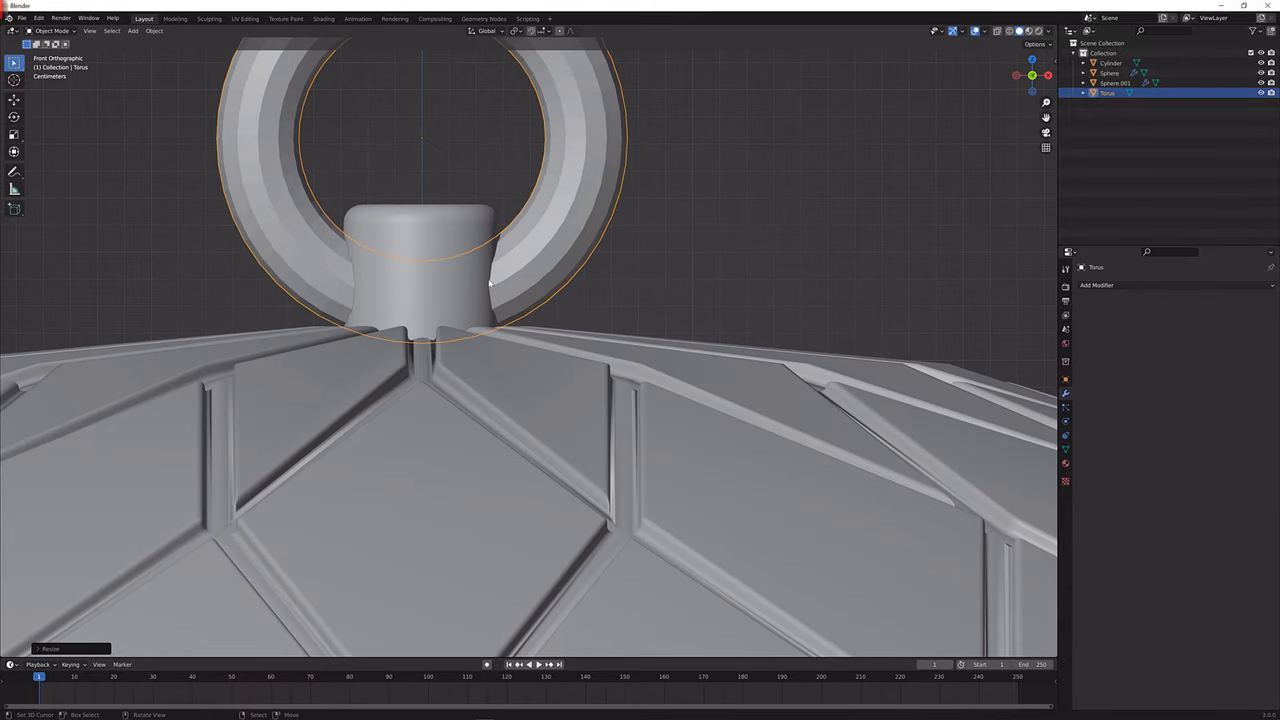
{"action": "key", "text": "Tab"}
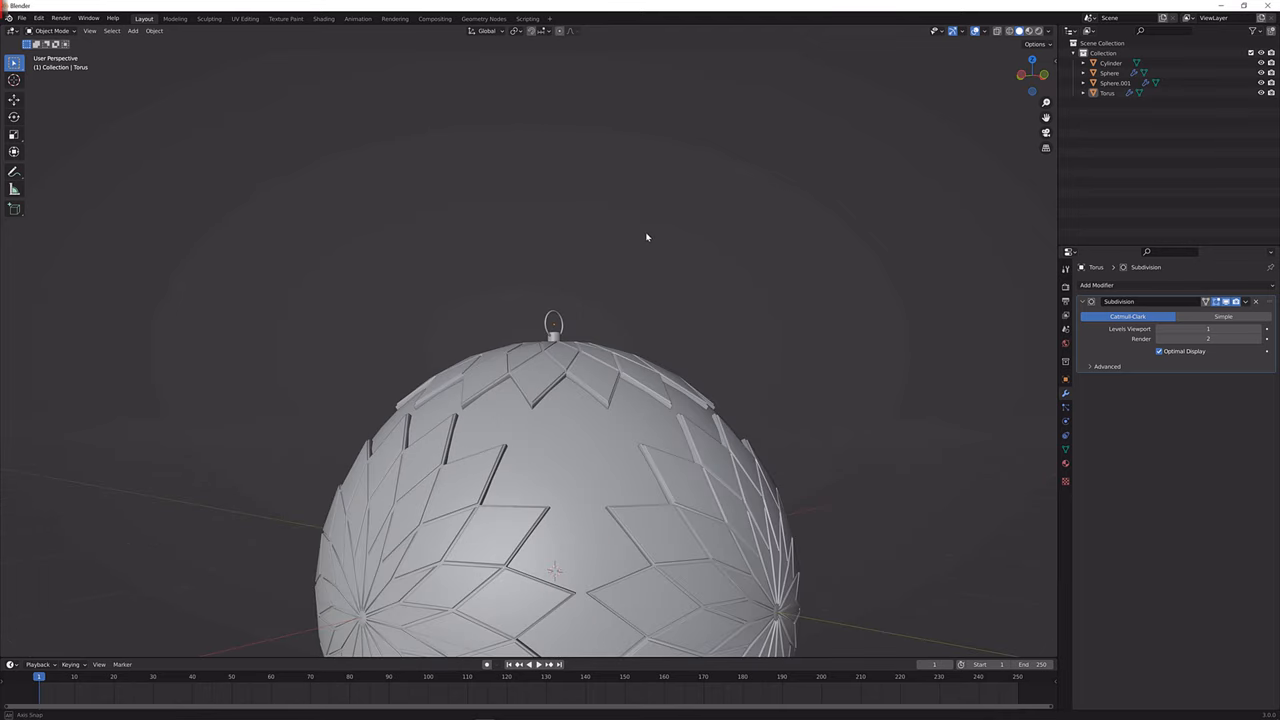
- Parent the cap and loop to the sphere (Ctrl+P > Object) so the bauble moves as one
{"action": "left_click_drag", "start_coordinate": [648, 236], "coordinate": [570, 306]}
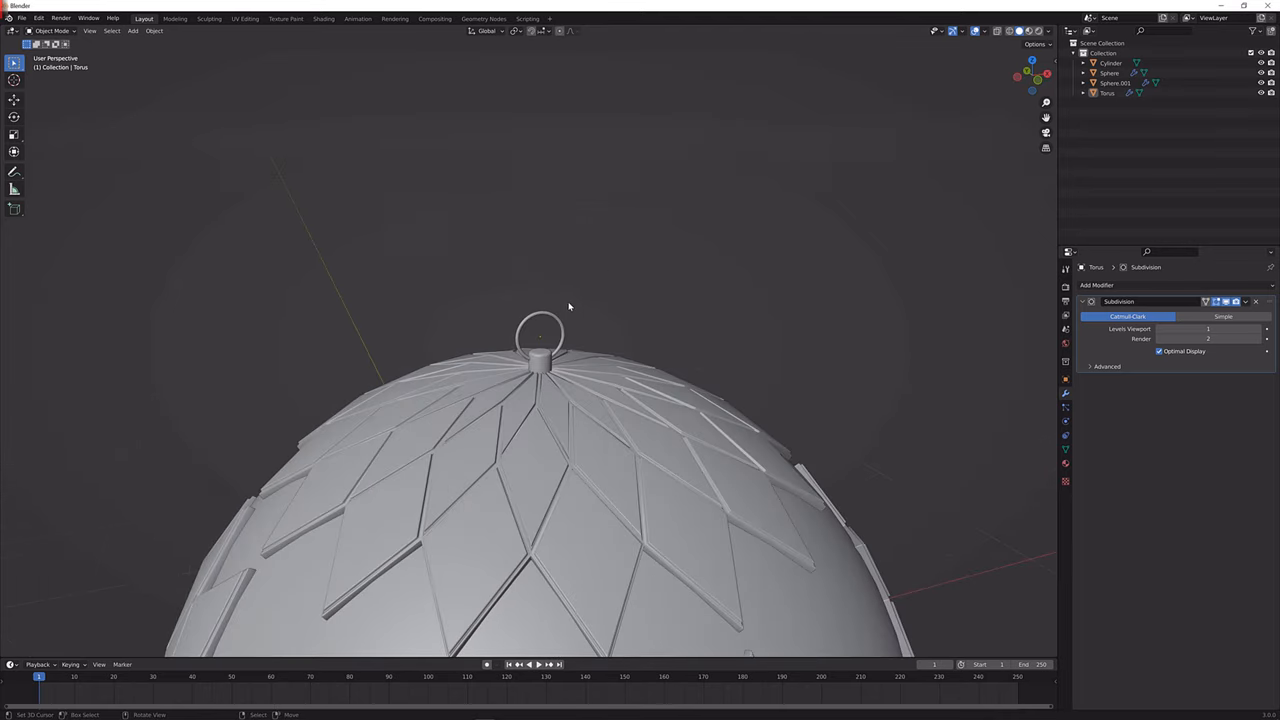
{"action": "left_click", "coordinate": [540, 344]}
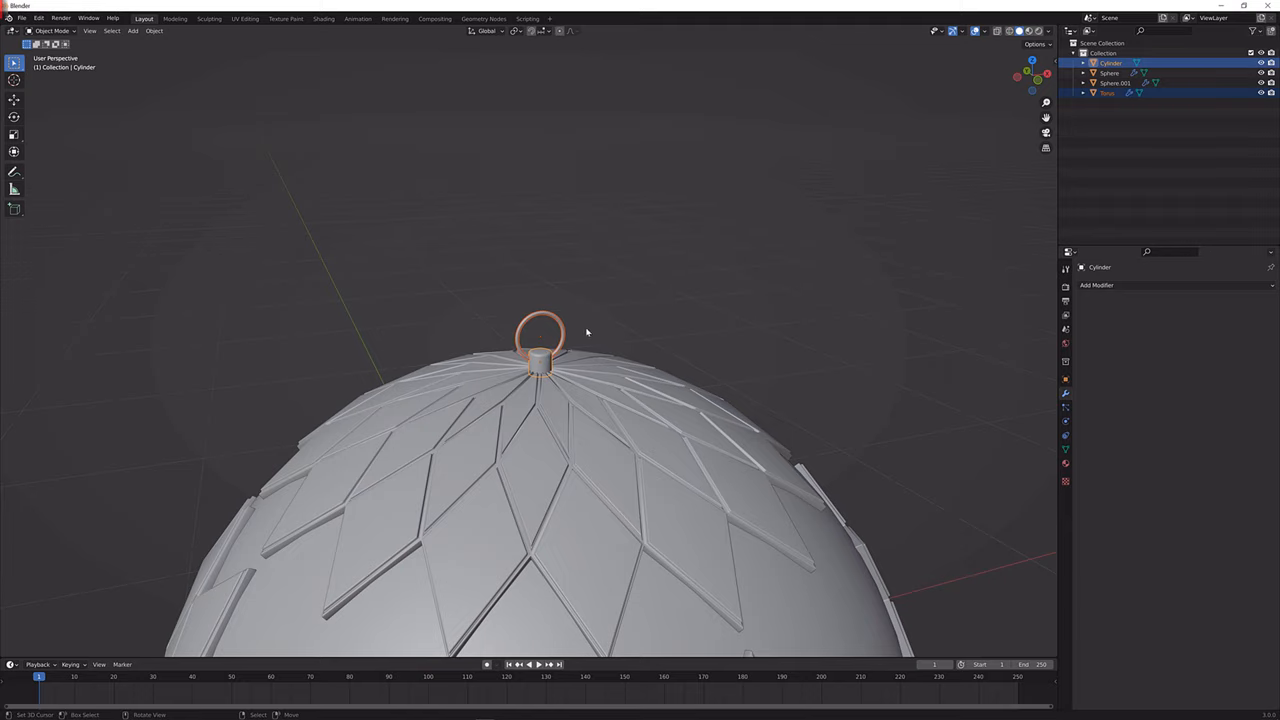
{"action": "mouse_move", "coordinate": [540, 358]}
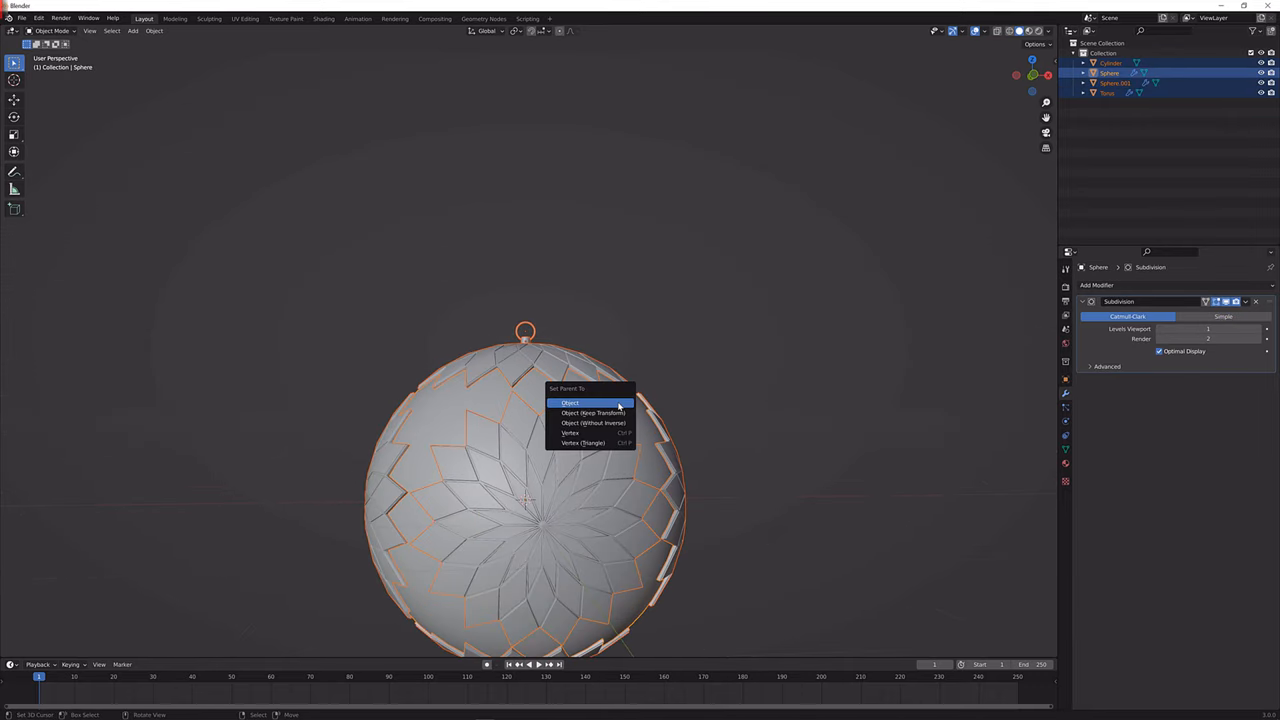
{"action": "left_click", "coordinate": [568, 404]}
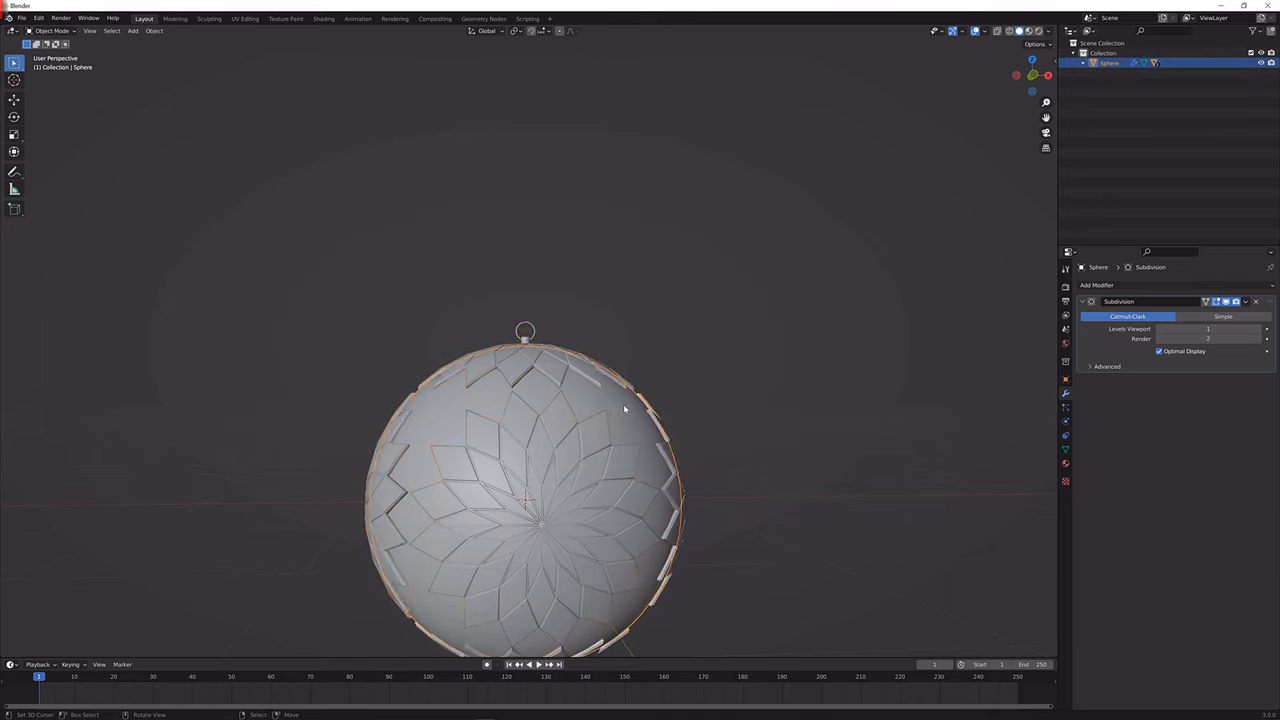
{"action": "key", "text": "r"}
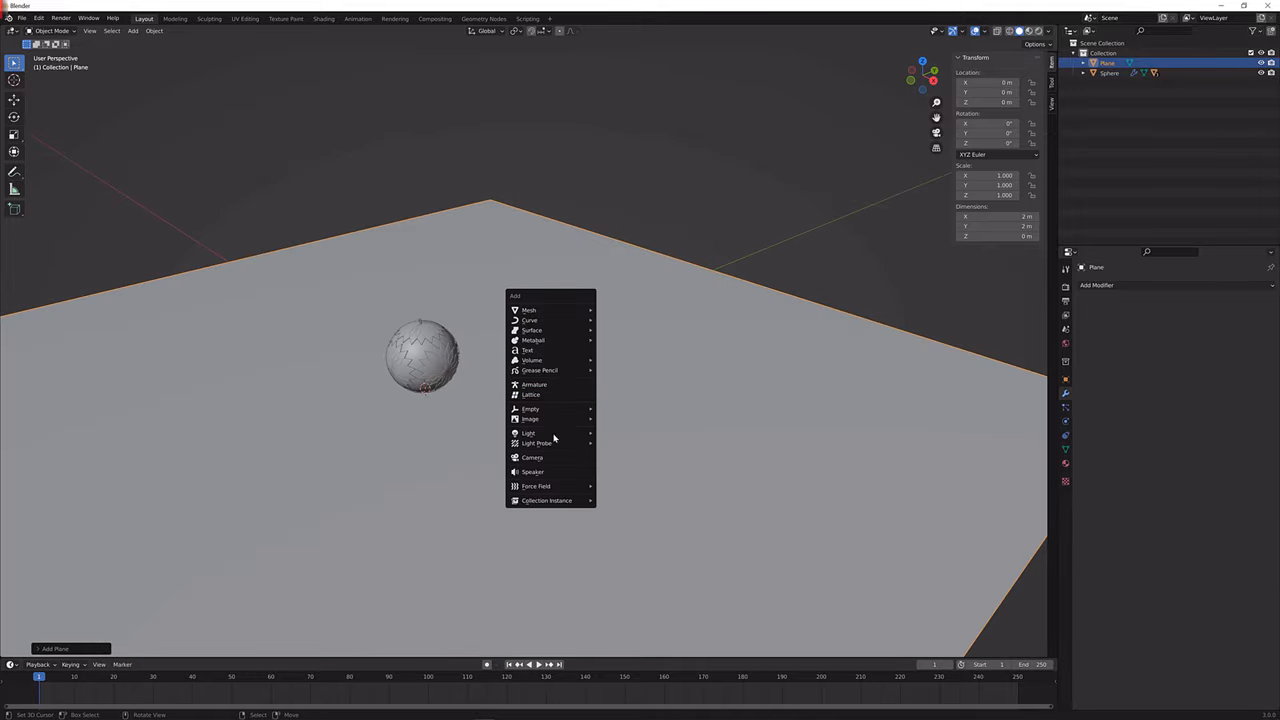
- Add a camera and position it to frame the ornament above the ground plane
{"action": "left_click", "coordinate": [532, 456]}
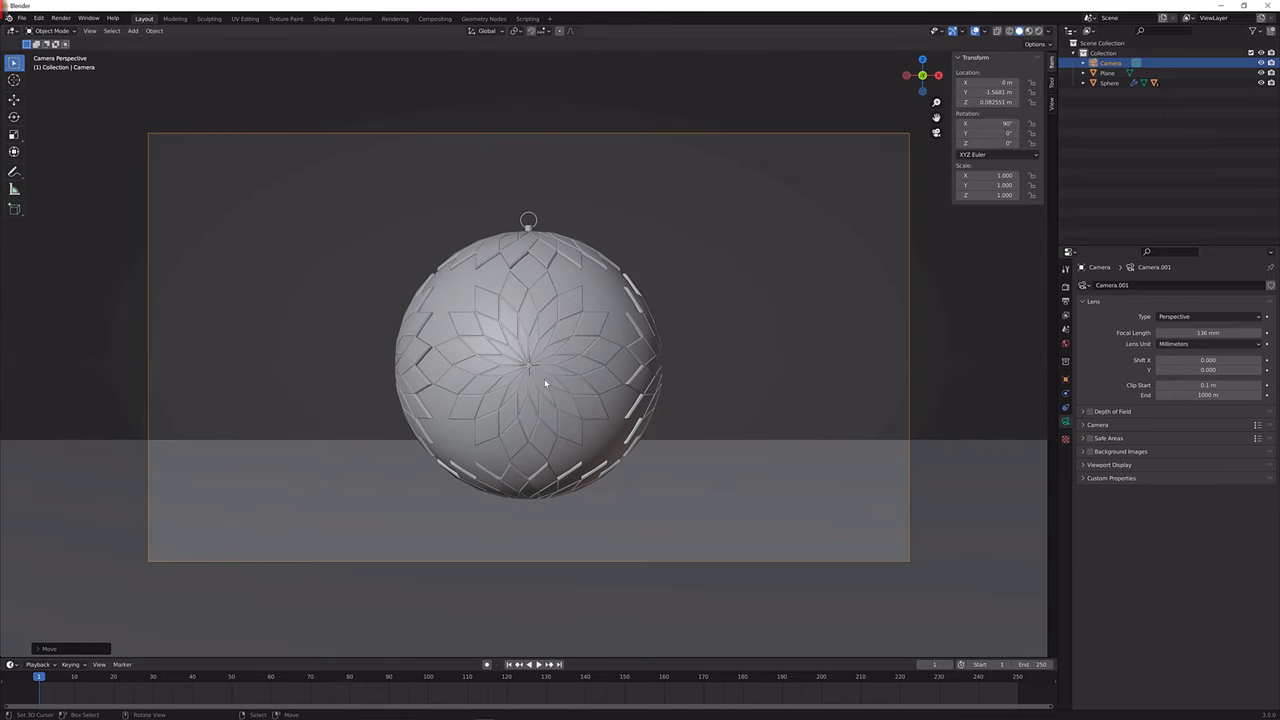
- Add a Plain Axes empty at the ornament's centre
{"action": "left_click", "coordinate": [132, 32]}
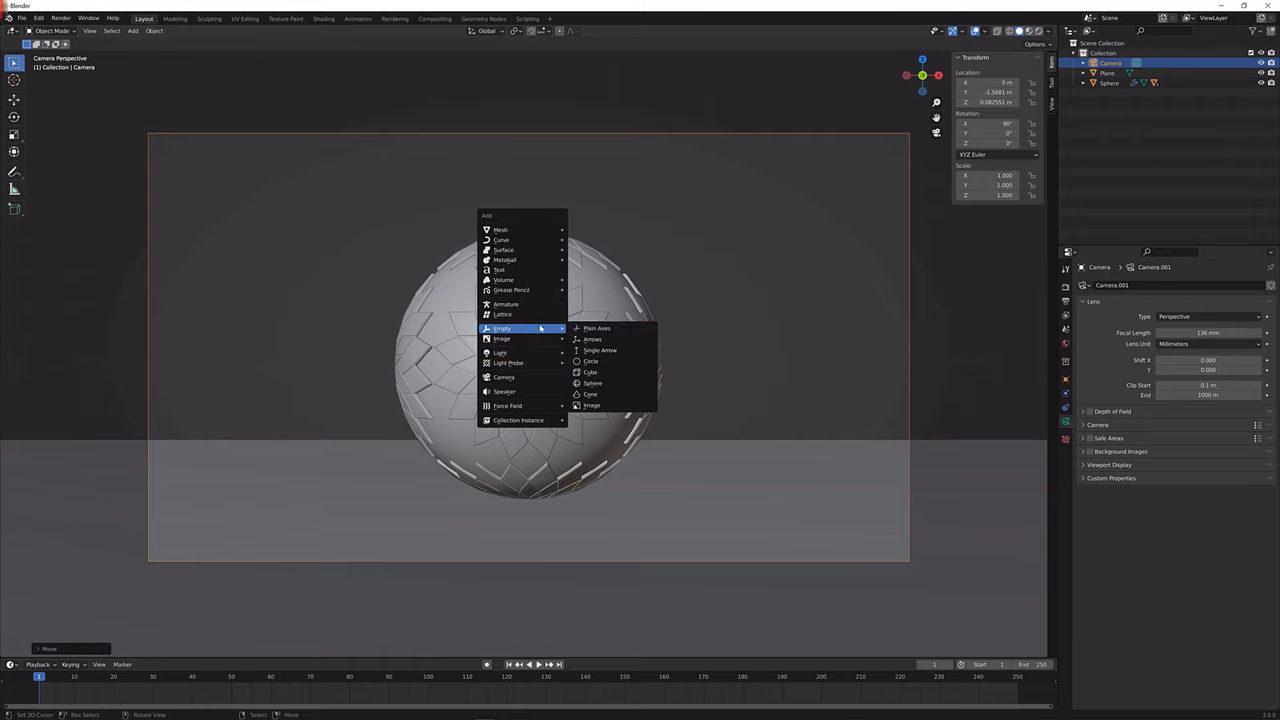
{"action": "left_click", "coordinate": [596, 328]}
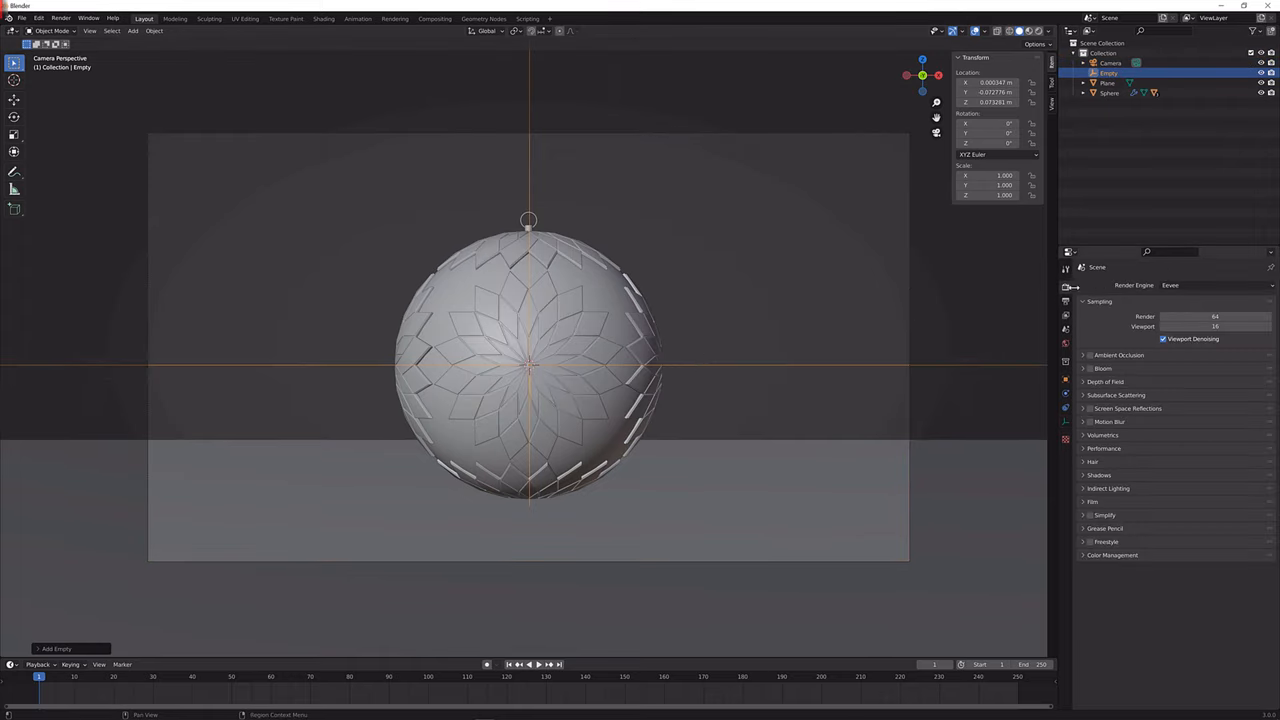
- Set the render engine to Cycles with GPU compute as the device
{"action": "left_click", "coordinate": [1216, 284]}
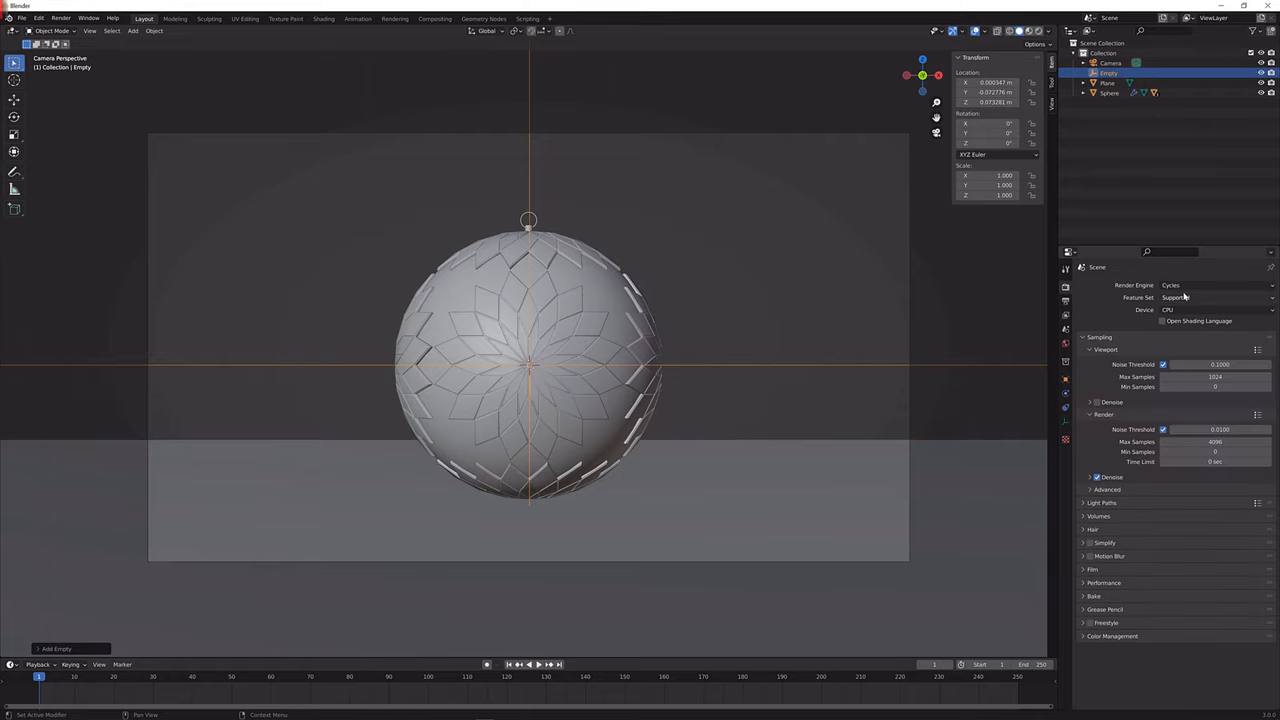
{"action": "left_click", "coordinate": [1216, 308]}
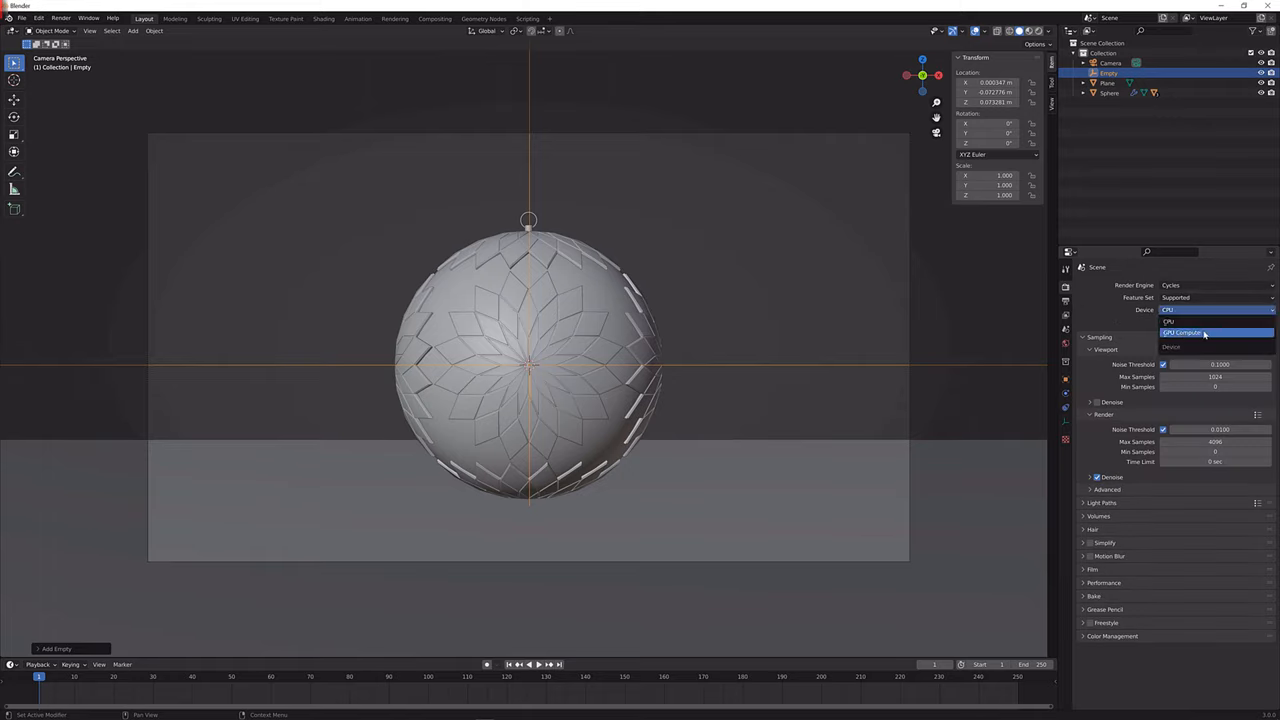
{"action": "left_click", "coordinate": [1184, 332]}
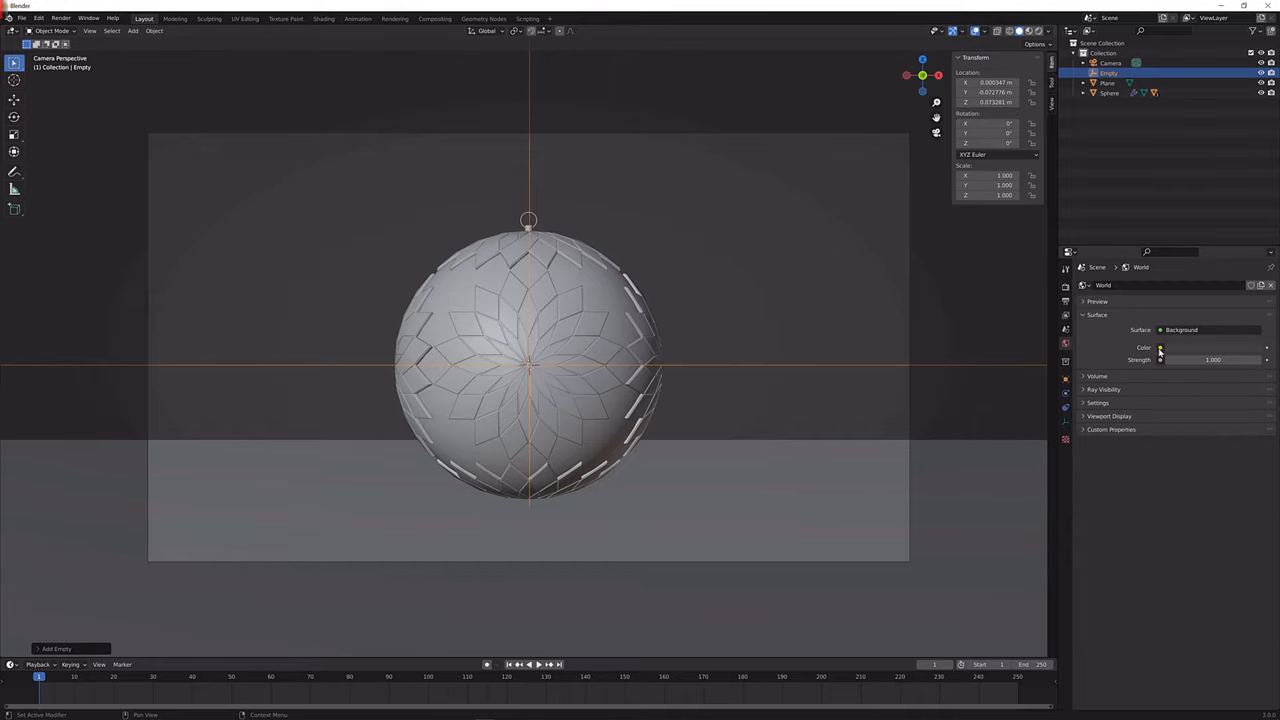
- Select the camera, preview in Rendered shading and enable its Depth of Field
{"action": "left_click", "coordinate": [1192, 348]}
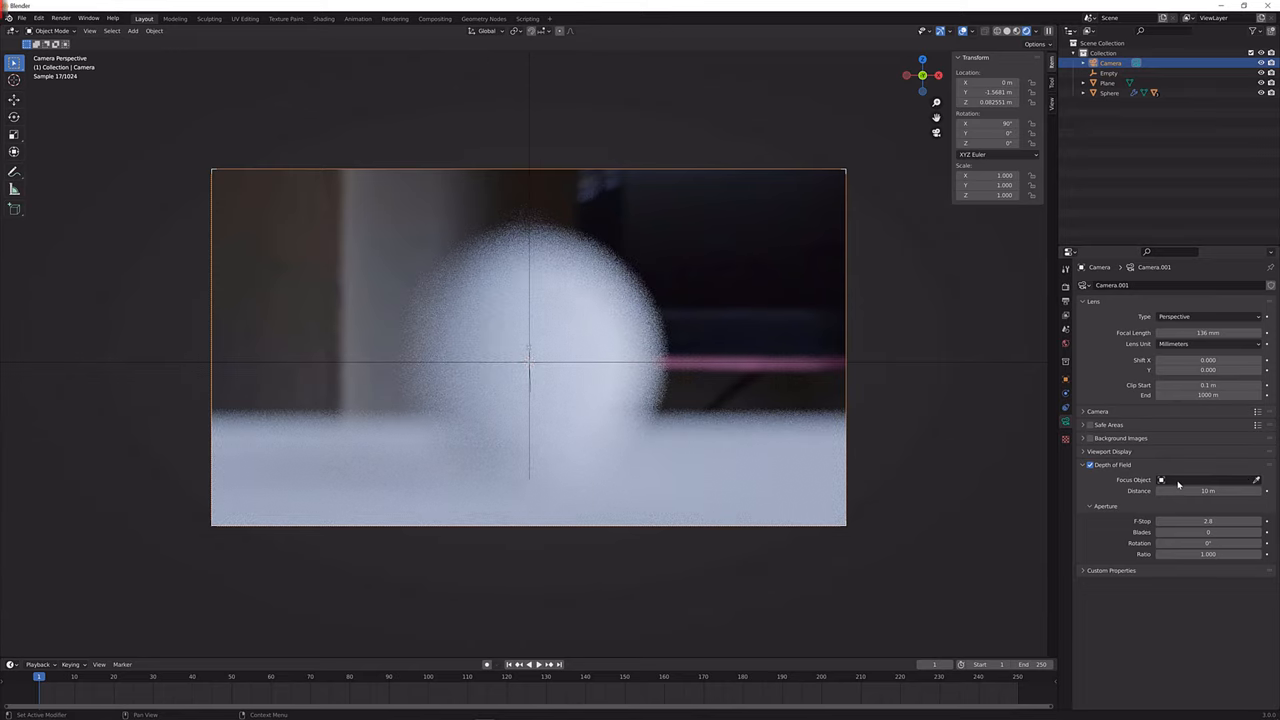
- Set the Depth of Field focus object to the Empty and lower the F-Stop for stronger blur
{"action": "left_click", "coordinate": [1210, 480]}
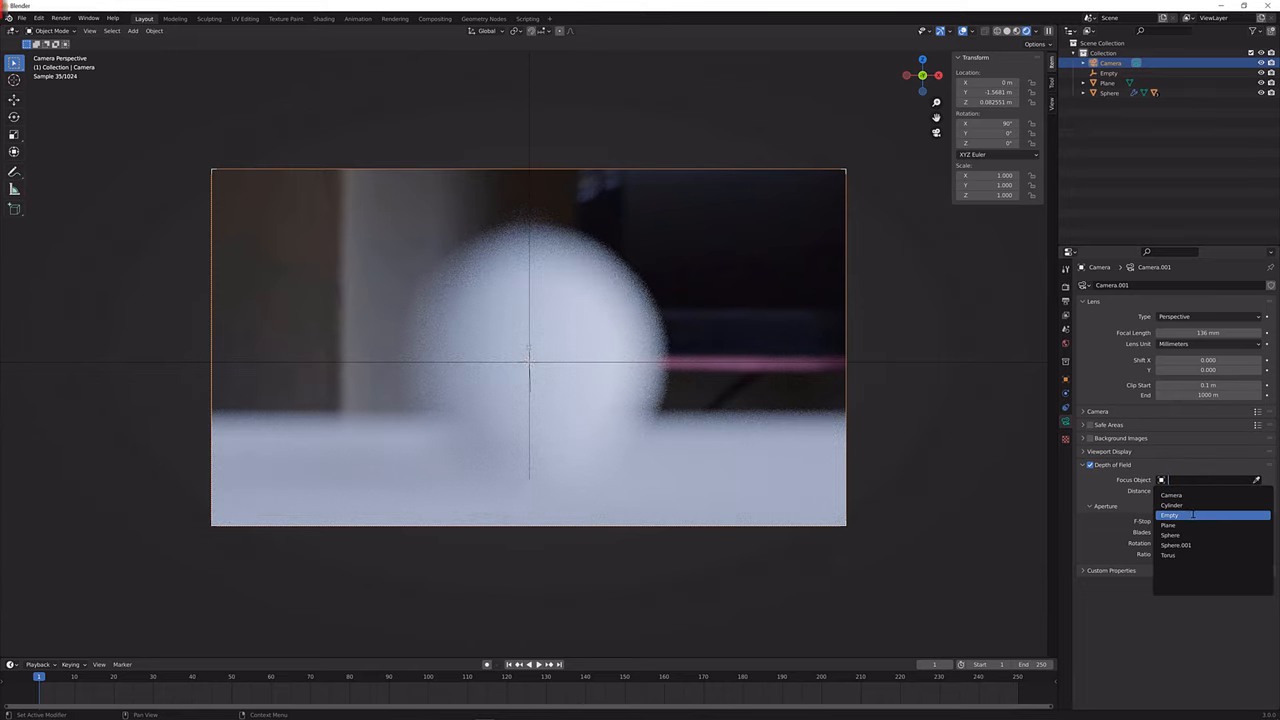
{"action": "left_click", "coordinate": [1170, 516]}
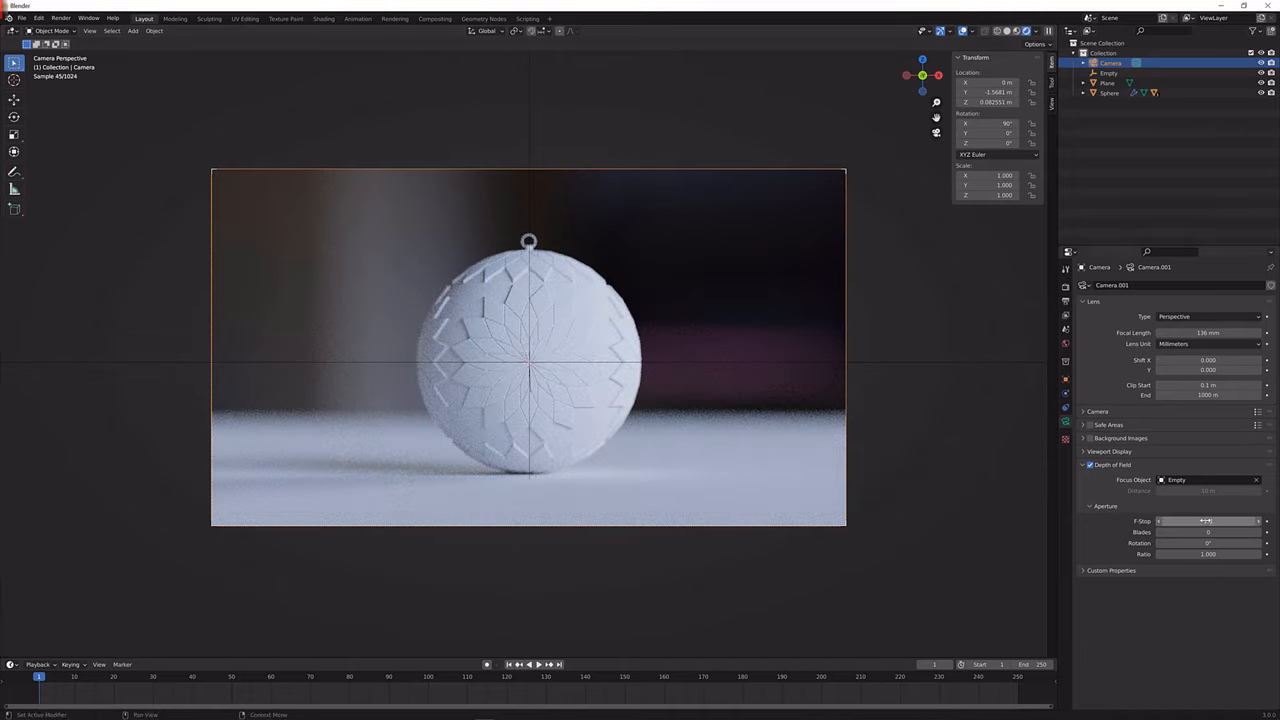
{"action": "left_click", "coordinate": [1208, 520]}
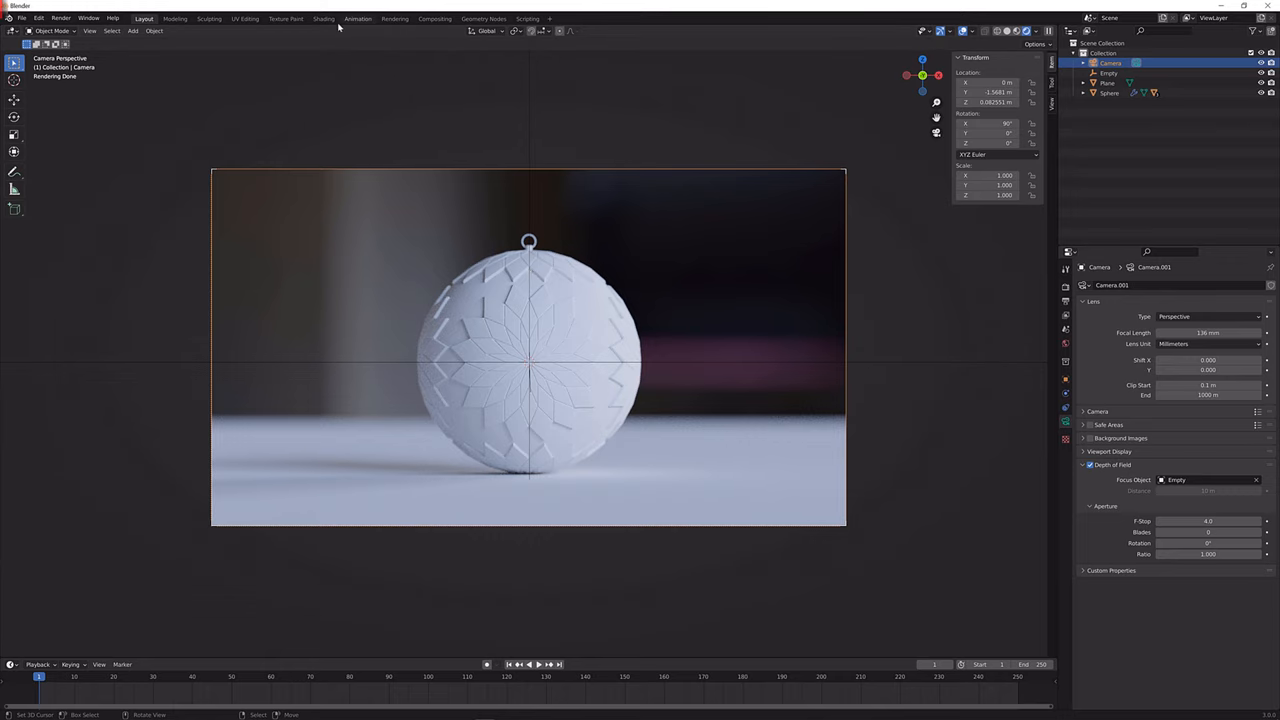
- In the Shading workspace, set the Principled BSDF base colour to red
{"action": "left_click", "coordinate": [324, 18]}
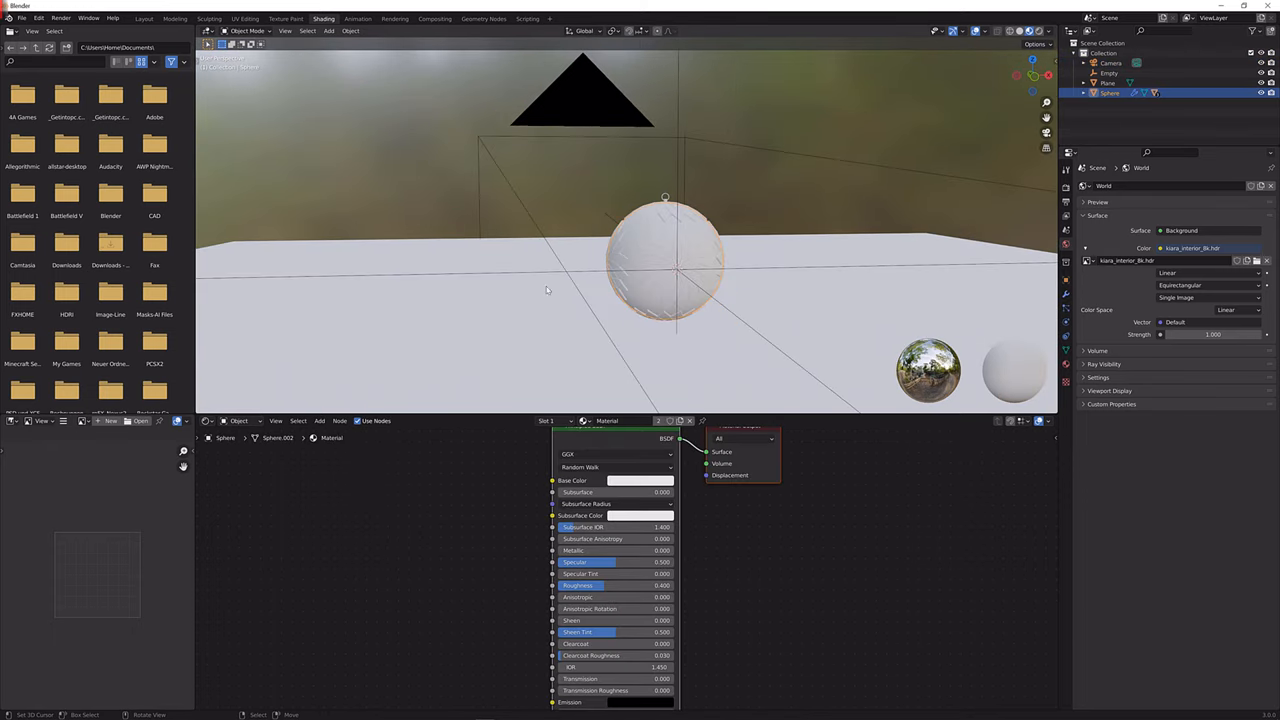
{"action": "left_click", "coordinate": [640, 480]}
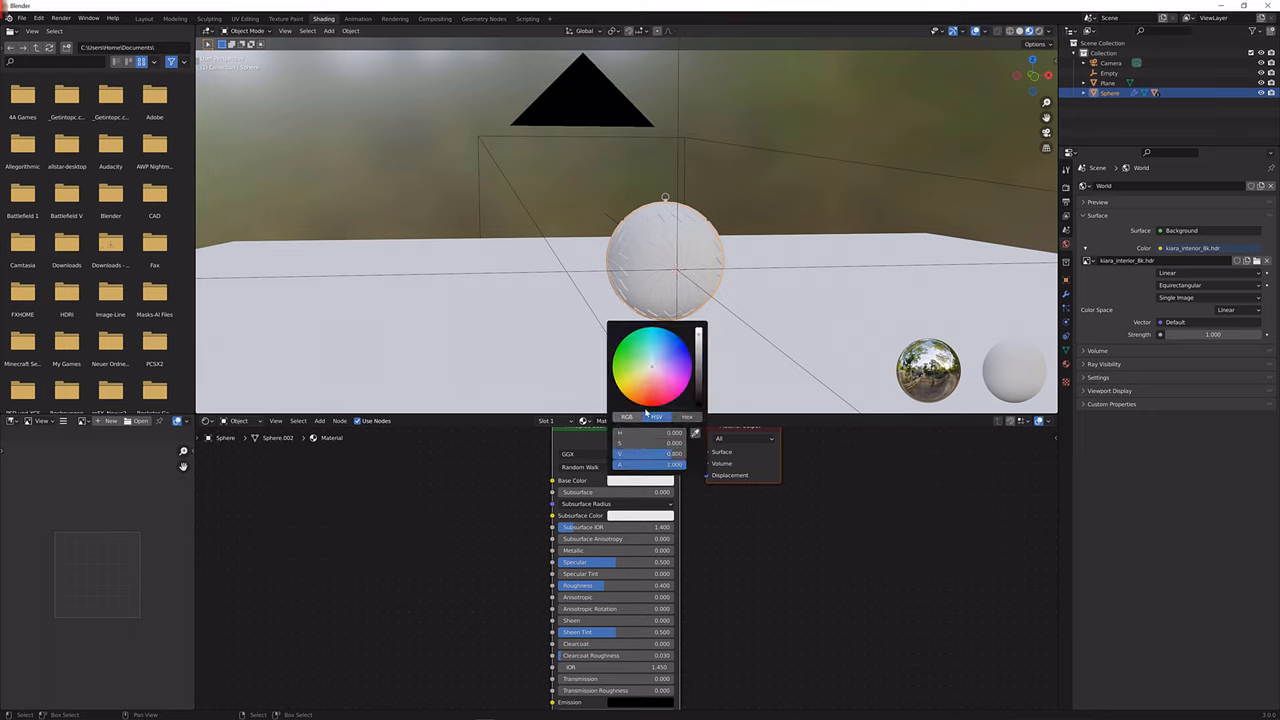
{"action": "left_click", "coordinate": [670, 360]}
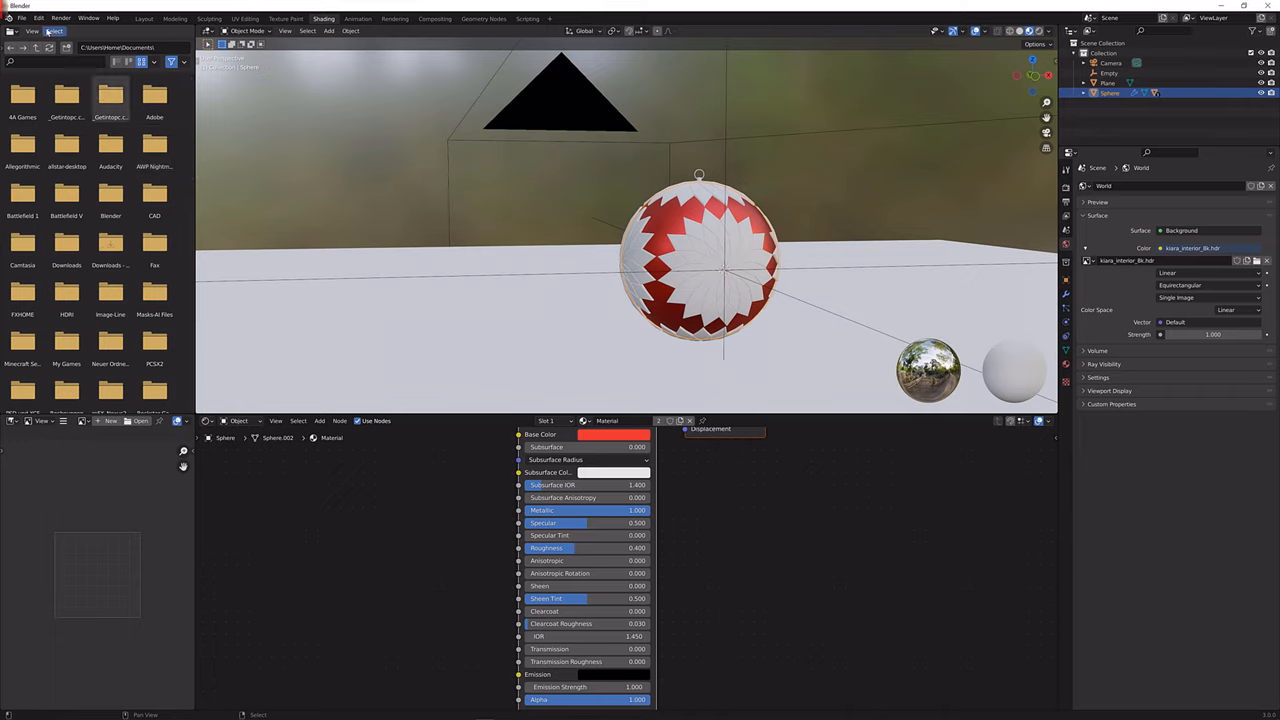
- Enable Node Wrangler via Edit > Preferences > Add-ons, searching 'node'
{"action": "left_click", "coordinate": [38, 18]}
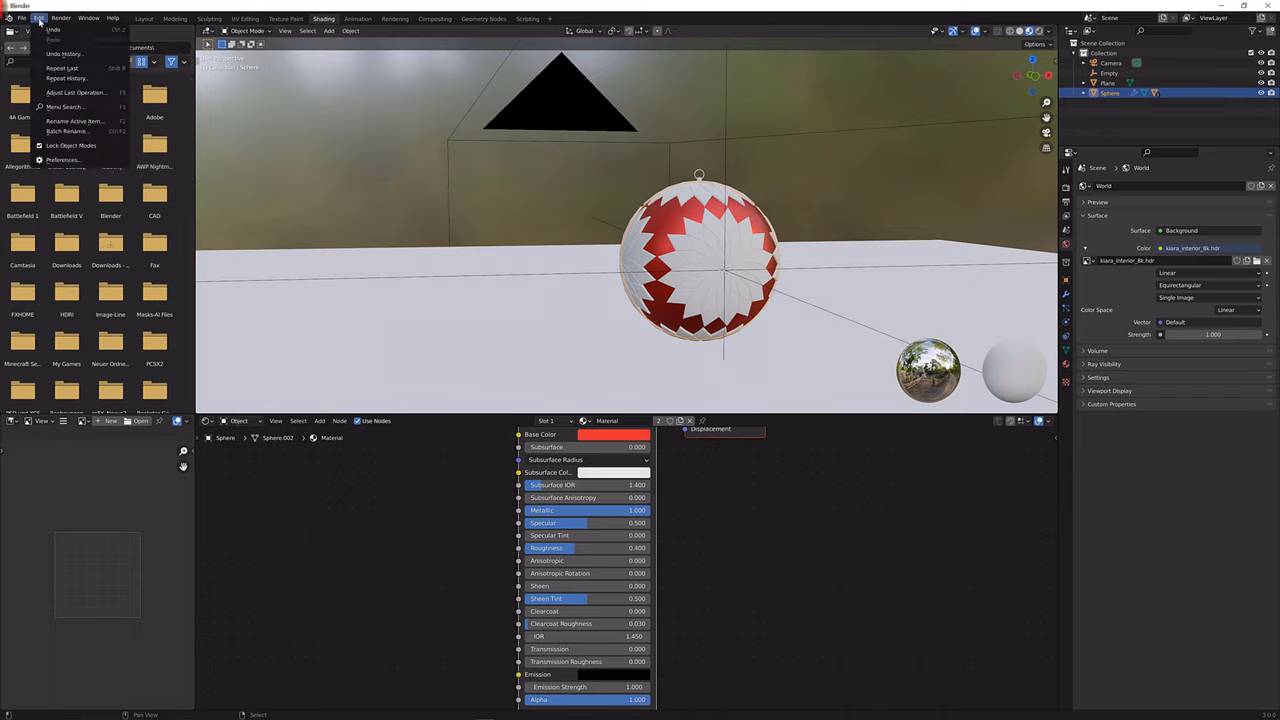
{"action": "left_click", "coordinate": [62, 160]}
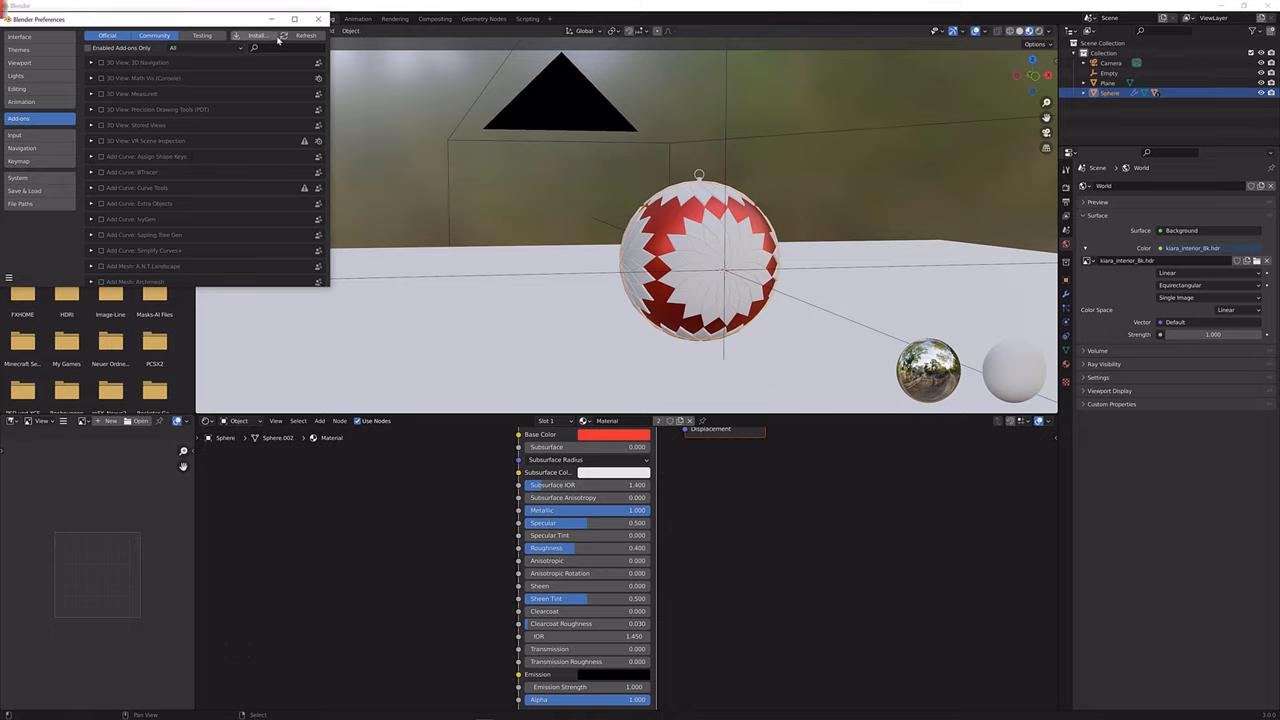
{"action": "type", "text": "node"}
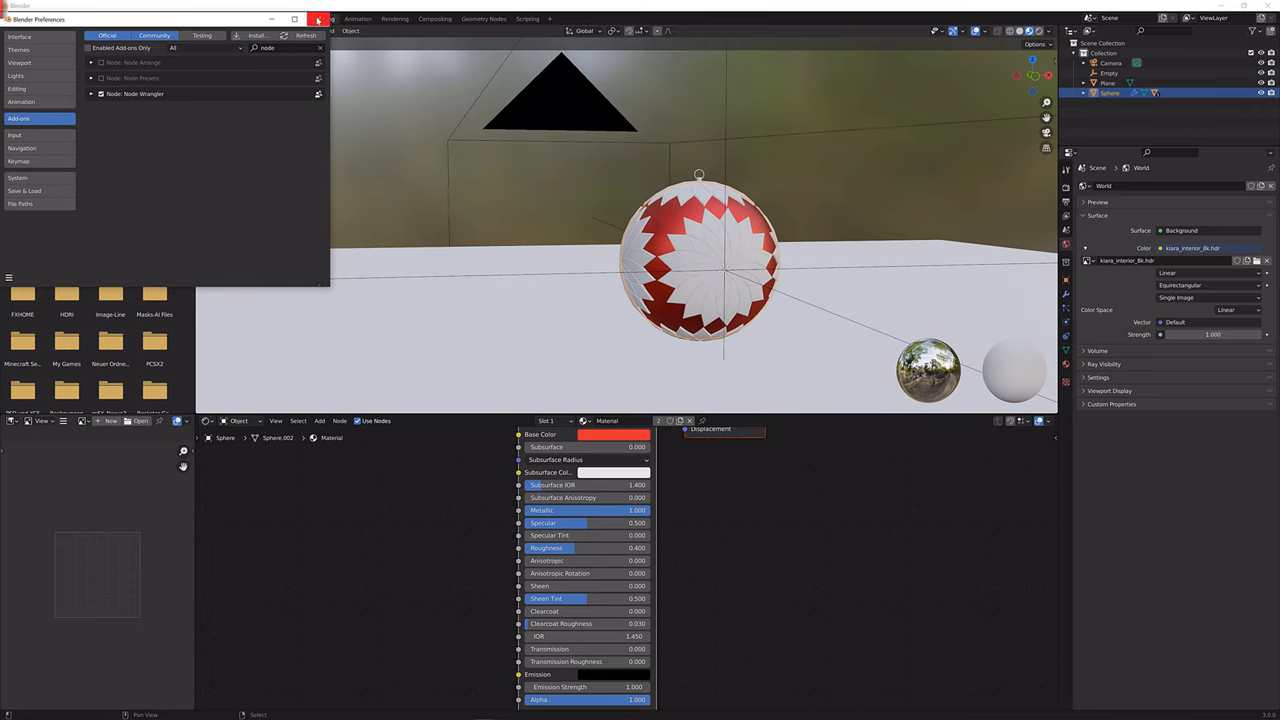
{"action": "left_click", "coordinate": [318, 20]}
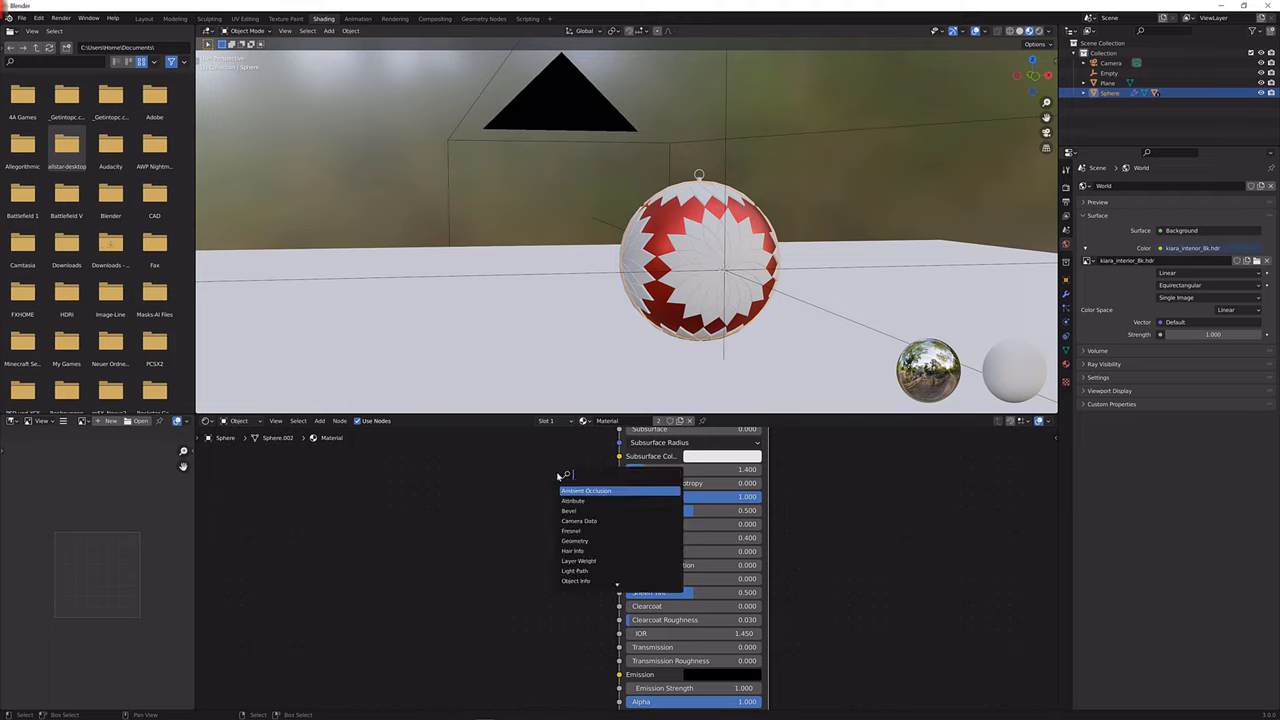
- Add a Noise Texture node and link its Fac output into the shader
{"action": "type", "text": "noise"}
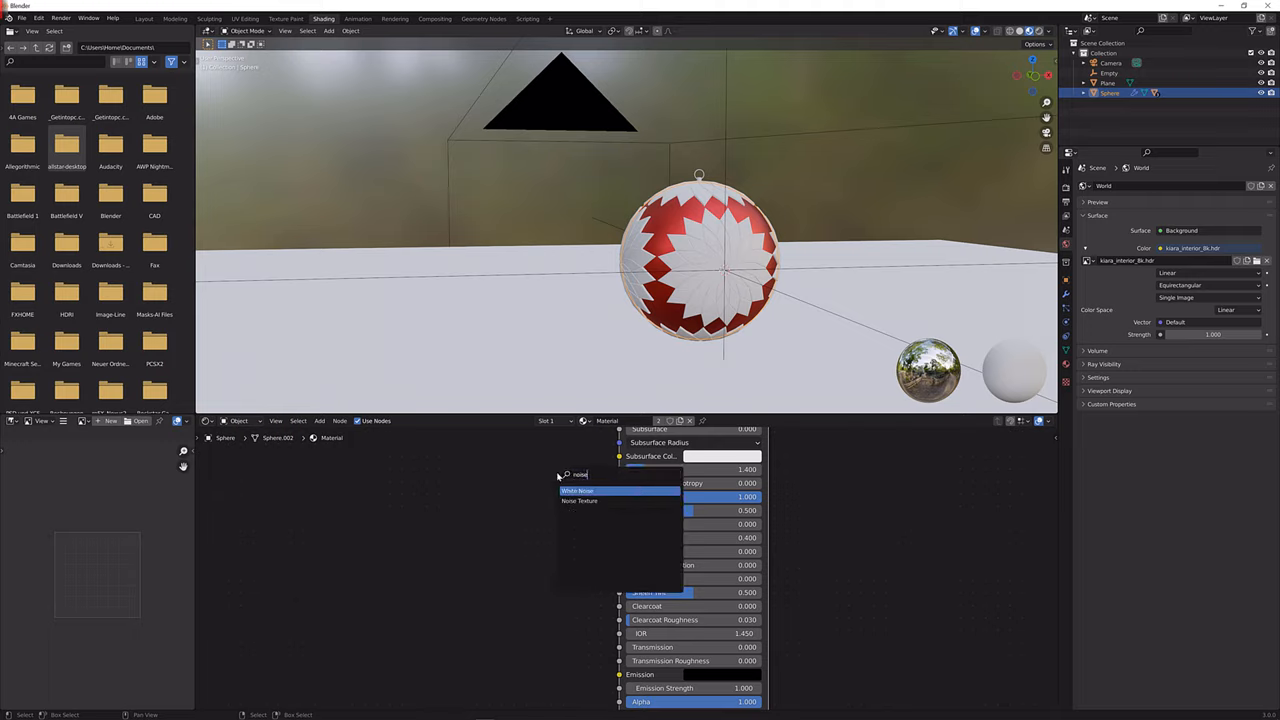
{"action": "left_click", "coordinate": [578, 490]}
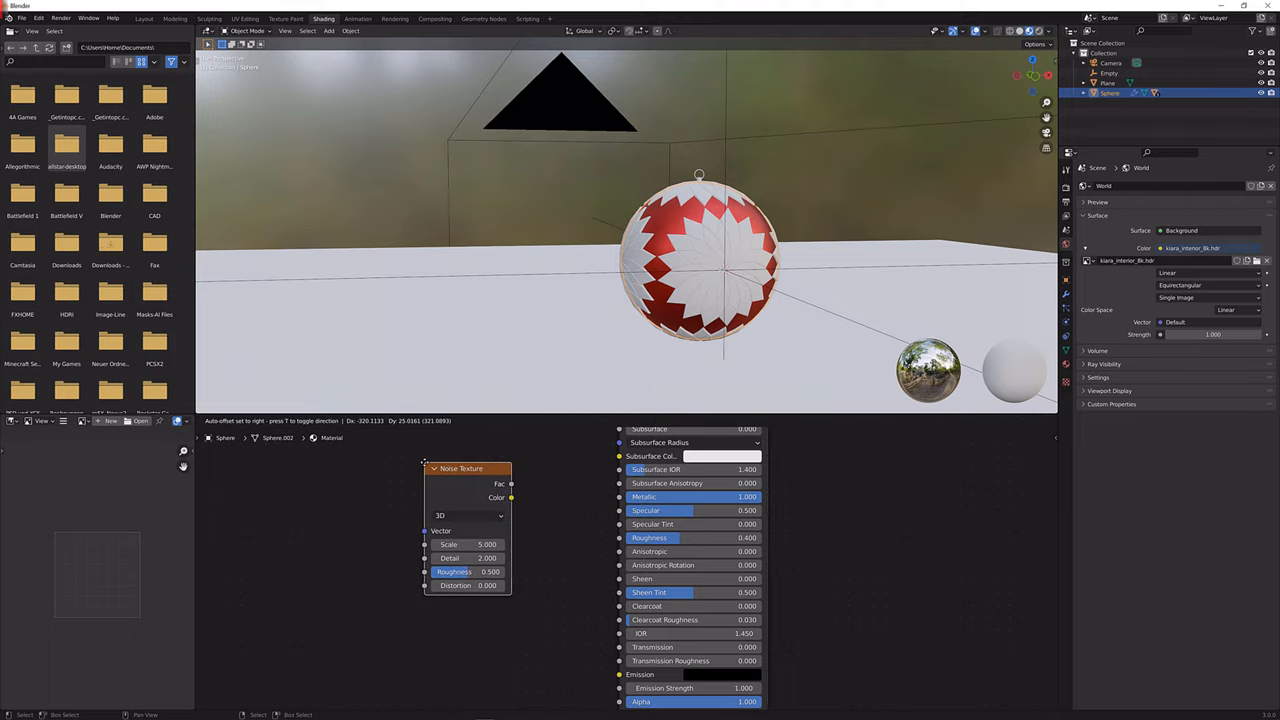
{"action": "left_click_drag", "start_coordinate": [512, 484], "coordinate": [548, 478]}
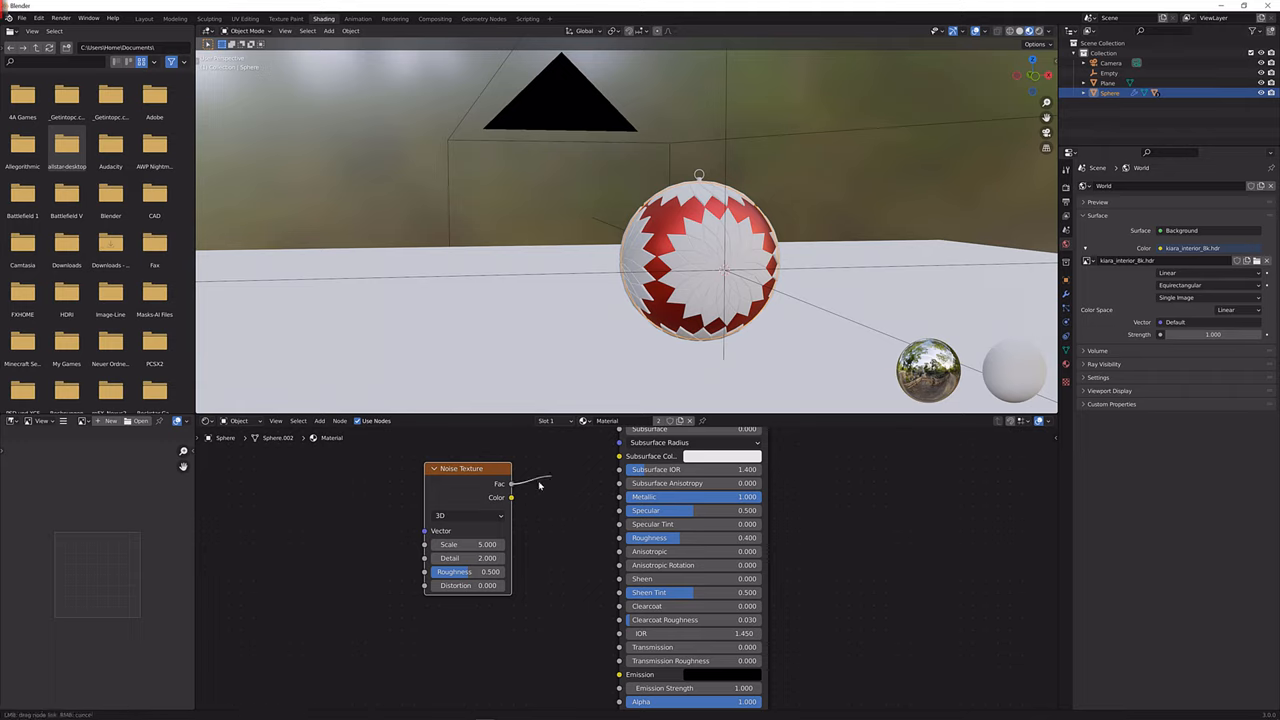
{"action": "left_click_drag", "start_coordinate": [512, 496], "coordinate": [620, 496]}
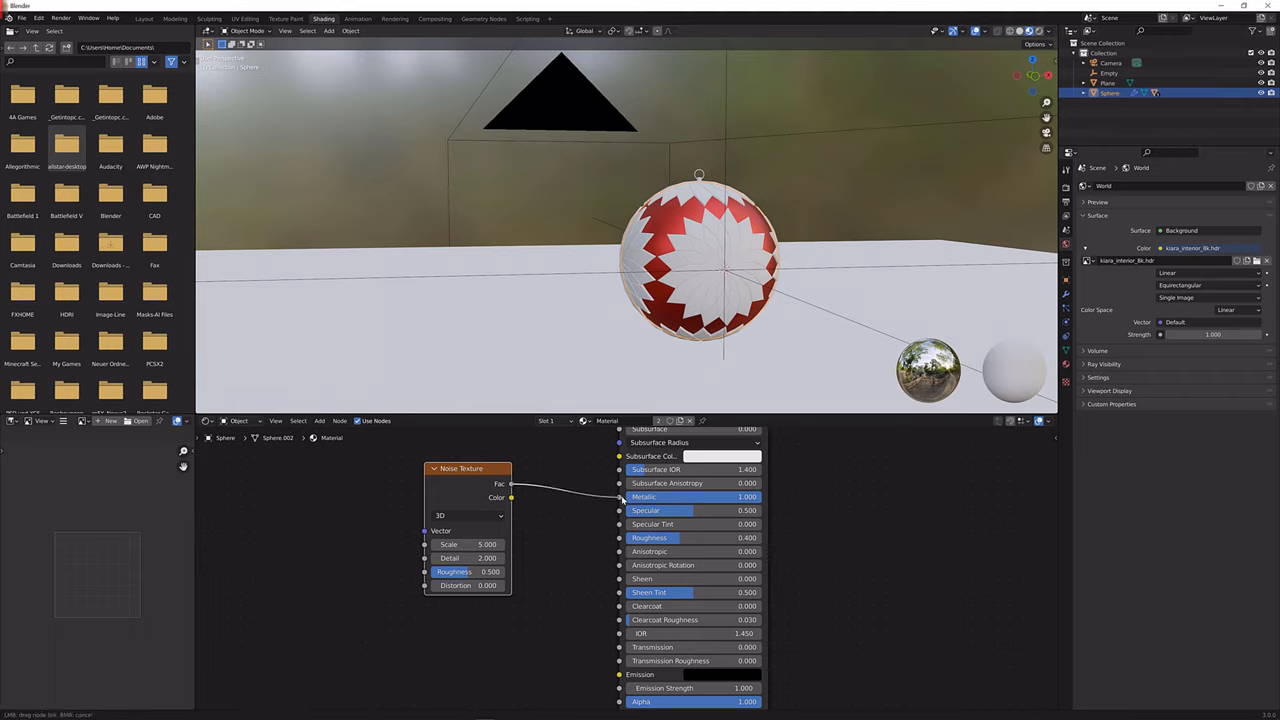
{"action": "left_click_drag", "start_coordinate": [460, 468], "coordinate": [390, 472]}
{"action": "type", "text": "n"}
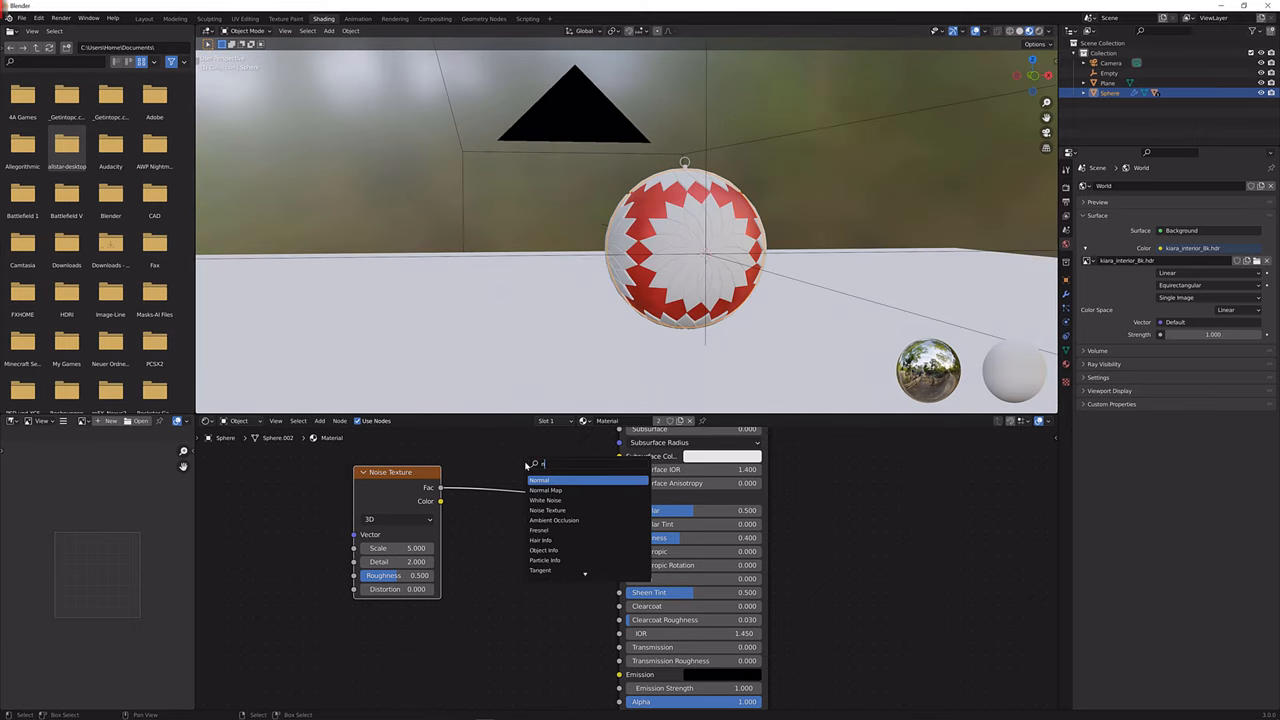
- Insert a ColorRamp after the noise and drag its black stop right for contrast
{"action": "type", "text": "color"}
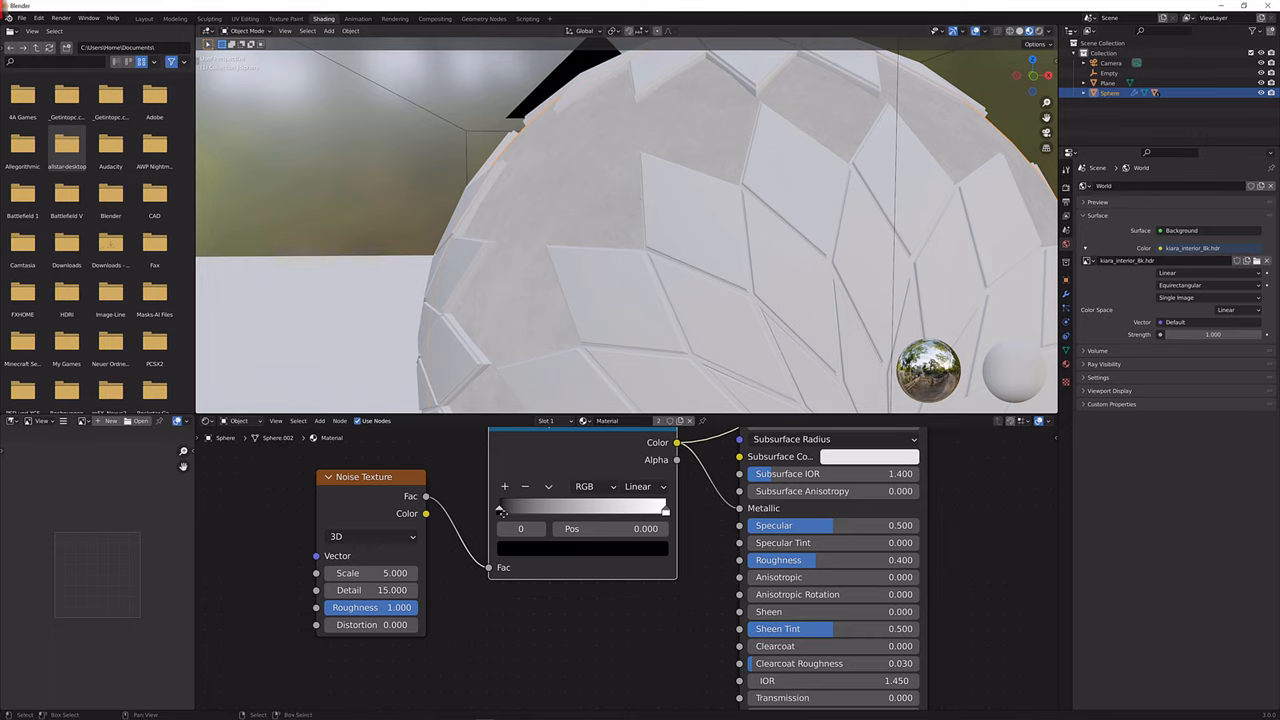
{"action": "left_click_drag", "start_coordinate": [500, 510], "coordinate": [530, 510]}
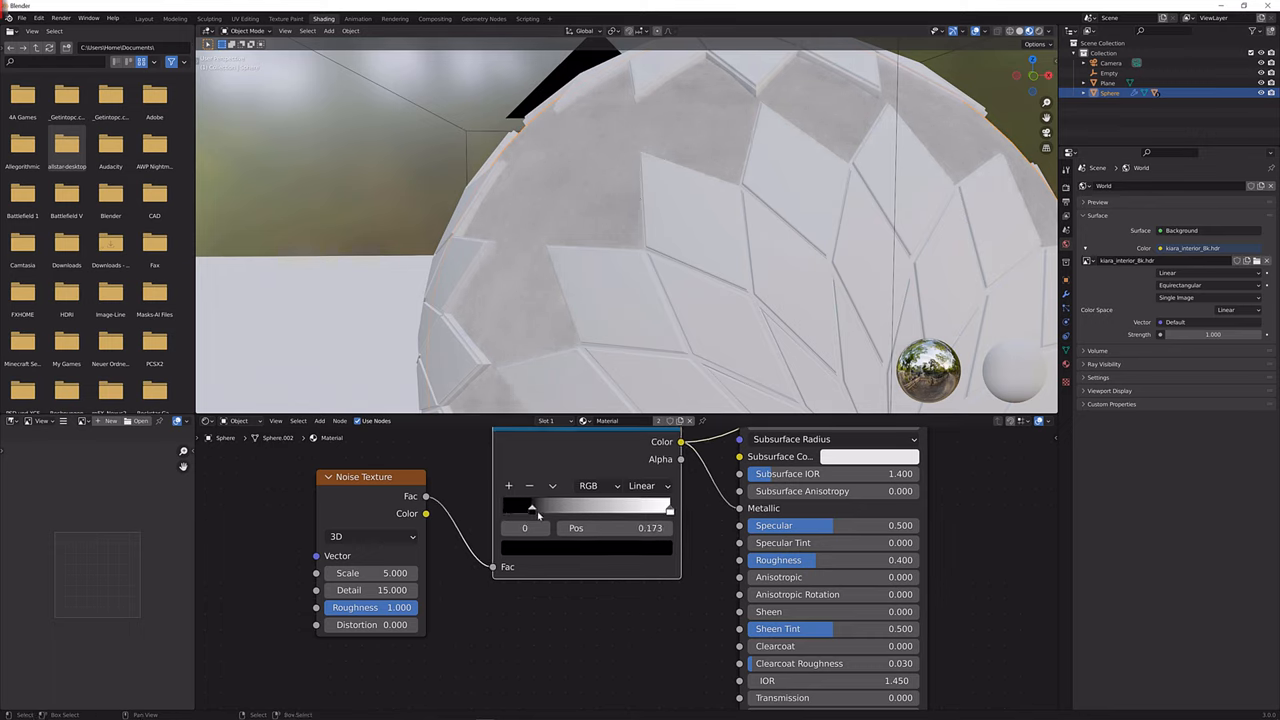
{"action": "left_click_drag", "start_coordinate": [530, 510], "coordinate": [560, 510]}
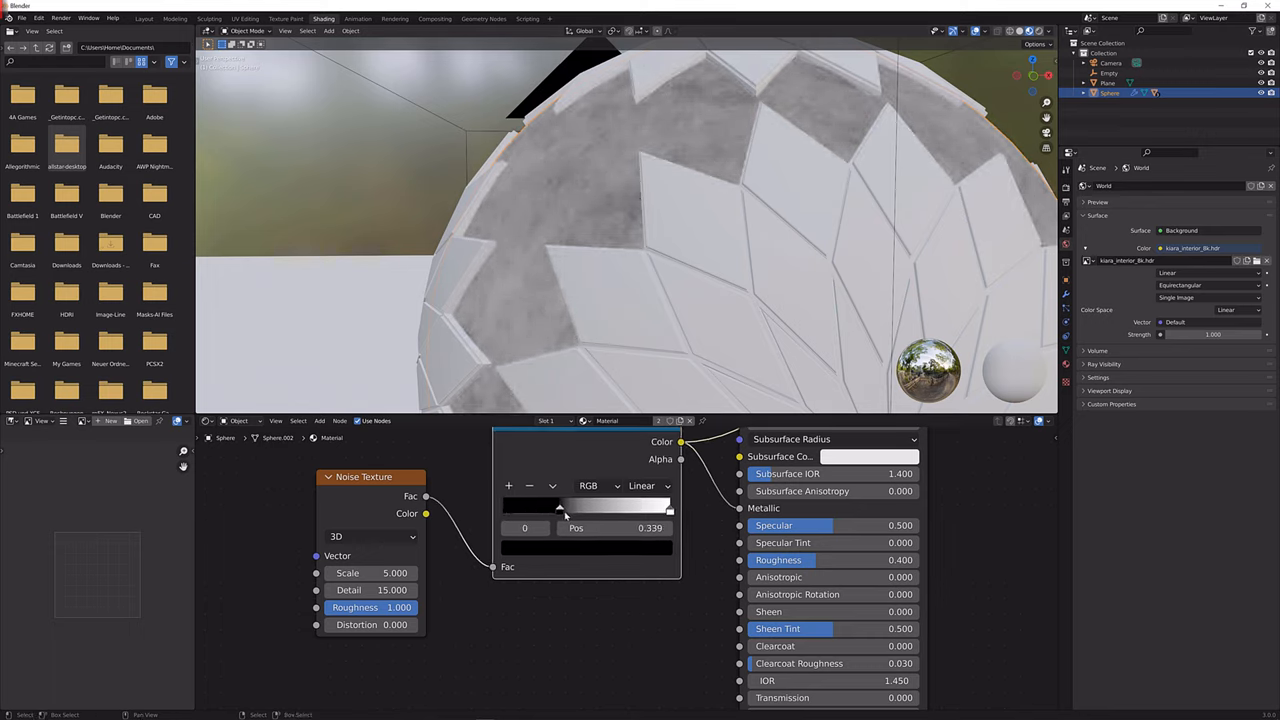
{"action": "left_click_drag", "start_coordinate": [560, 510], "coordinate": [576, 510]}
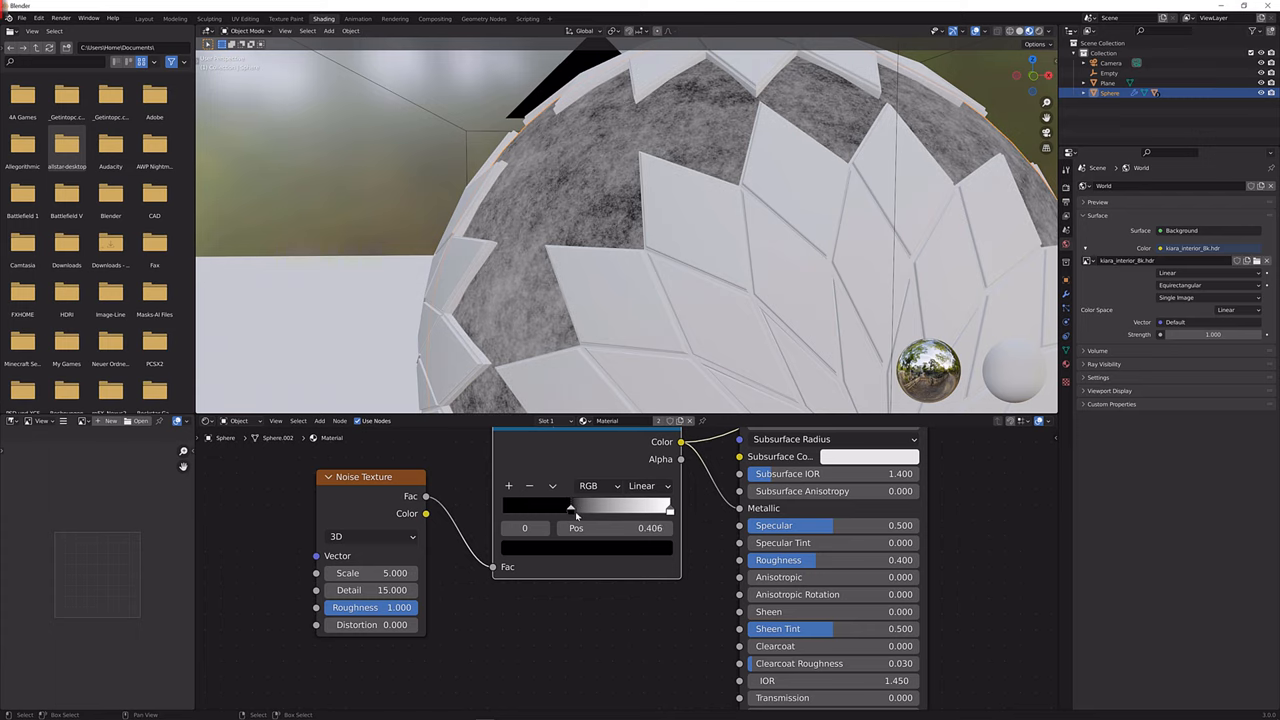
{"action": "left_click_drag", "start_coordinate": [576, 508], "coordinate": [570, 508]}
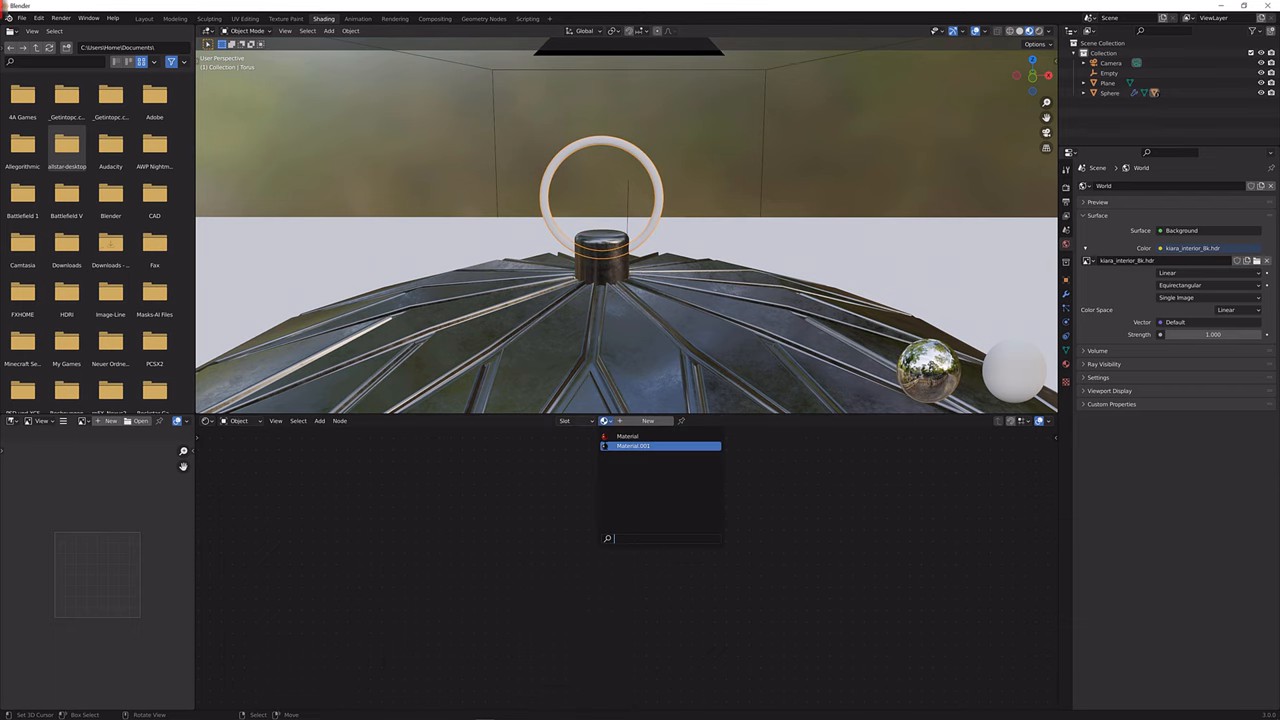
- Assign a fresh Principled BSDF material to the ground plane from the material list
{"action": "left_click", "coordinate": [632, 446]}
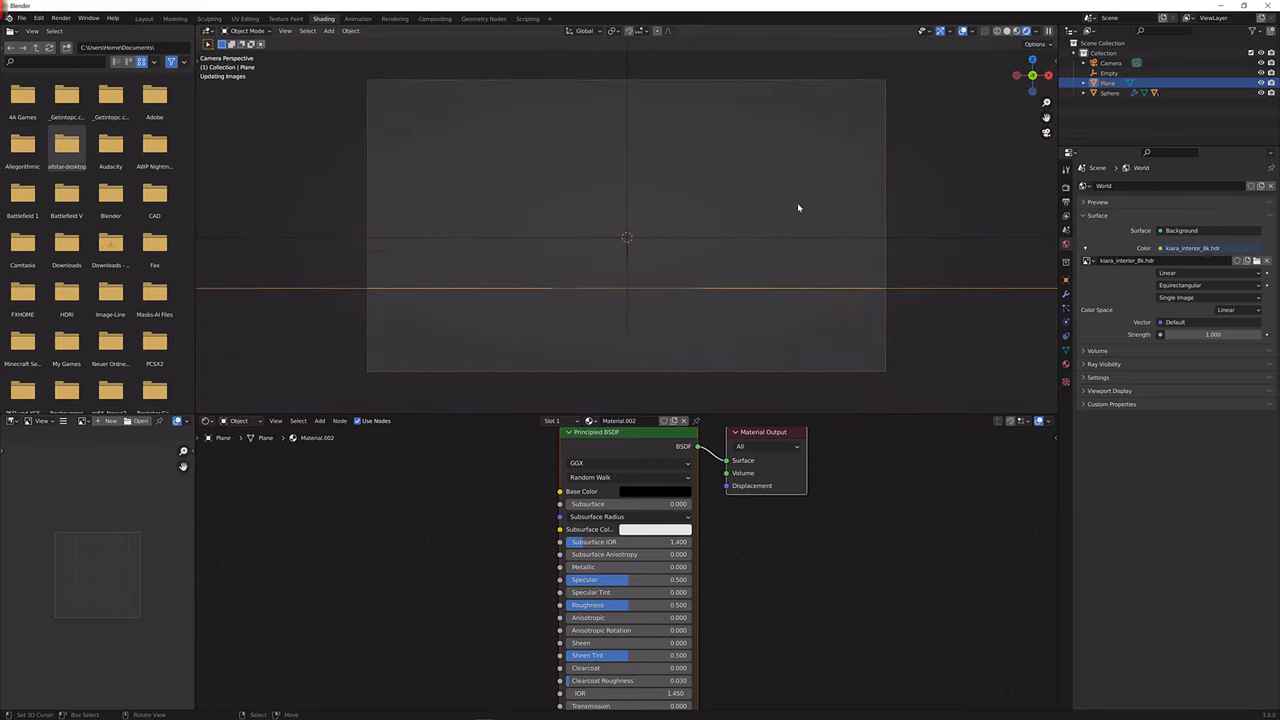
{"action": "mouse_move", "coordinate": [964, 32]}
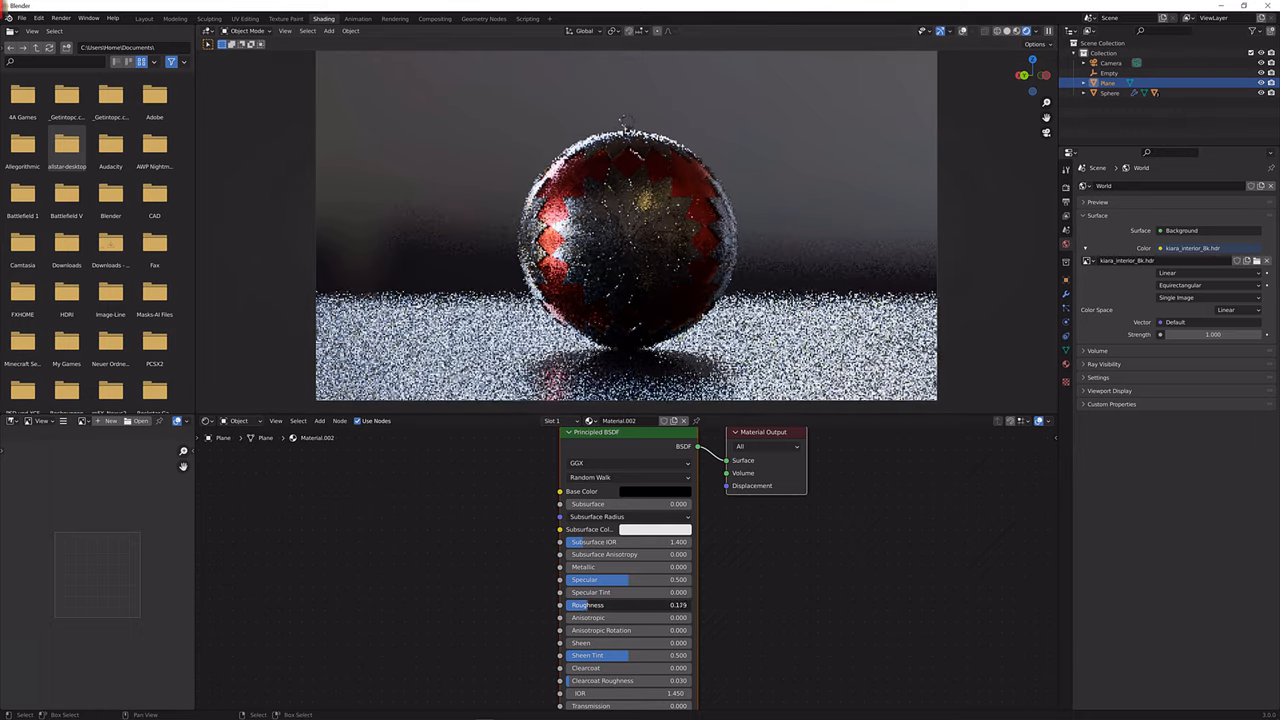
- Lower the plane material's Roughness so the red ornament reflects glossily
{"action": "left_click_drag", "start_coordinate": [620, 604], "coordinate": [610, 604]}
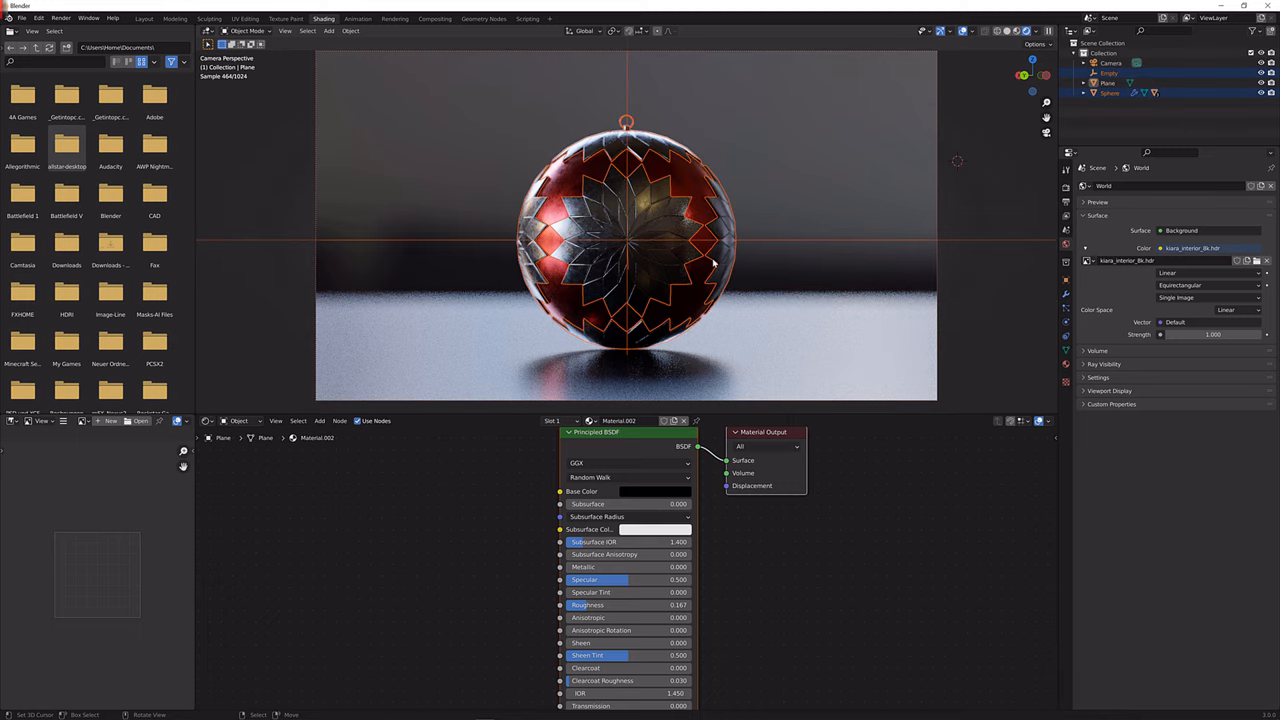
{"action": "mouse_move", "coordinate": [686, 278]}
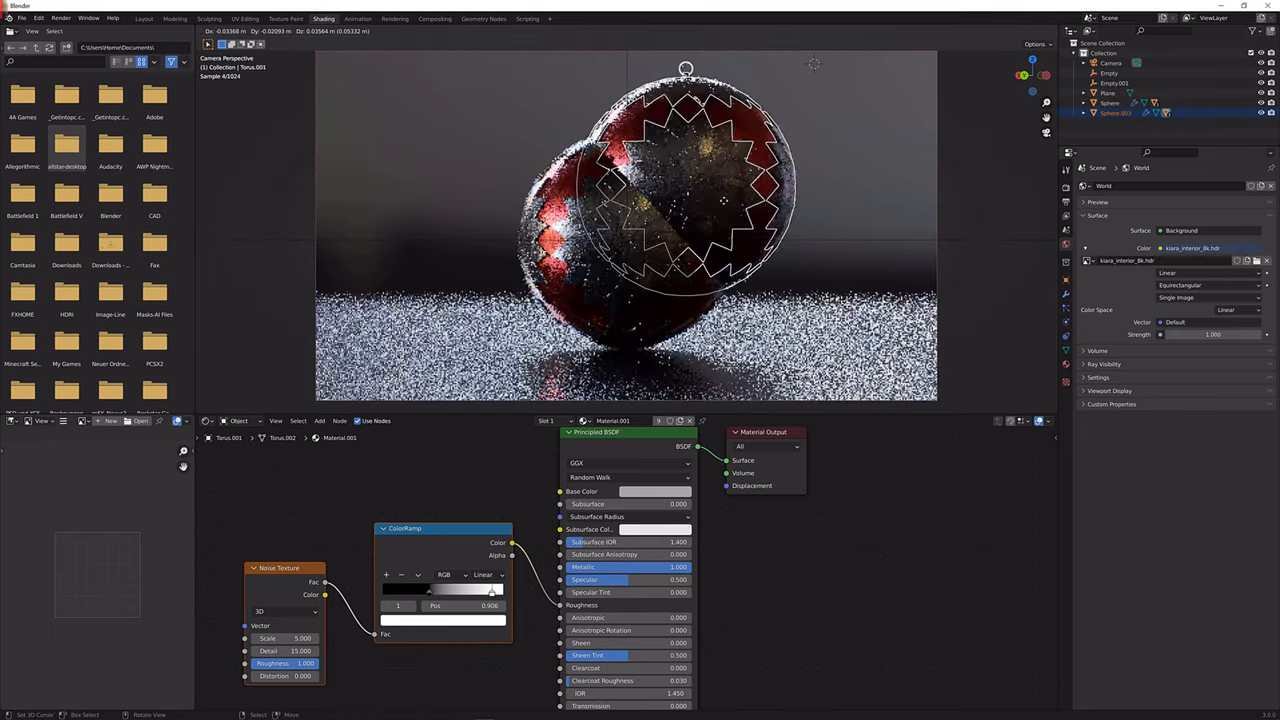
- Duplicate the Sphere ornament and move the copies along X beside the original
{"action": "key", "text": "shift+d"}
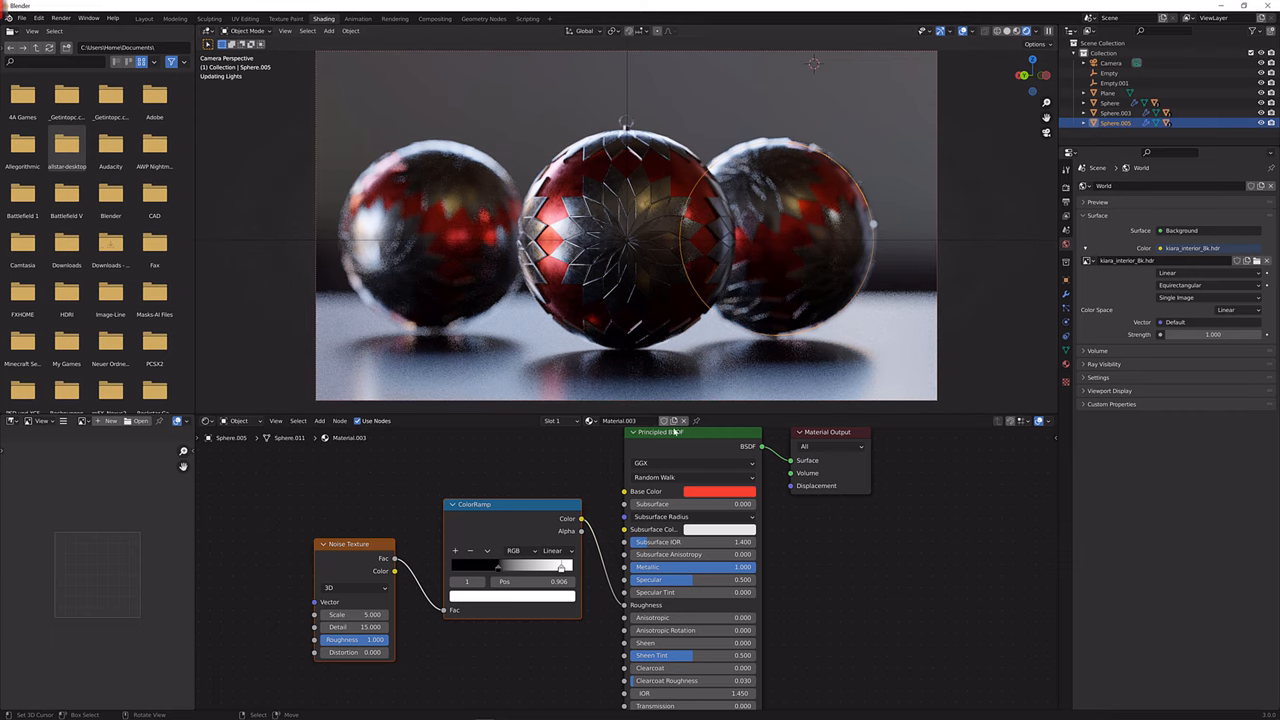
- Make the right ornament's material single-user and start editing its Base Color
{"action": "left_click", "coordinate": [720, 492]}
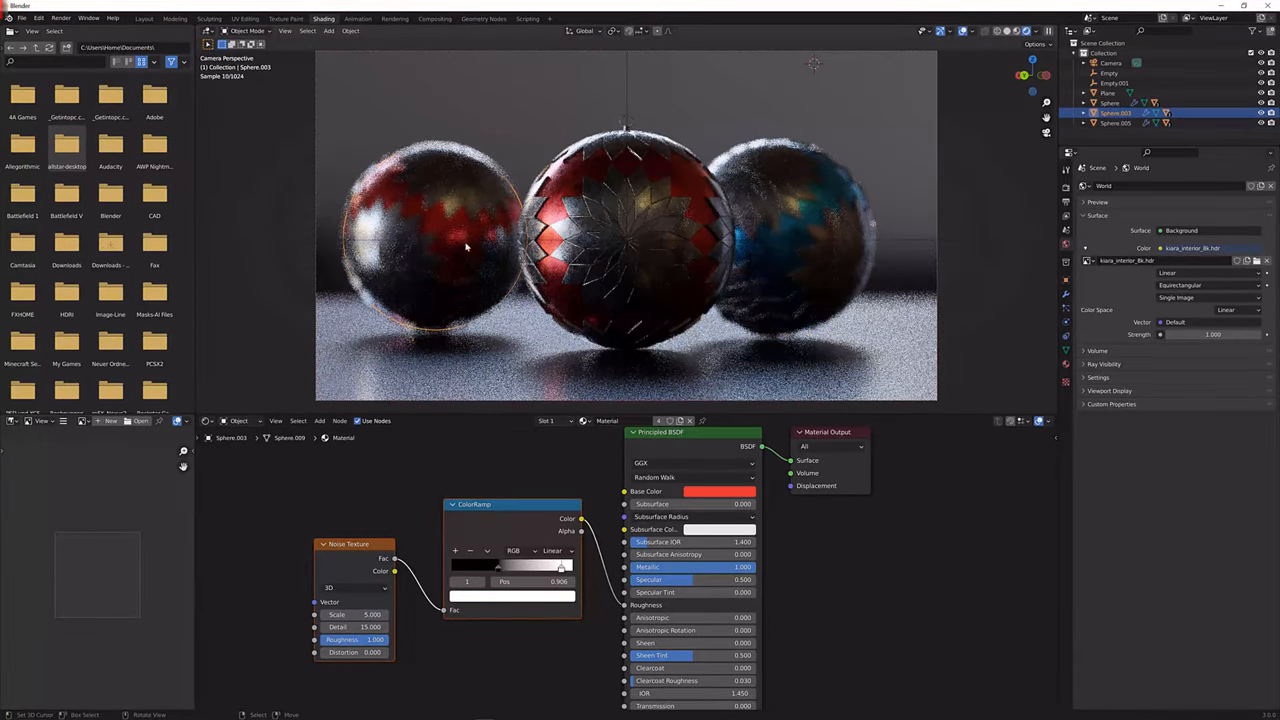
{"action": "left_click", "coordinate": [710, 492]}
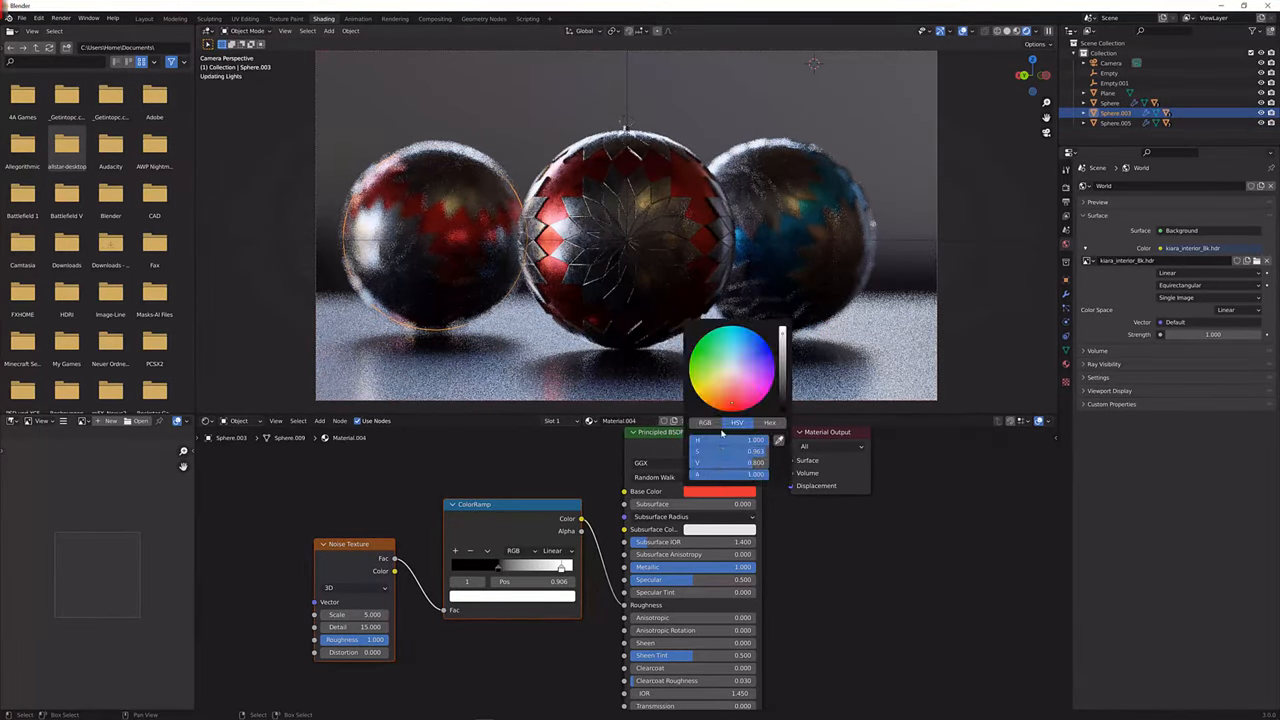